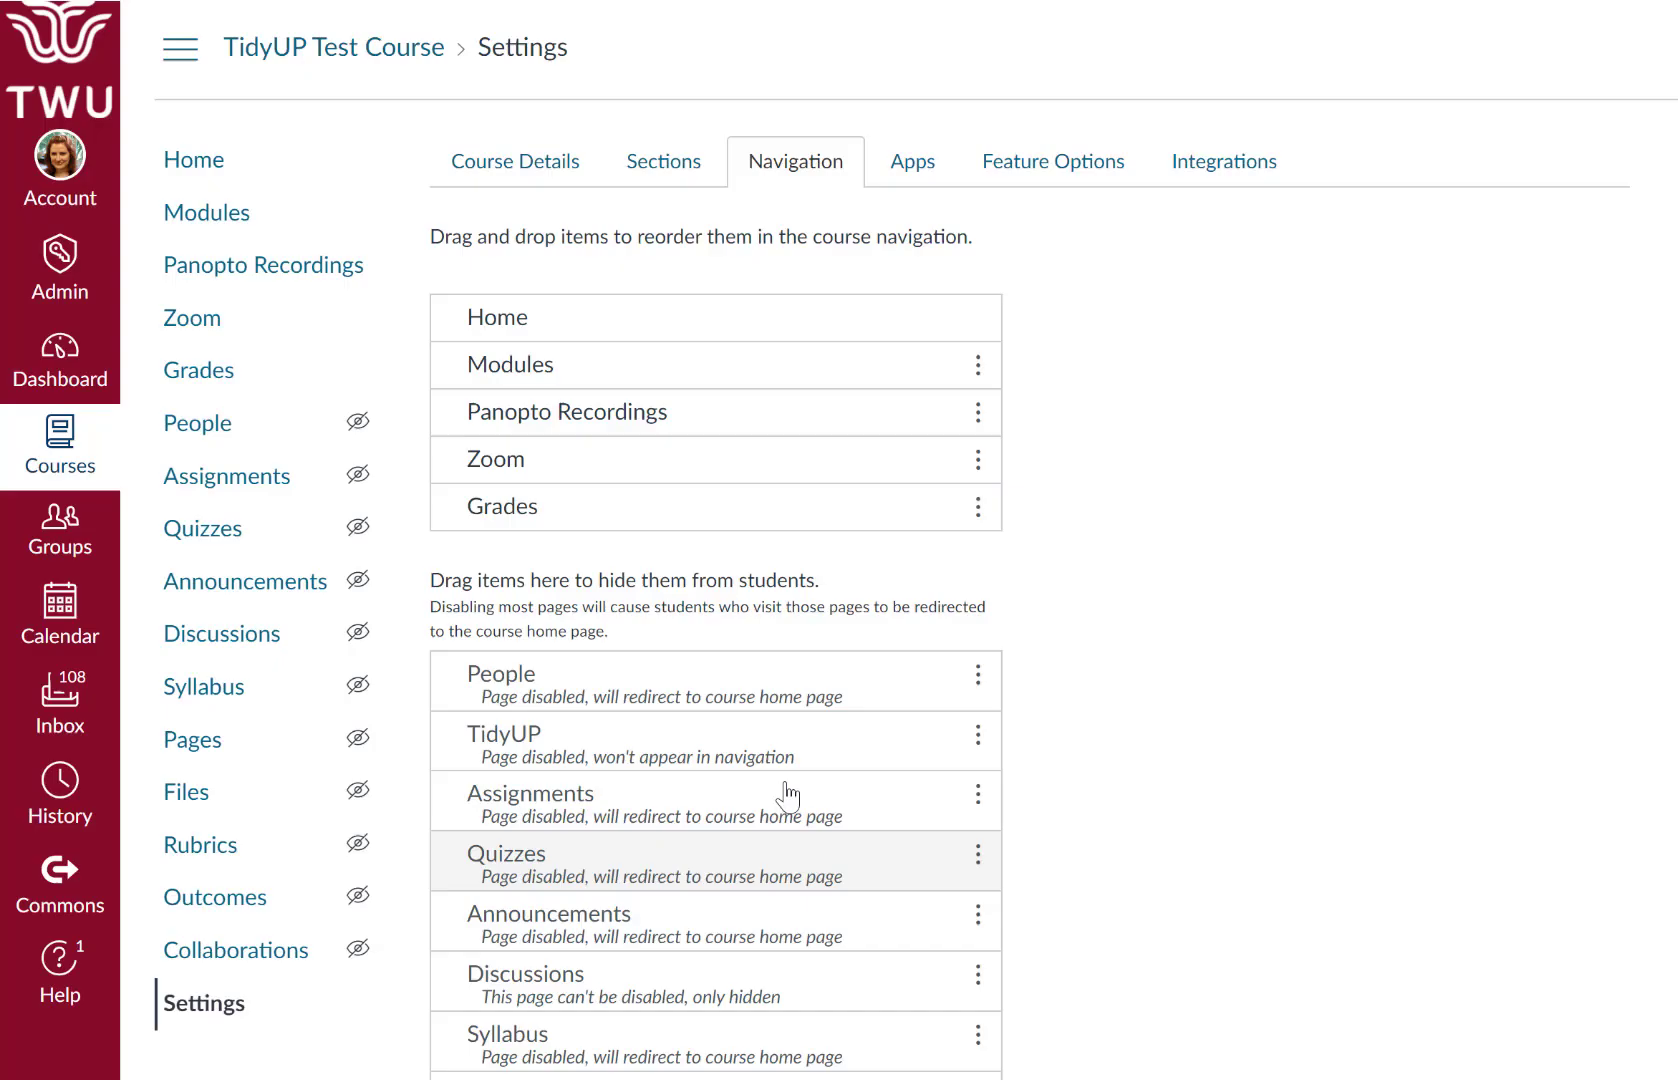
{"action": "mouse_move", "coordinate": [144, 244]}
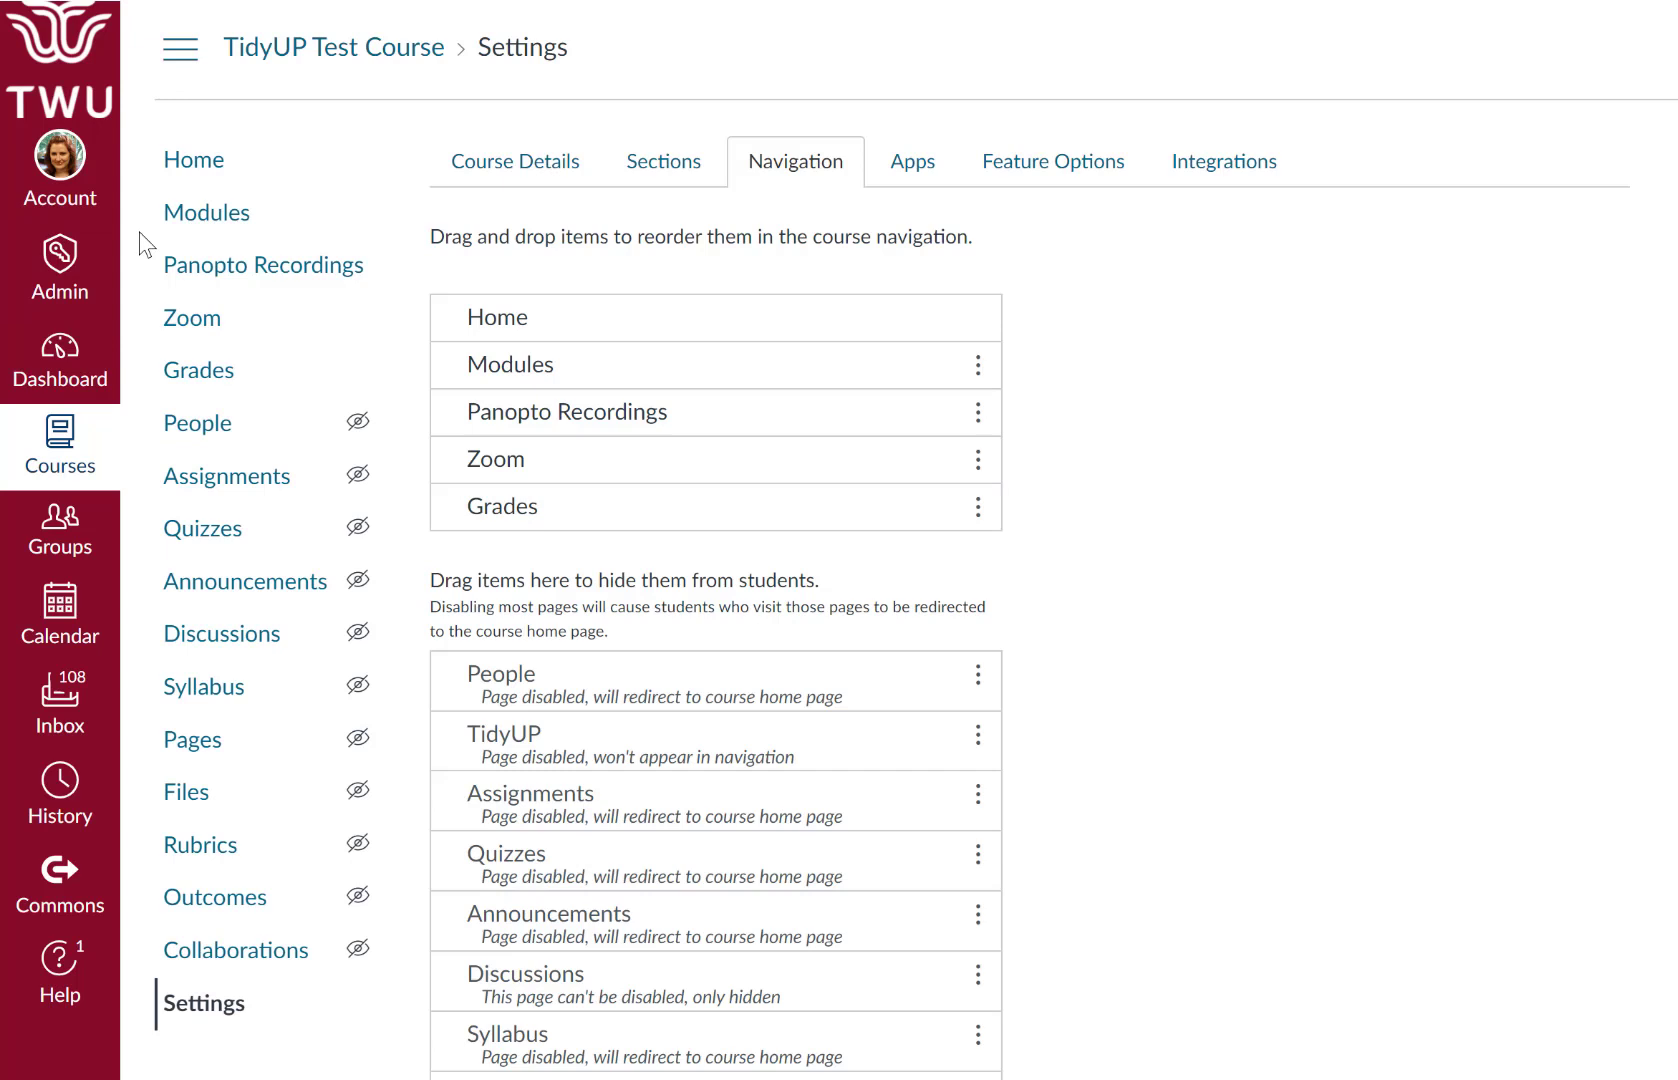
{"action": "mouse_move", "coordinate": [126, 594]}
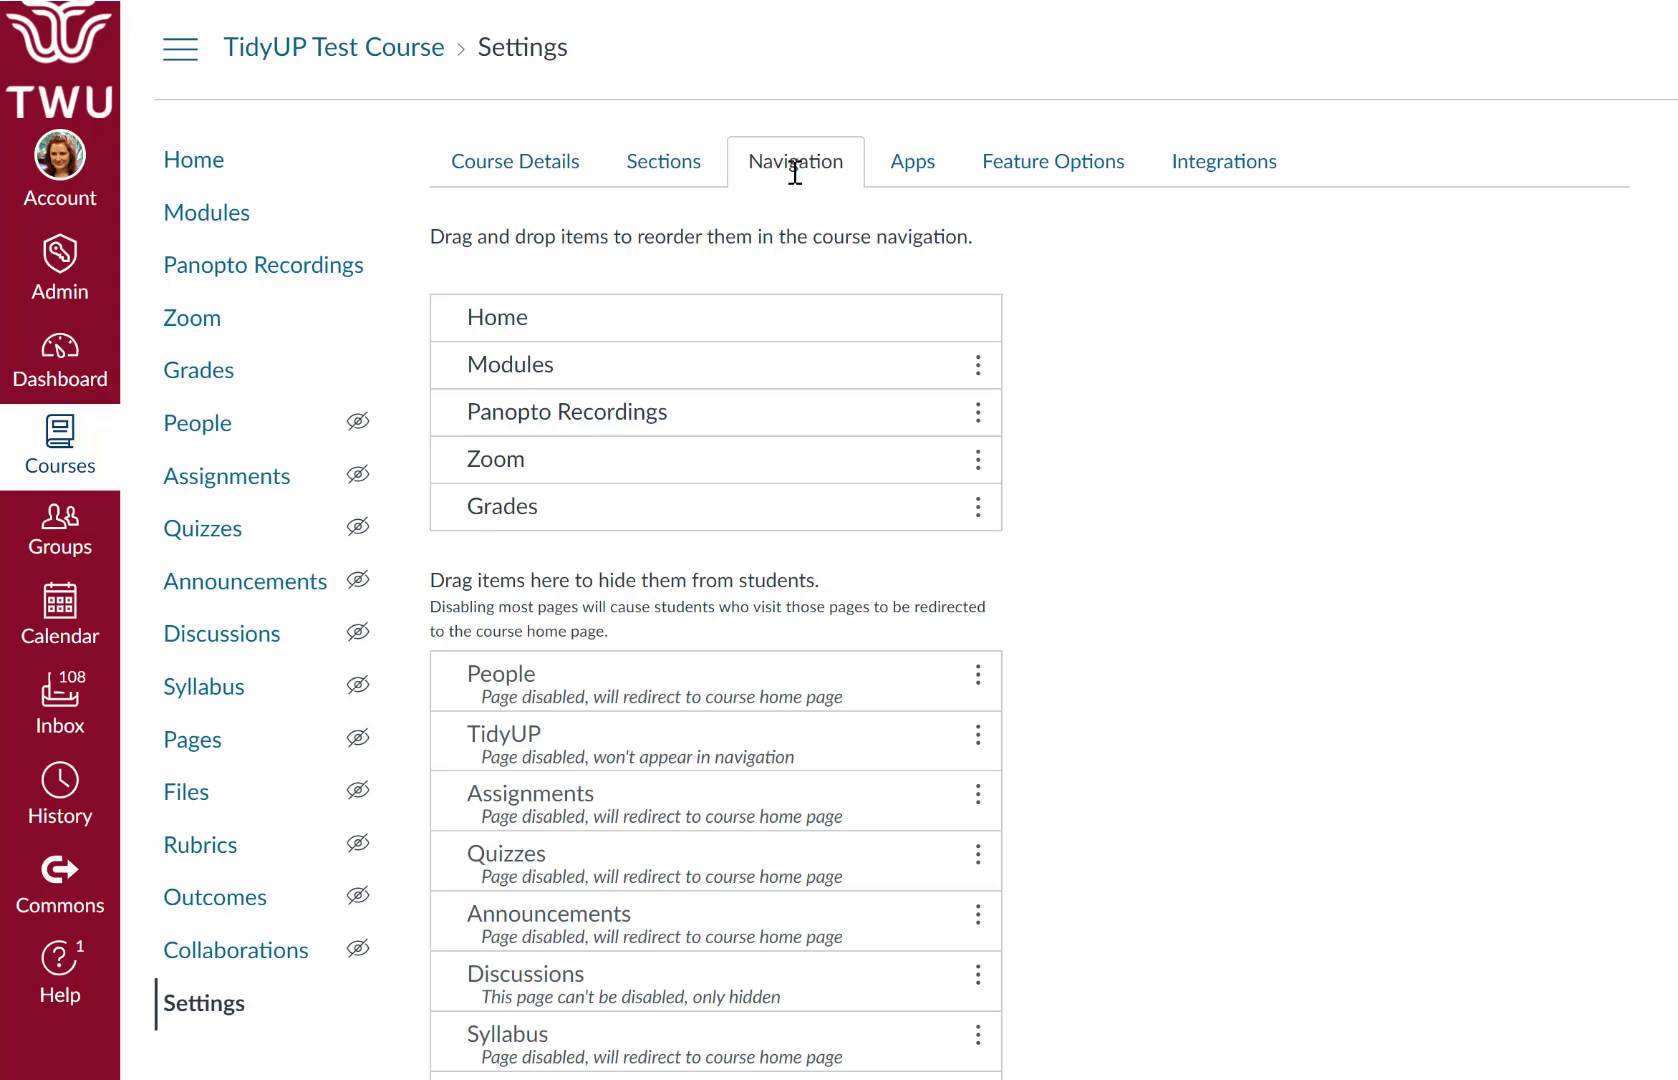
{"action": "mouse_move", "coordinate": [764, 756]}
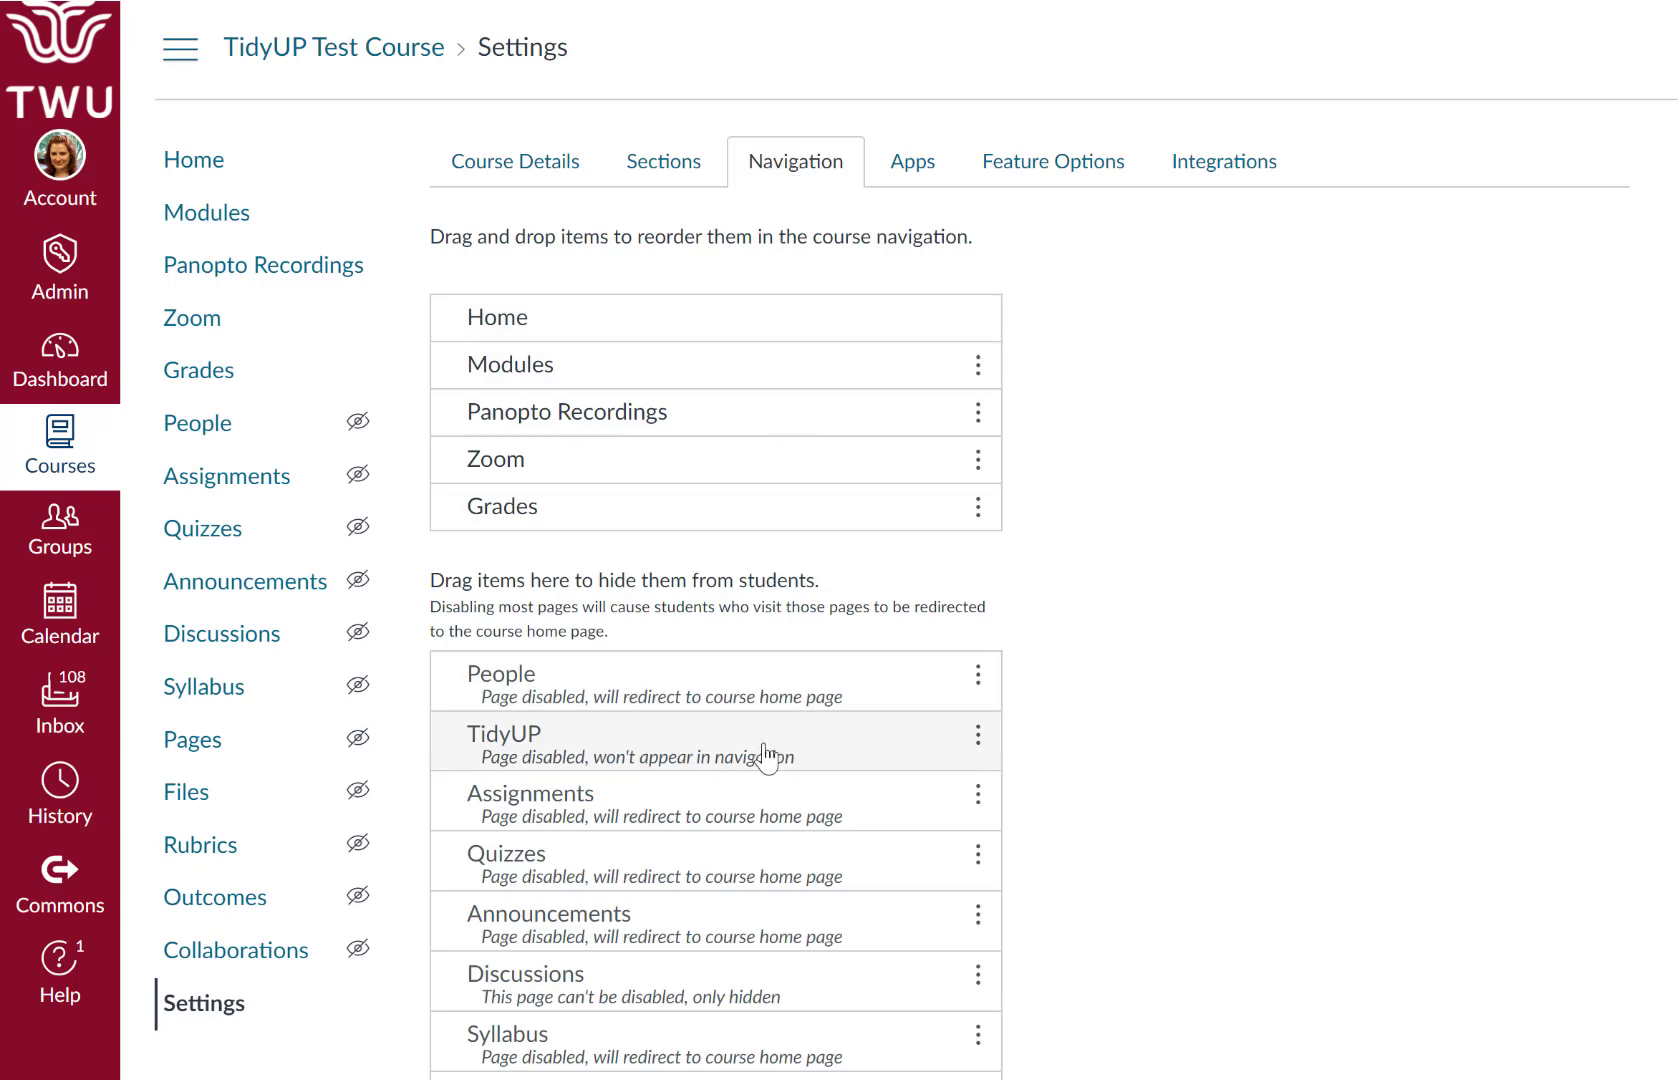
{"action": "mouse_move", "coordinate": [948, 764]}
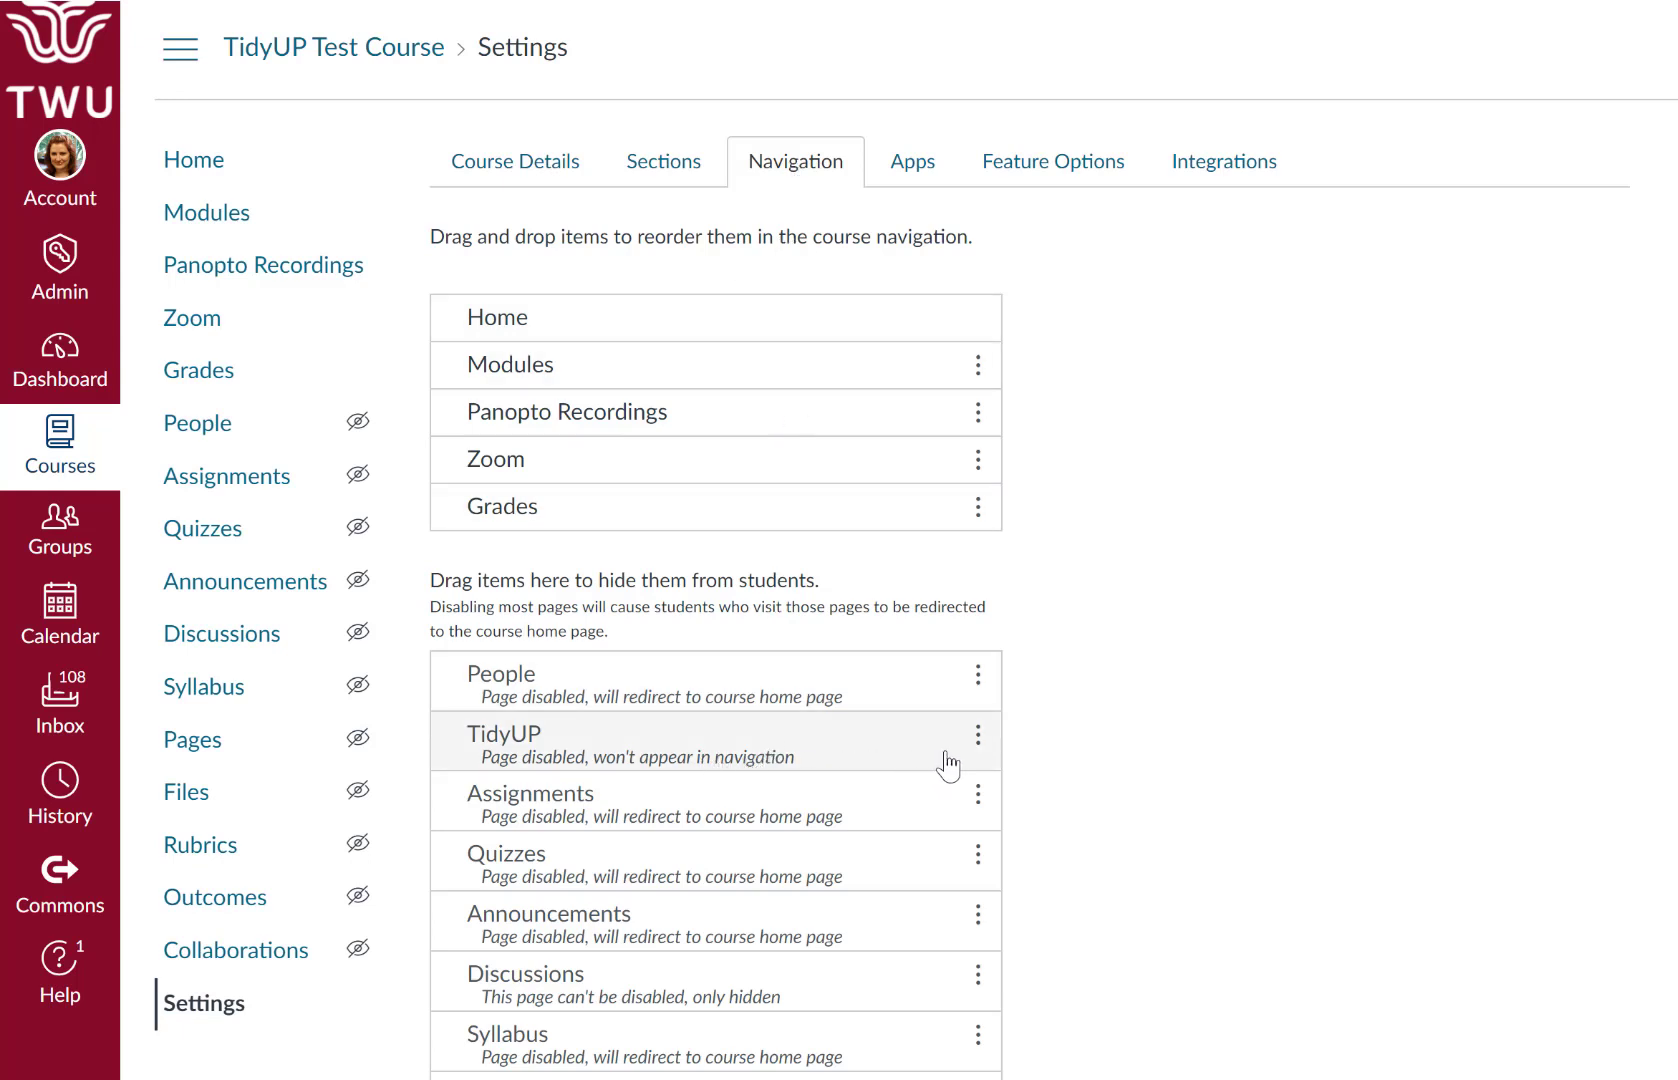
Step: Enable TidyUP from its three-dot menu in the course Navigation settings
{"action": "left_click", "coordinate": [974, 736]}
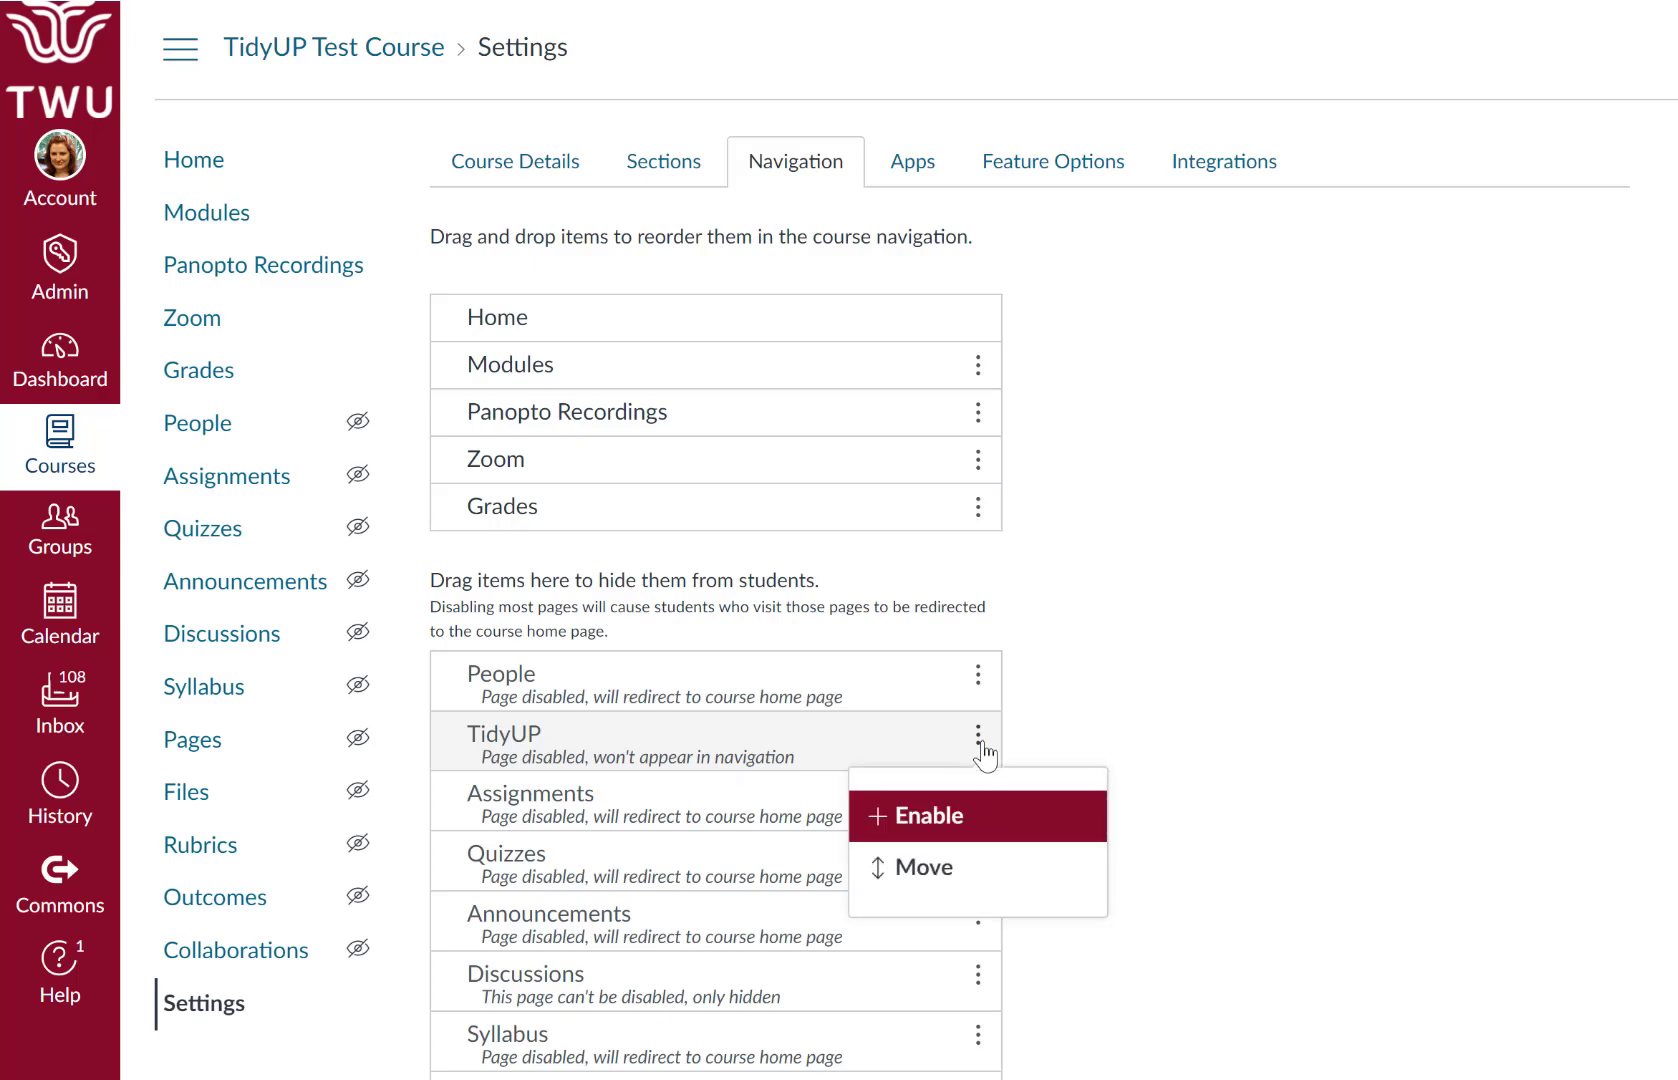
{"action": "scroll", "scroll_direction": "down", "scroll_amount": 3}
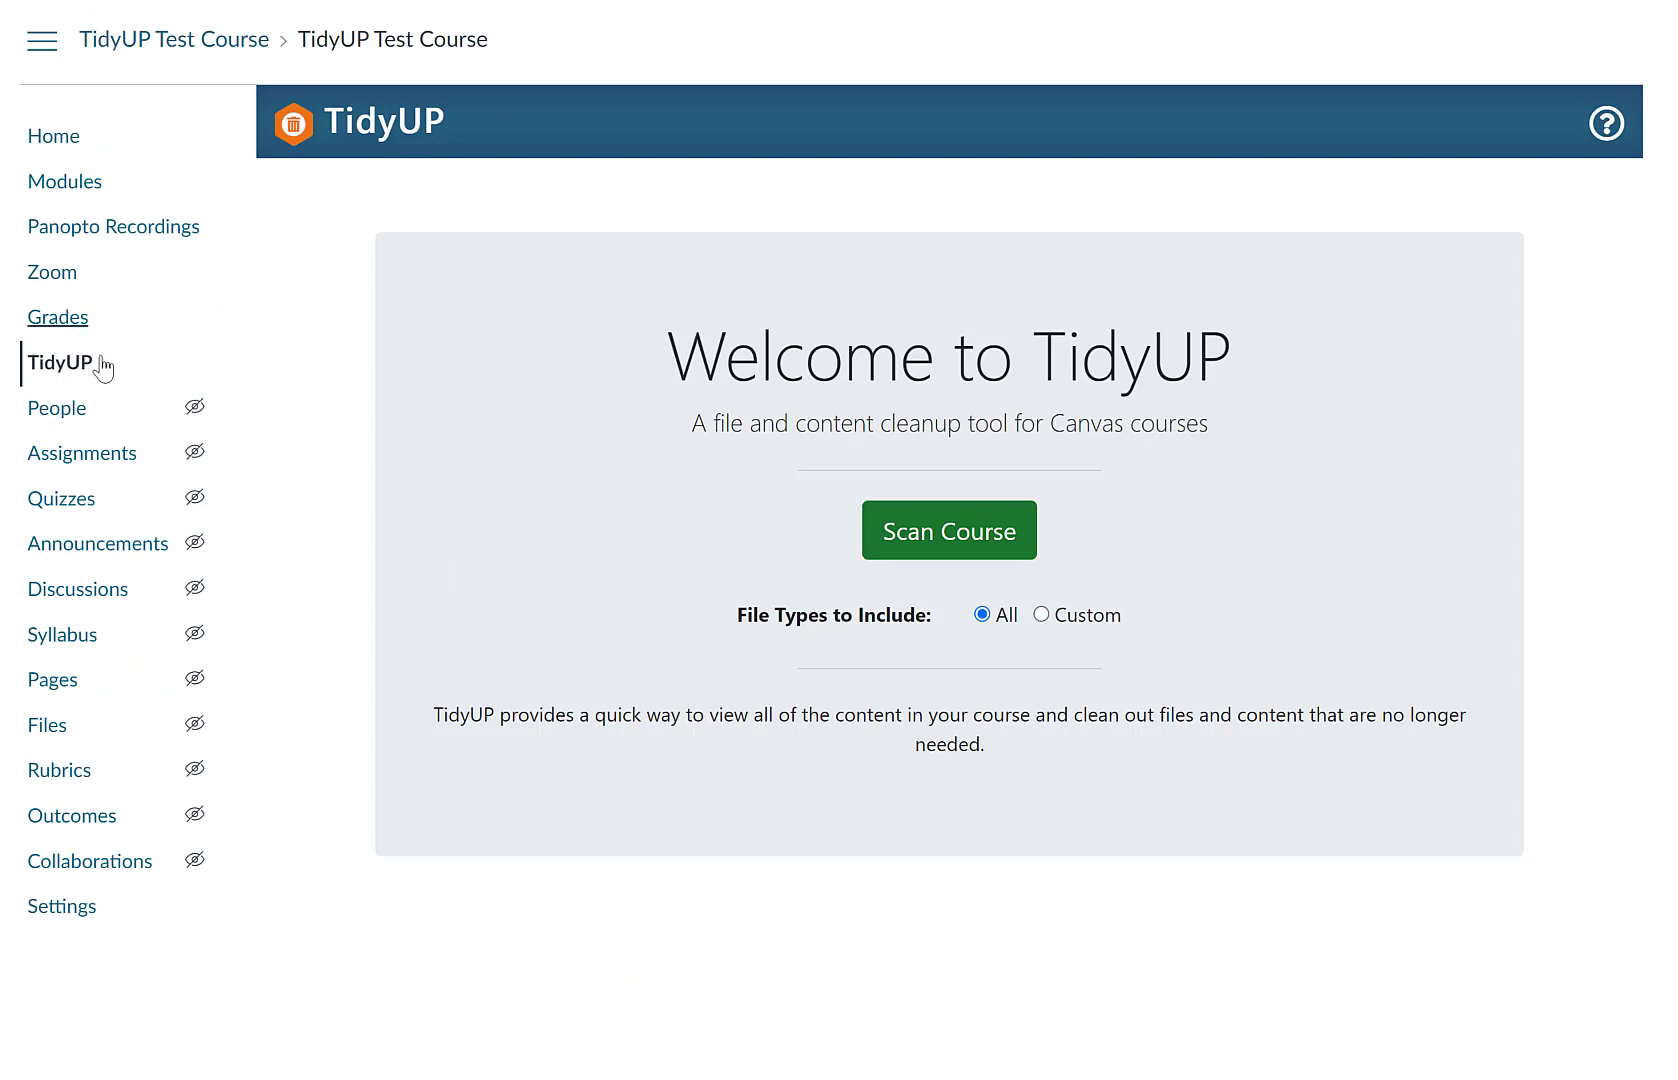
{"action": "mouse_move", "coordinate": [700, 554]}
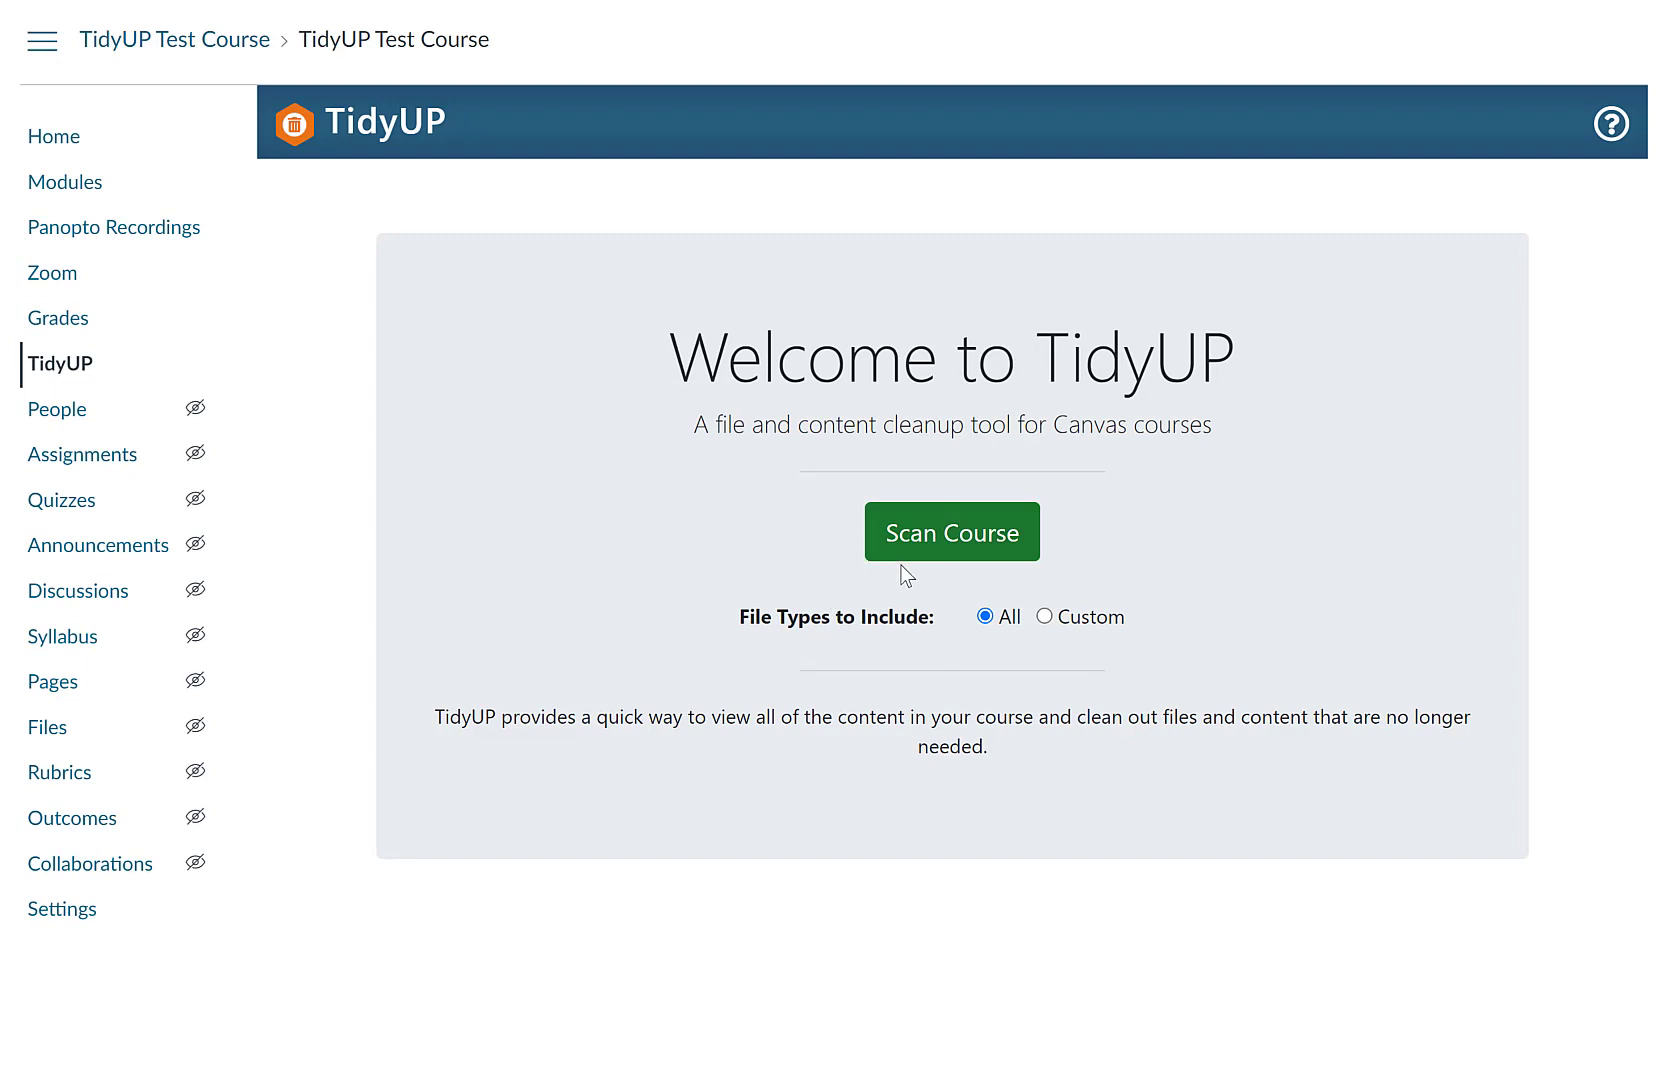
{"action": "mouse_move", "coordinate": [948, 530]}
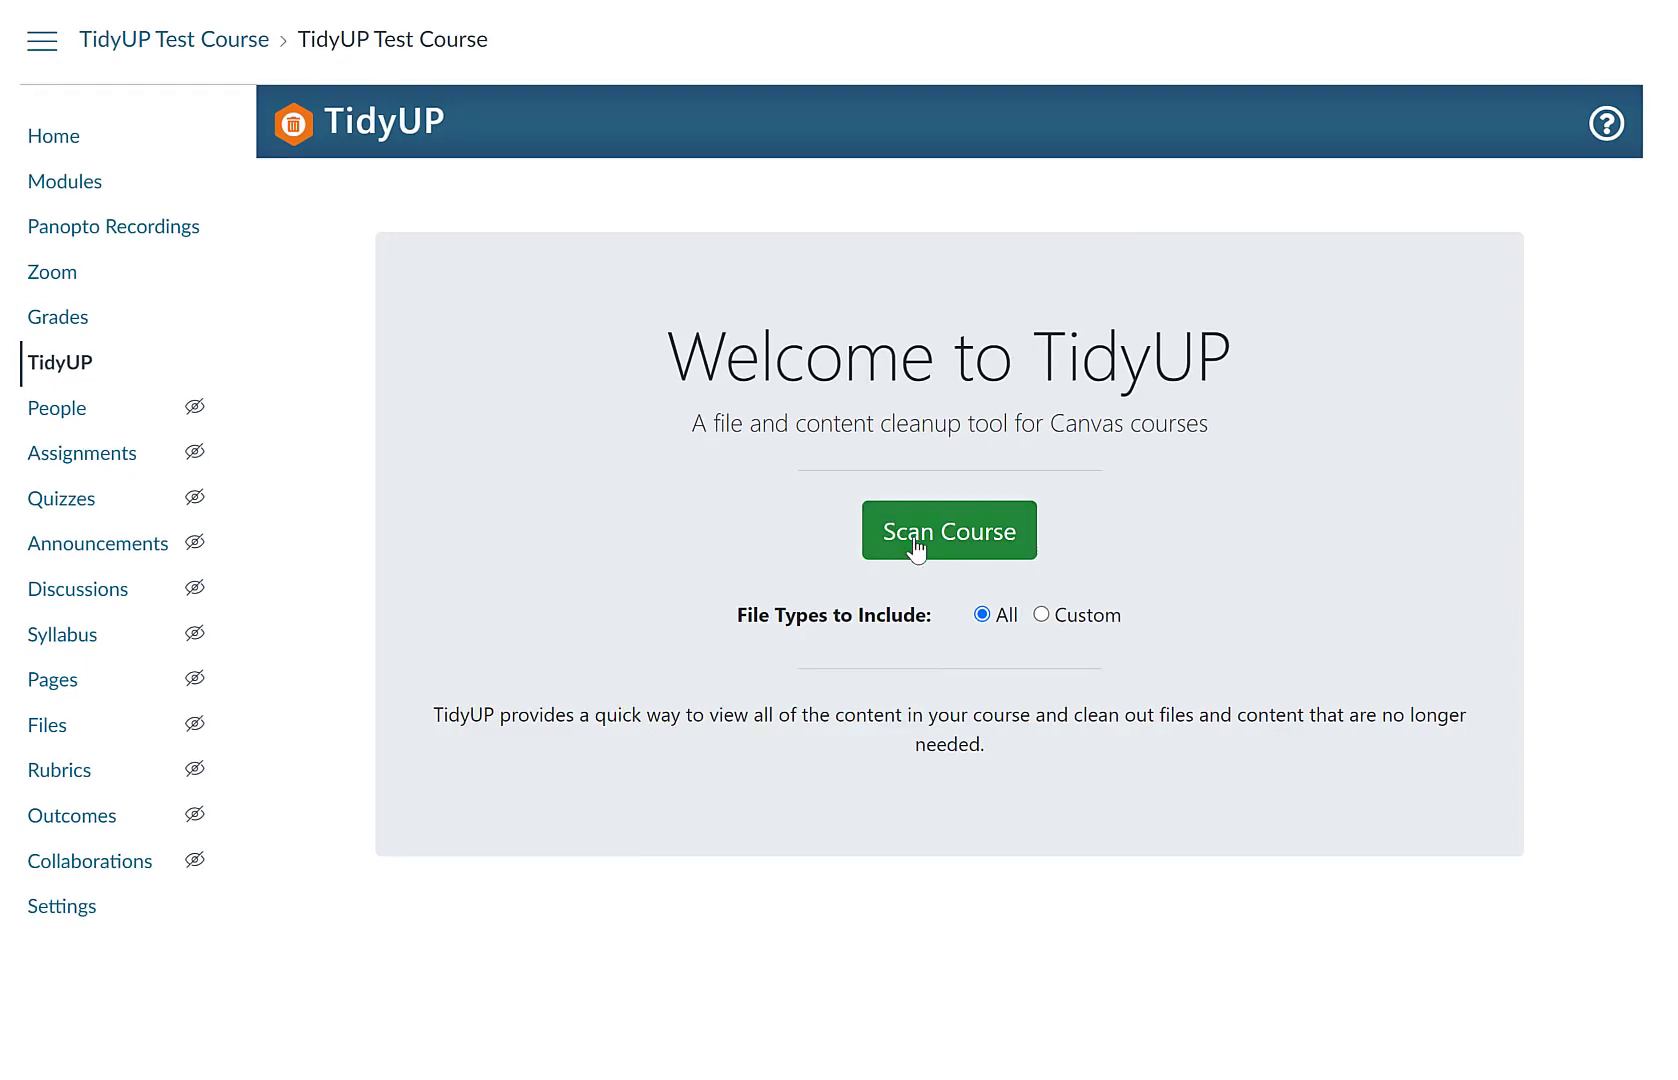
Step: Scan the course for files and content with all file types included
{"action": "left_click", "coordinate": [948, 530]}
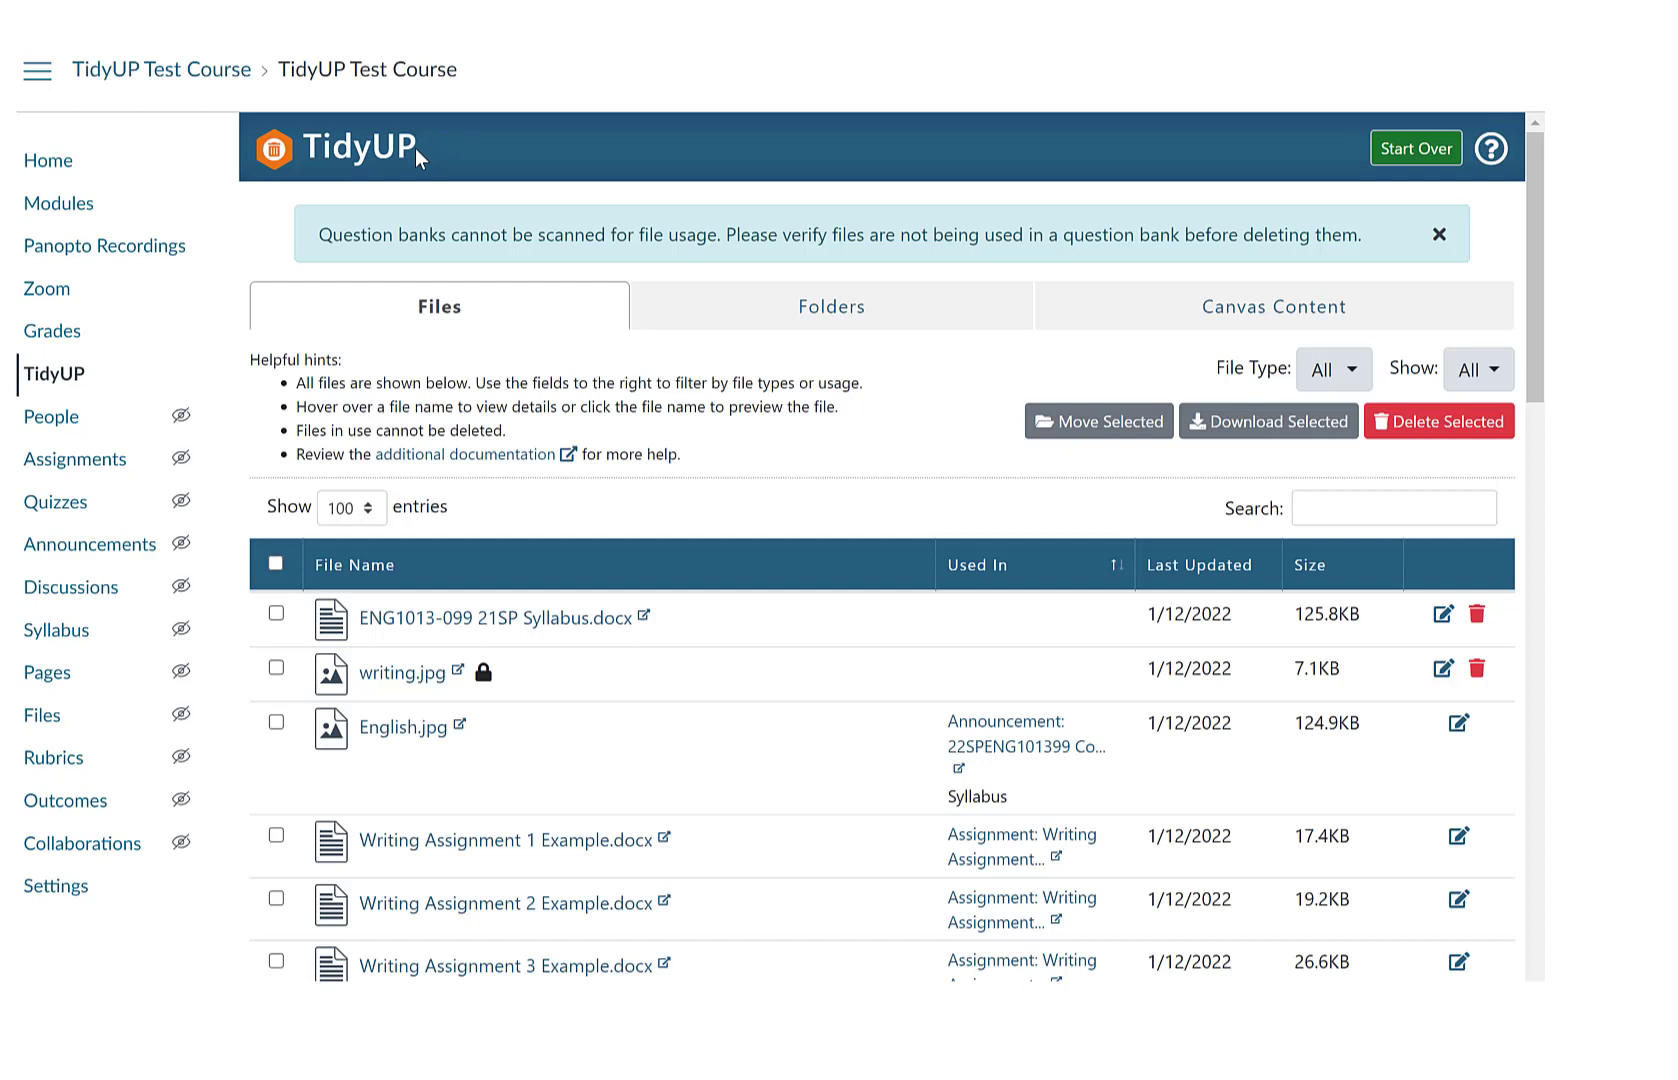
{"action": "mouse_move", "coordinate": [842, 376]}
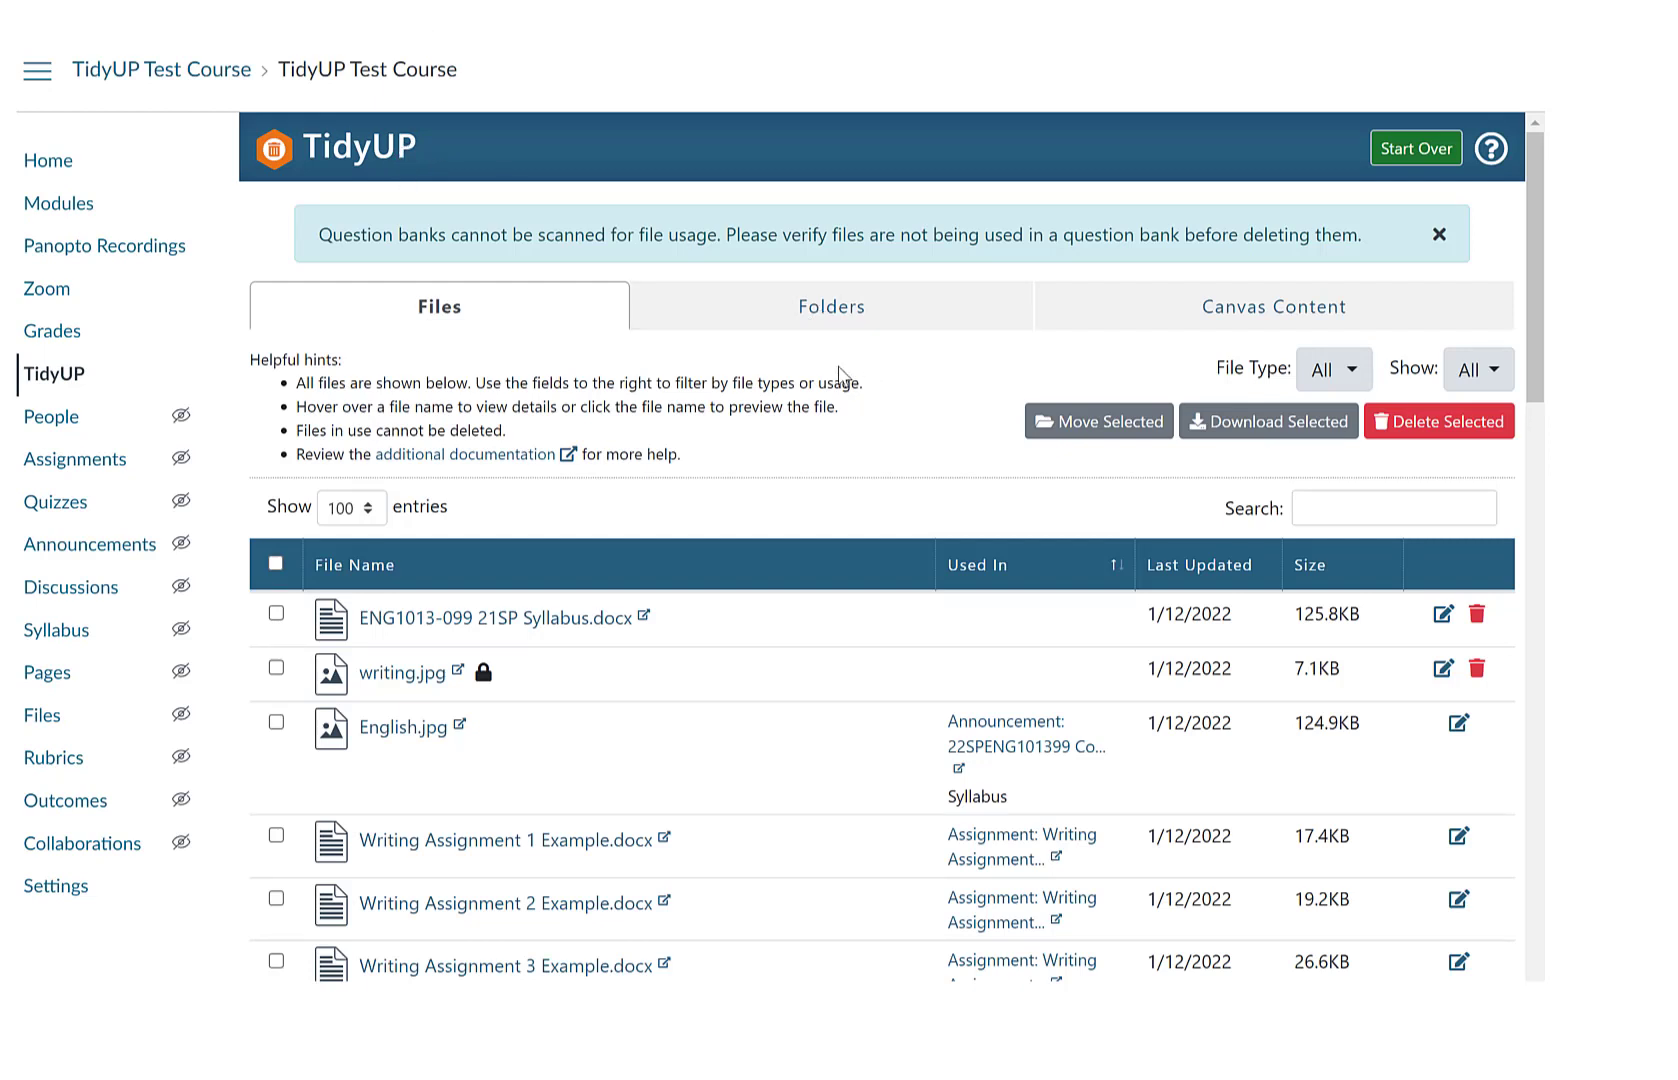
{"action": "mouse_move", "coordinate": [746, 338]}
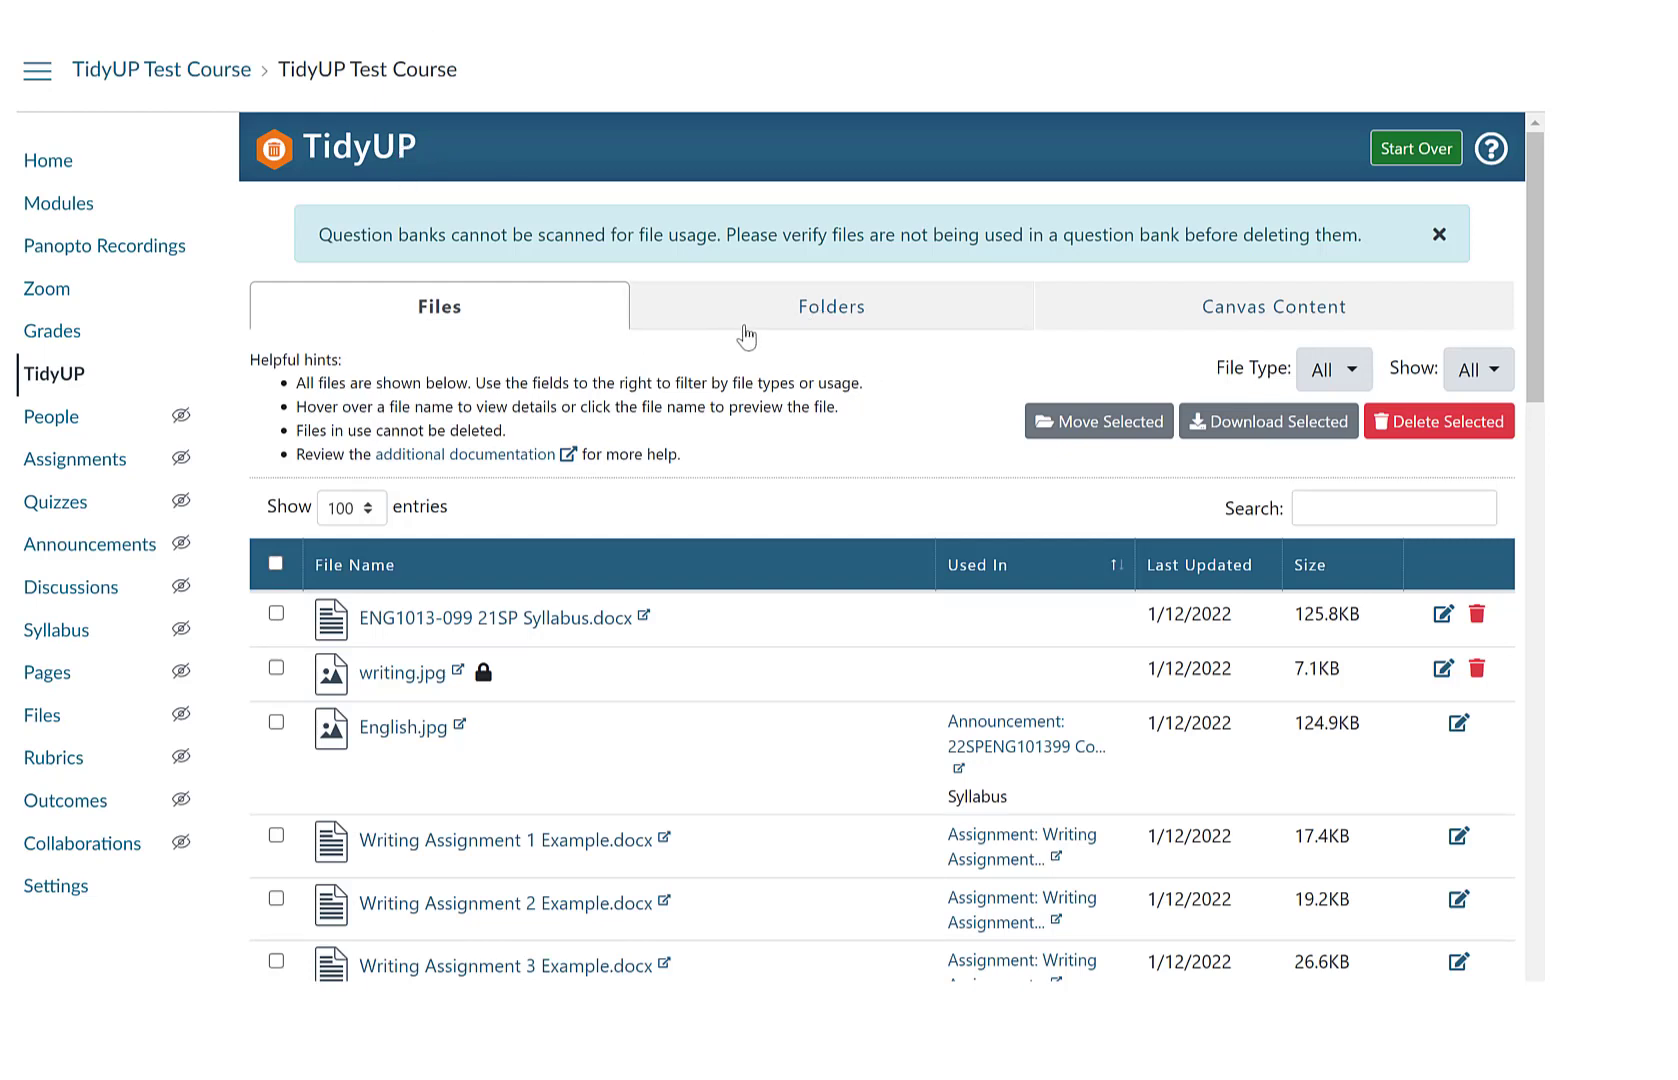
{"action": "mouse_move", "coordinate": [918, 440]}
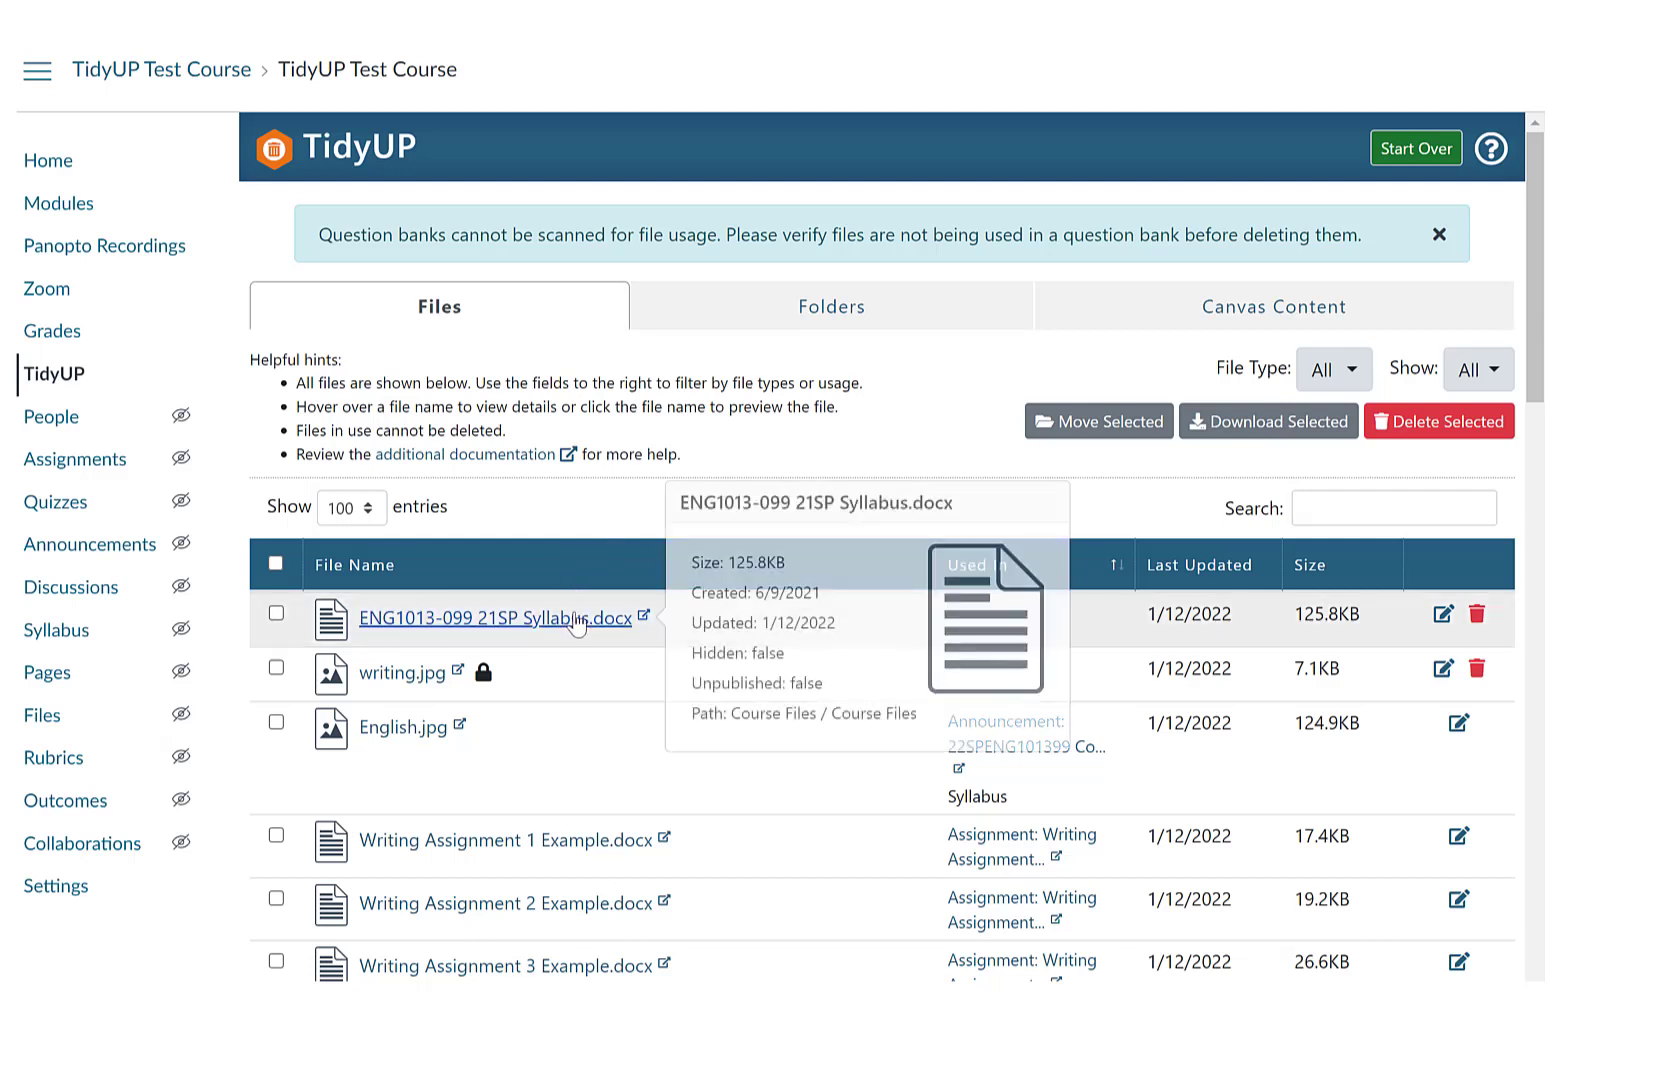
{"action": "mouse_move", "coordinate": [1072, 574]}
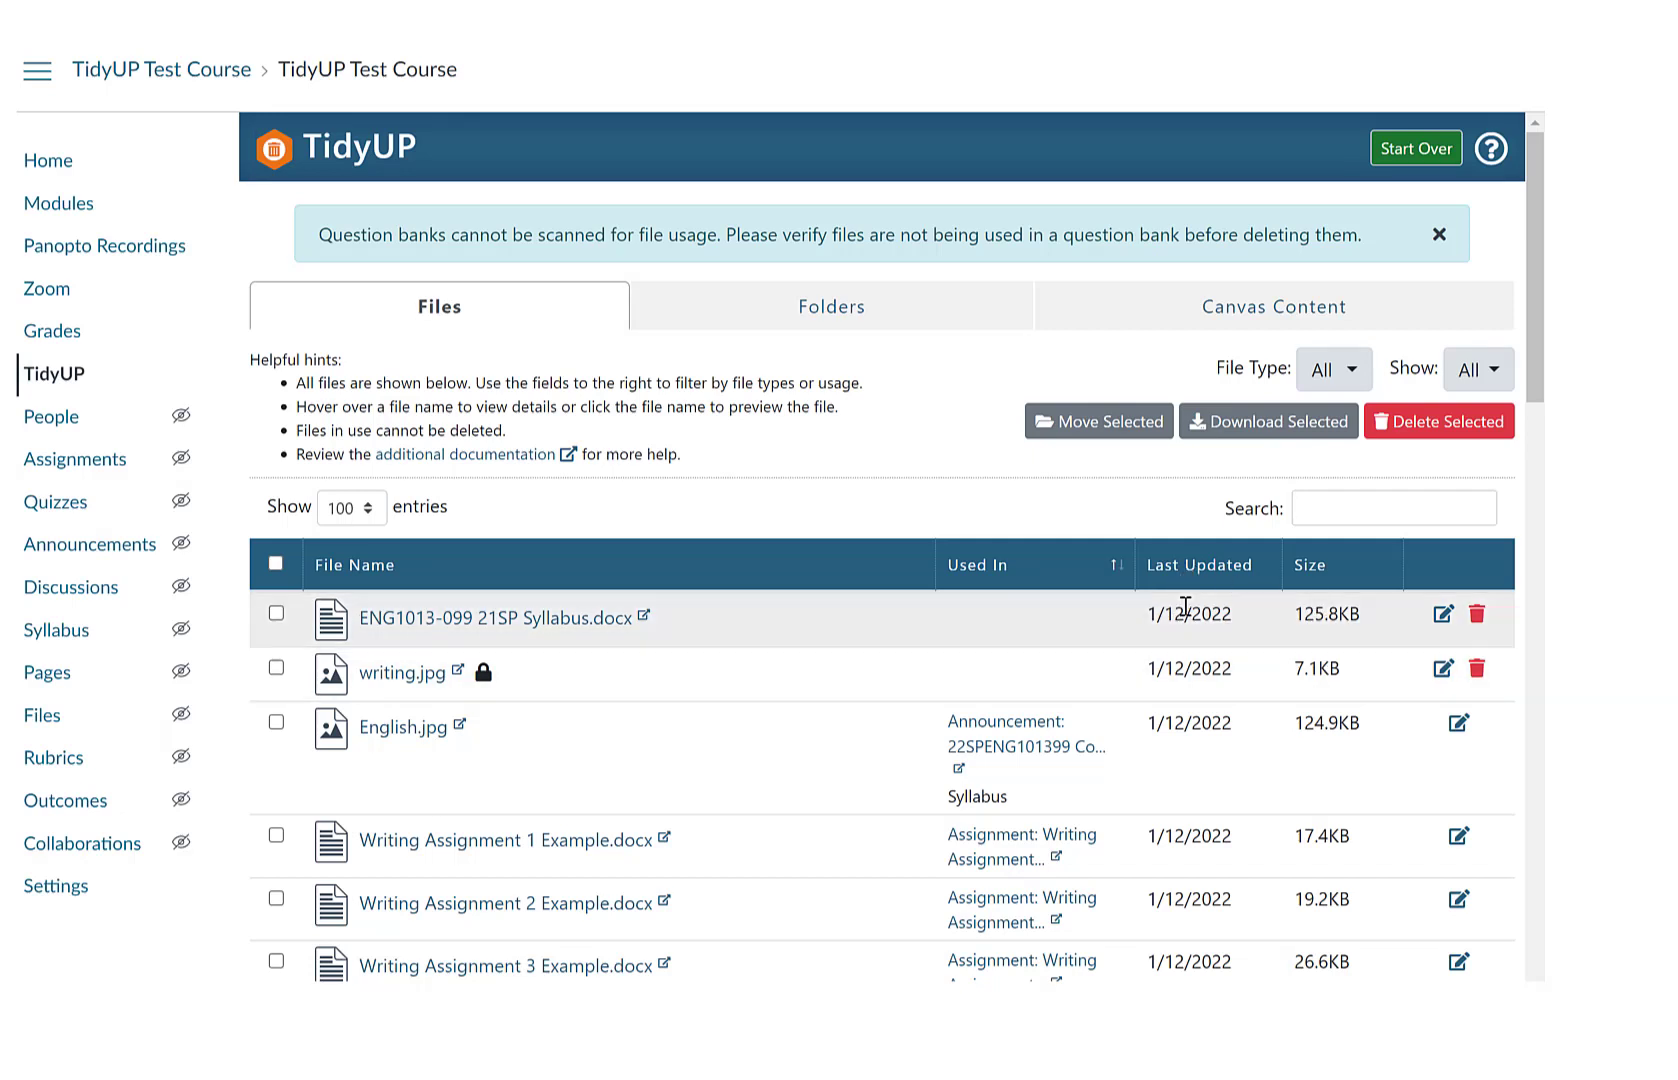
{"action": "mouse_move", "coordinate": [1126, 618]}
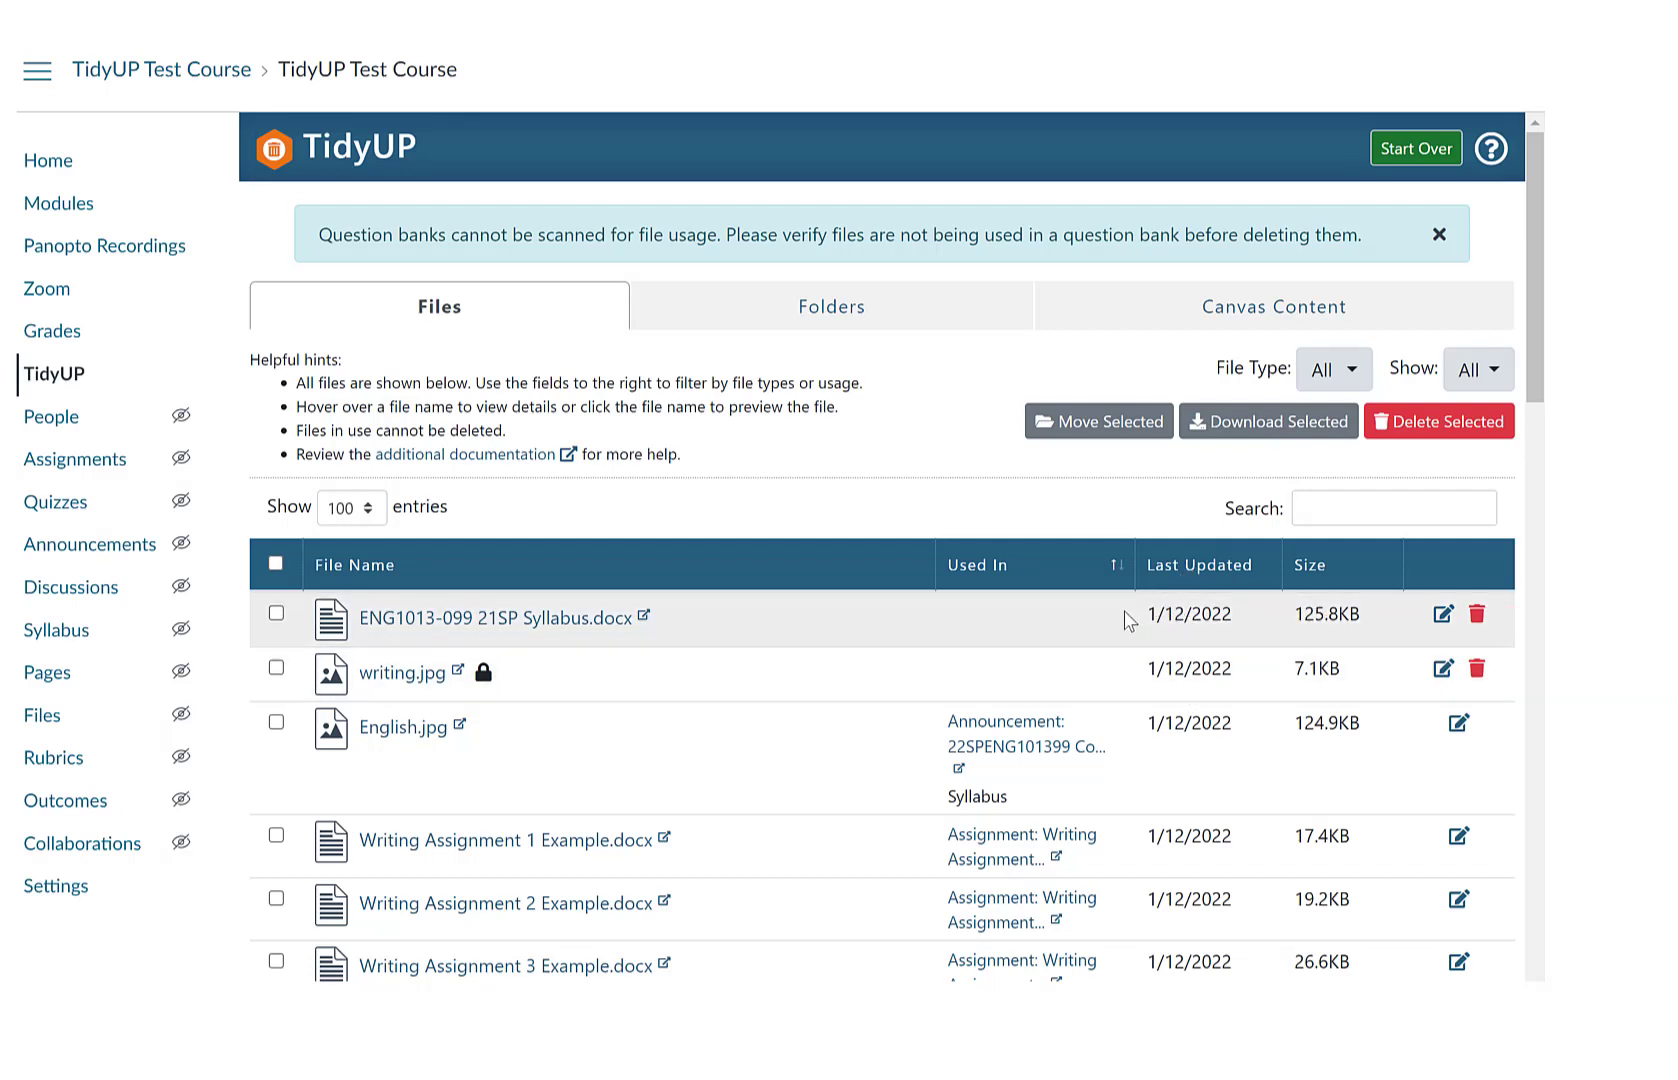
{"action": "mouse_move", "coordinate": [1194, 514]}
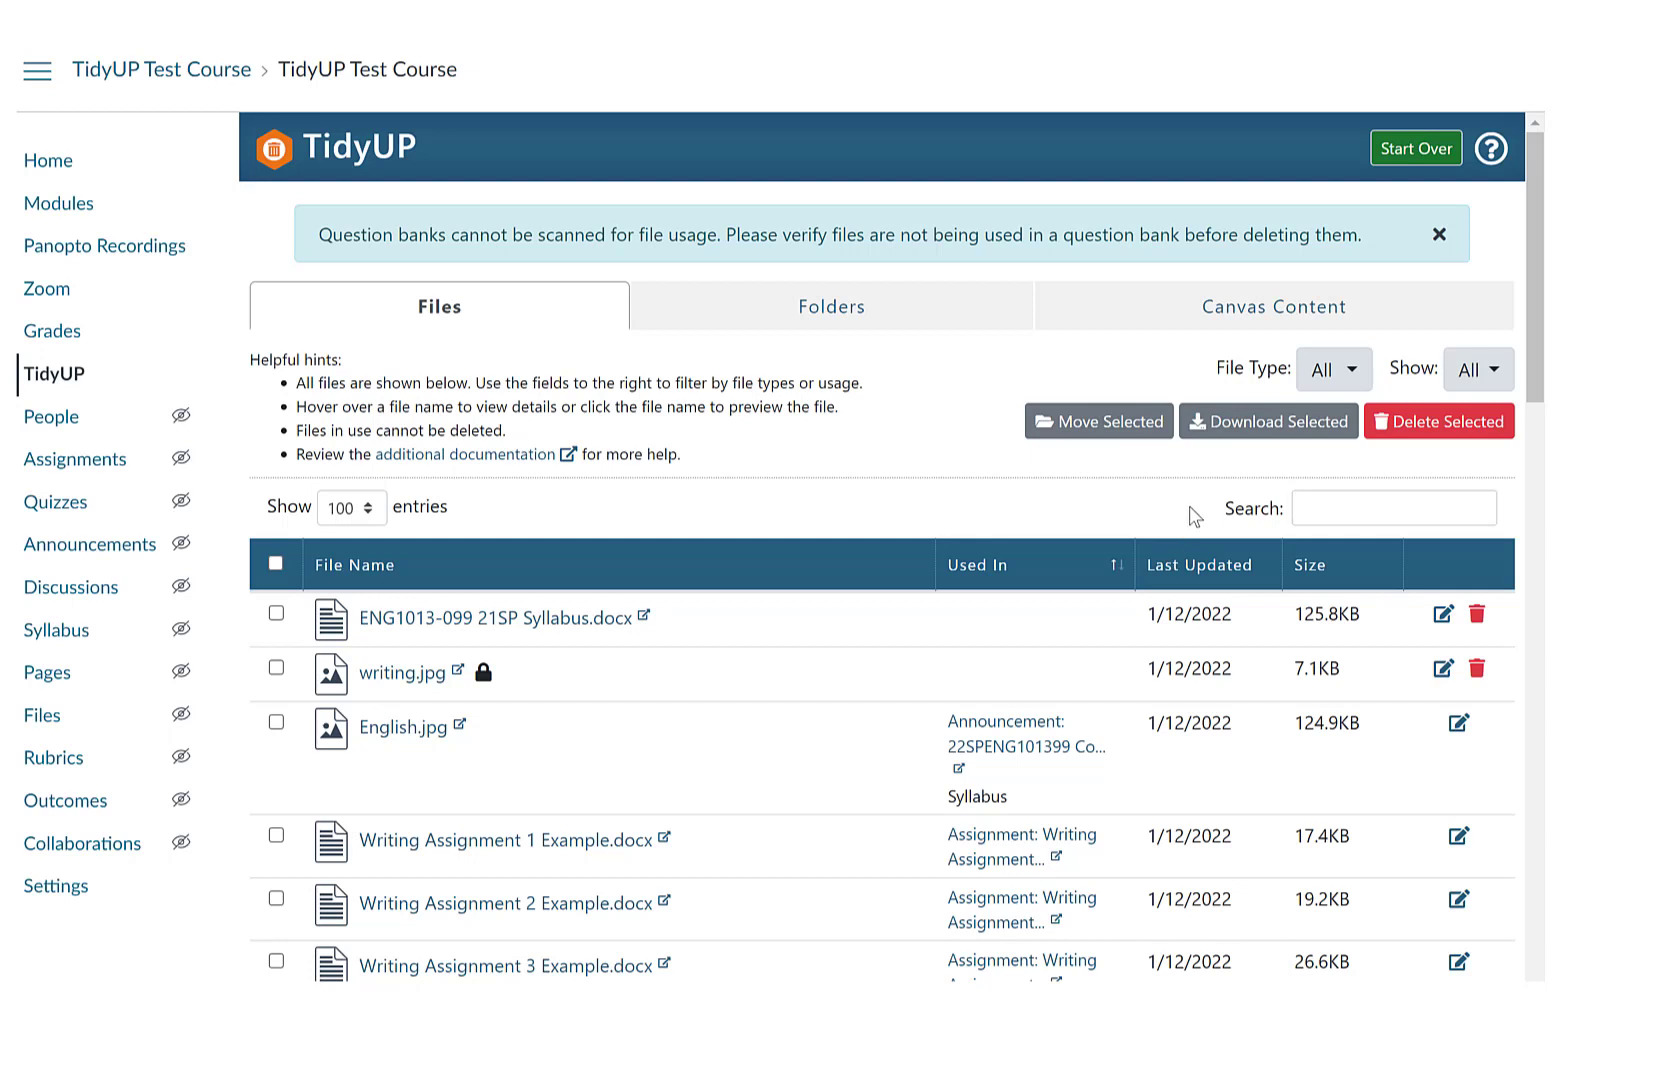
{"action": "mouse_move", "coordinate": [1294, 428]}
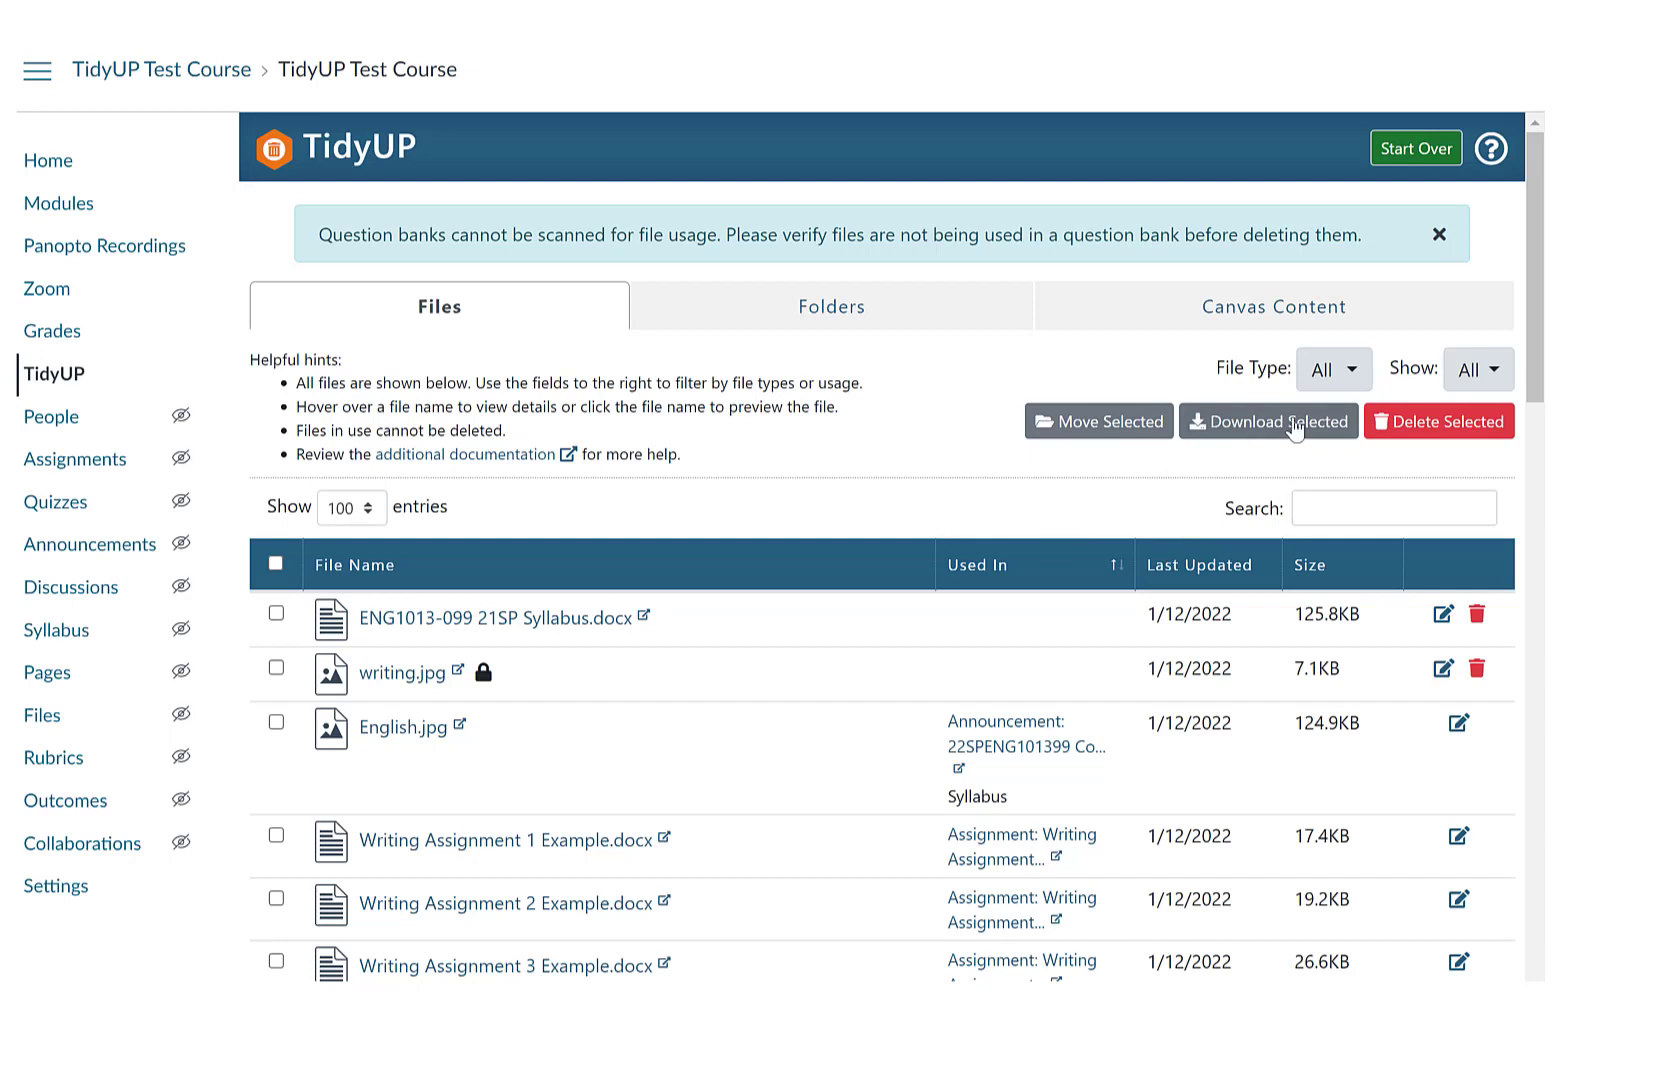
{"action": "left_click", "coordinate": [1332, 368]}
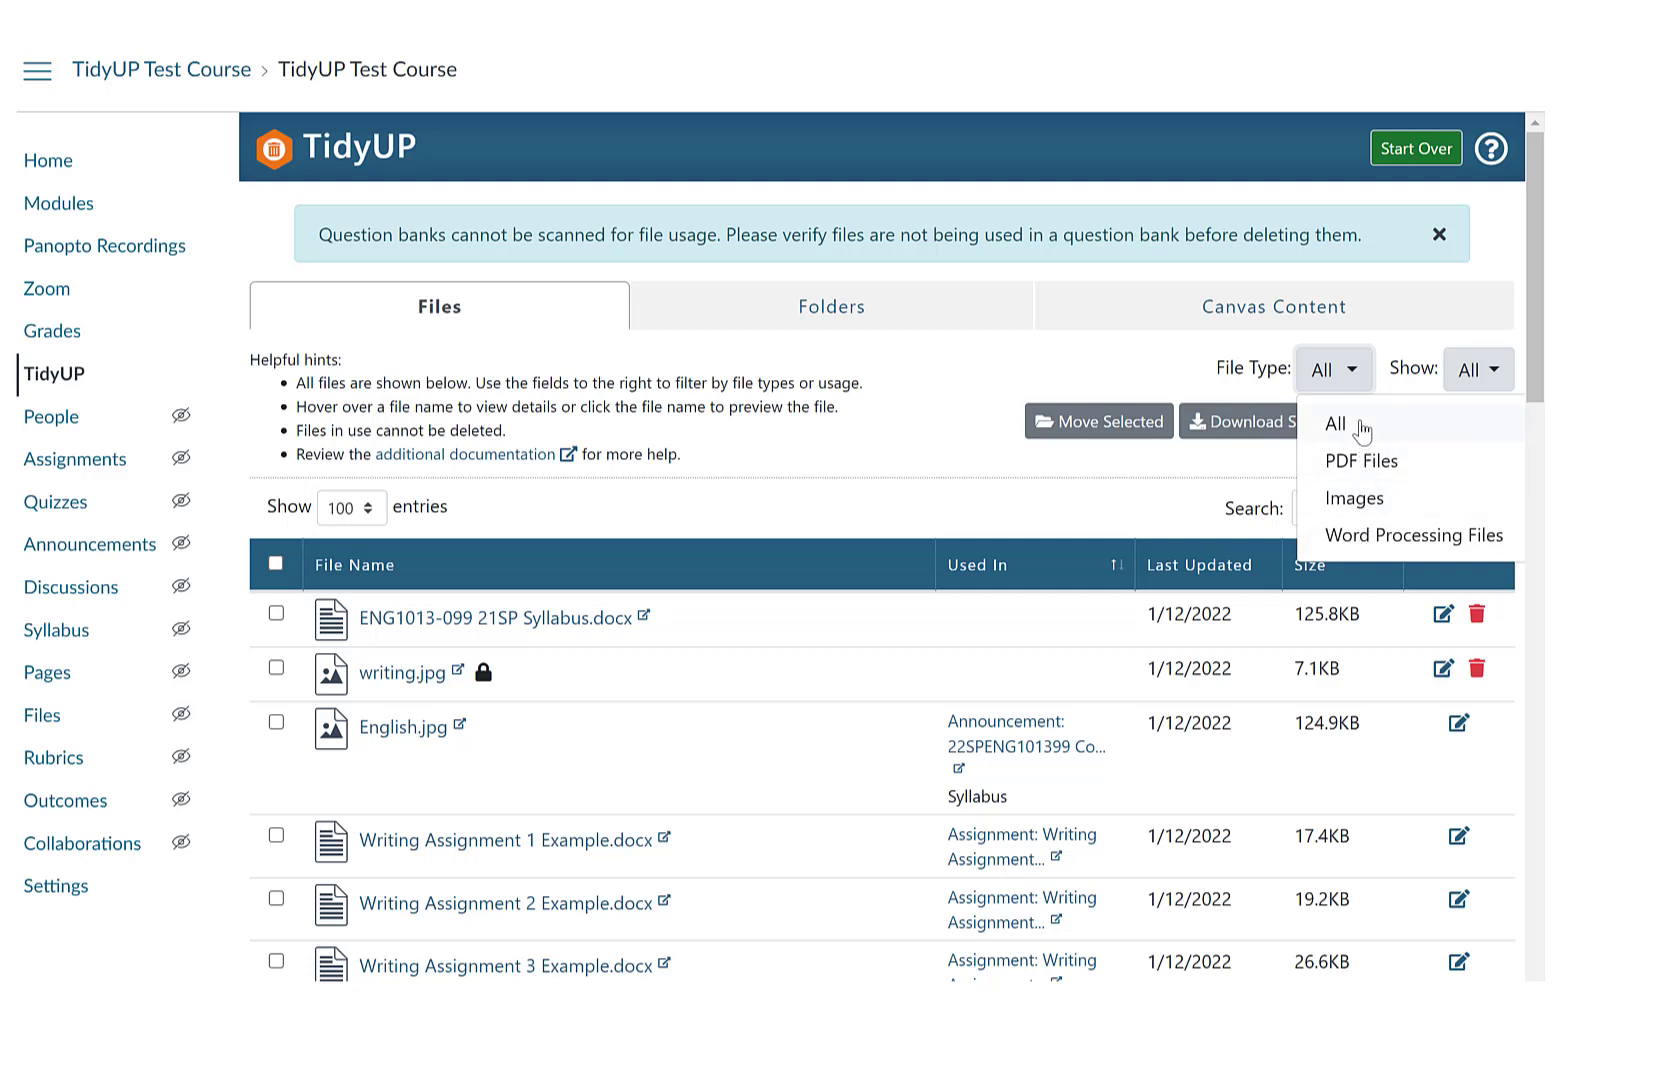
{"action": "left_click", "coordinate": [1334, 422]}
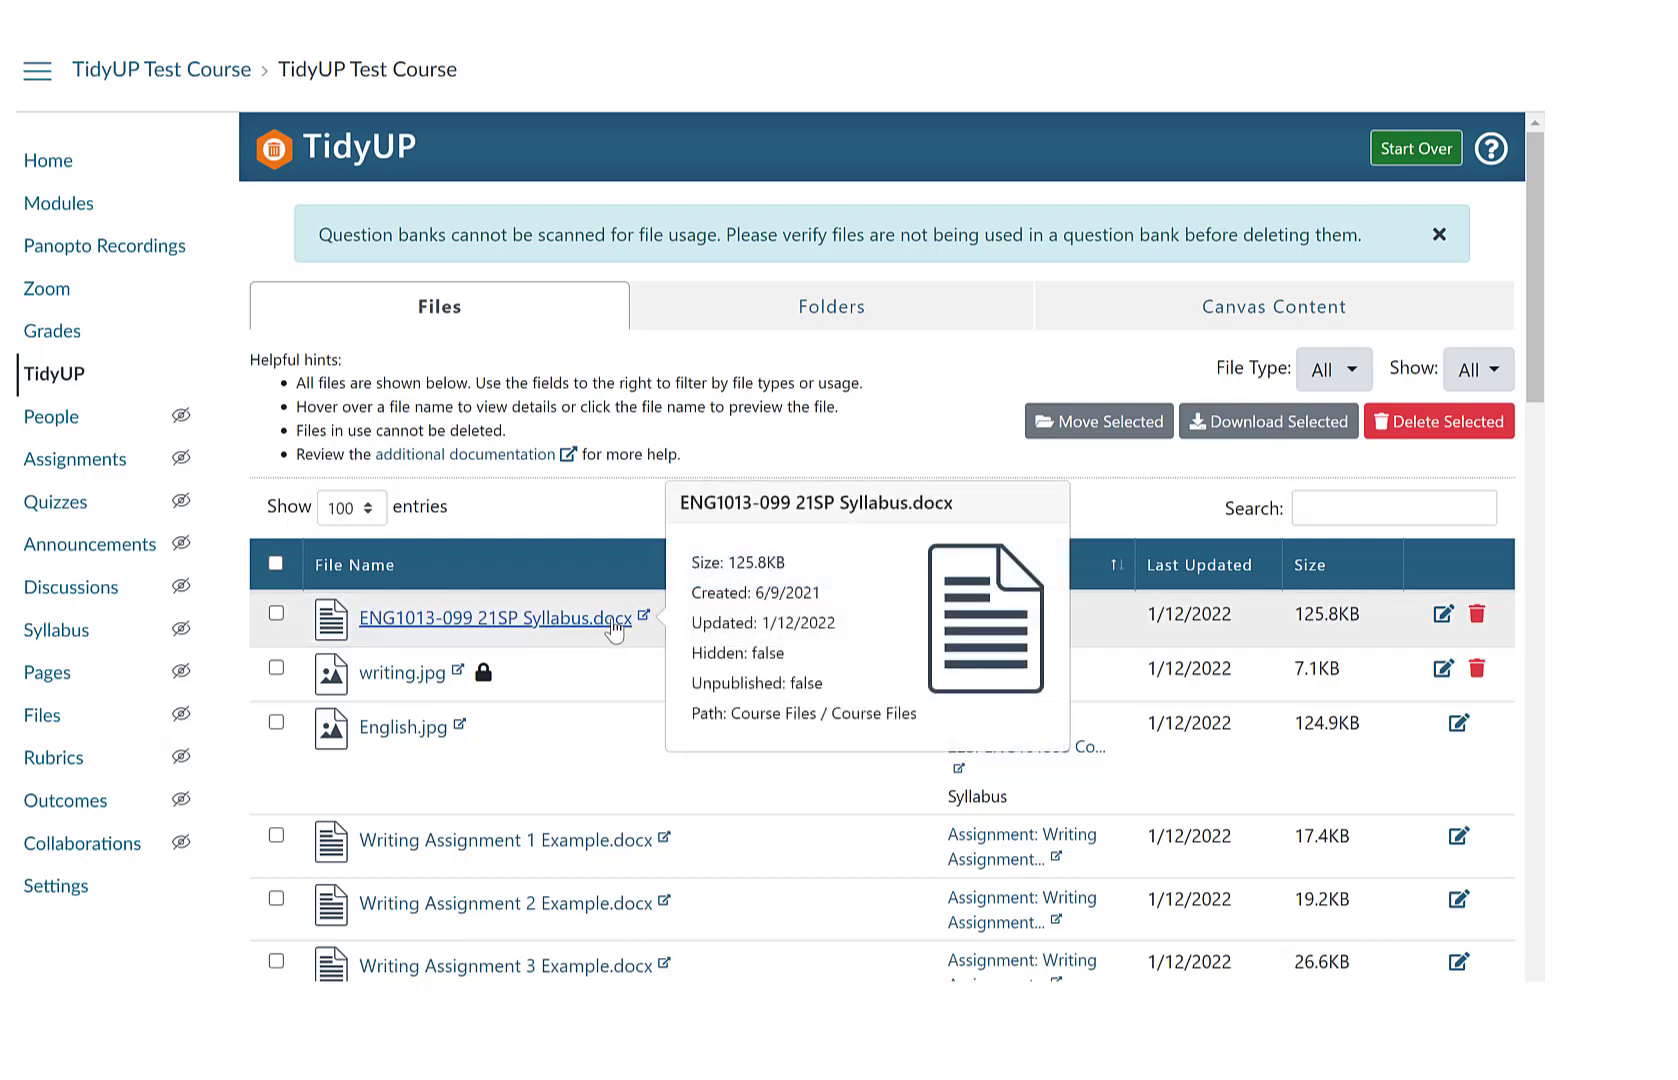
{"action": "mouse_move", "coordinate": [608, 666]}
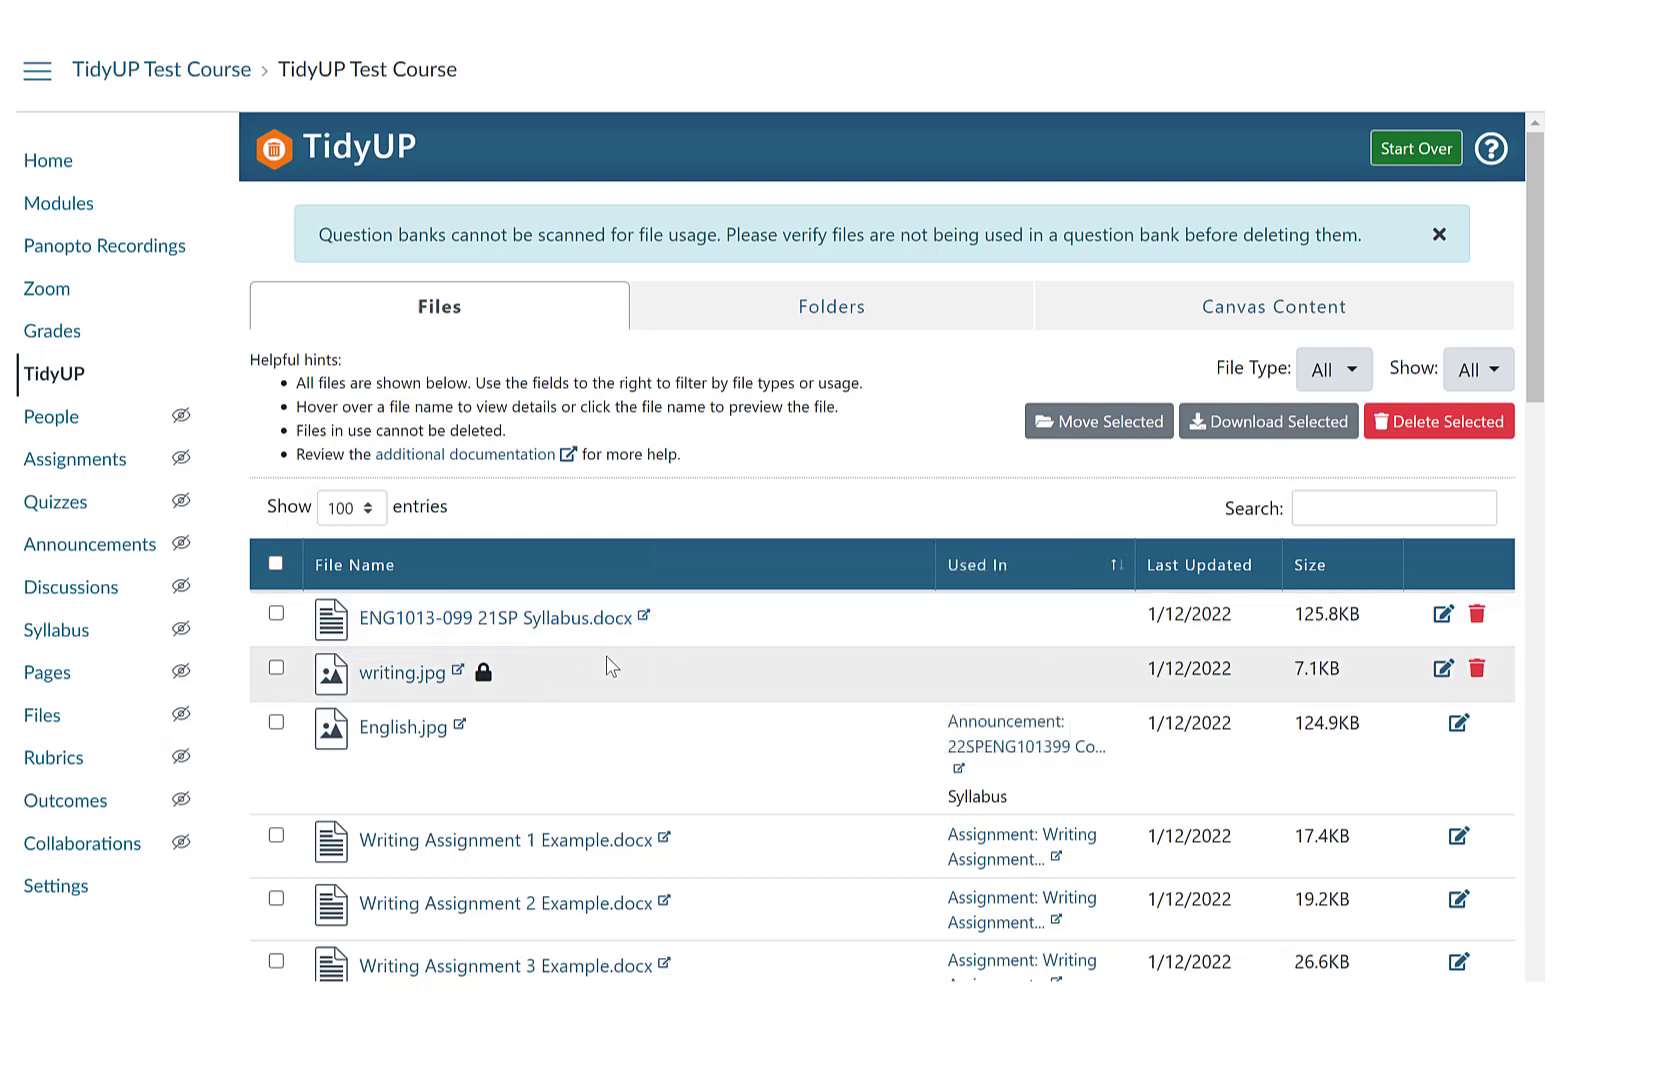
{"action": "mouse_move", "coordinate": [930, 462]}
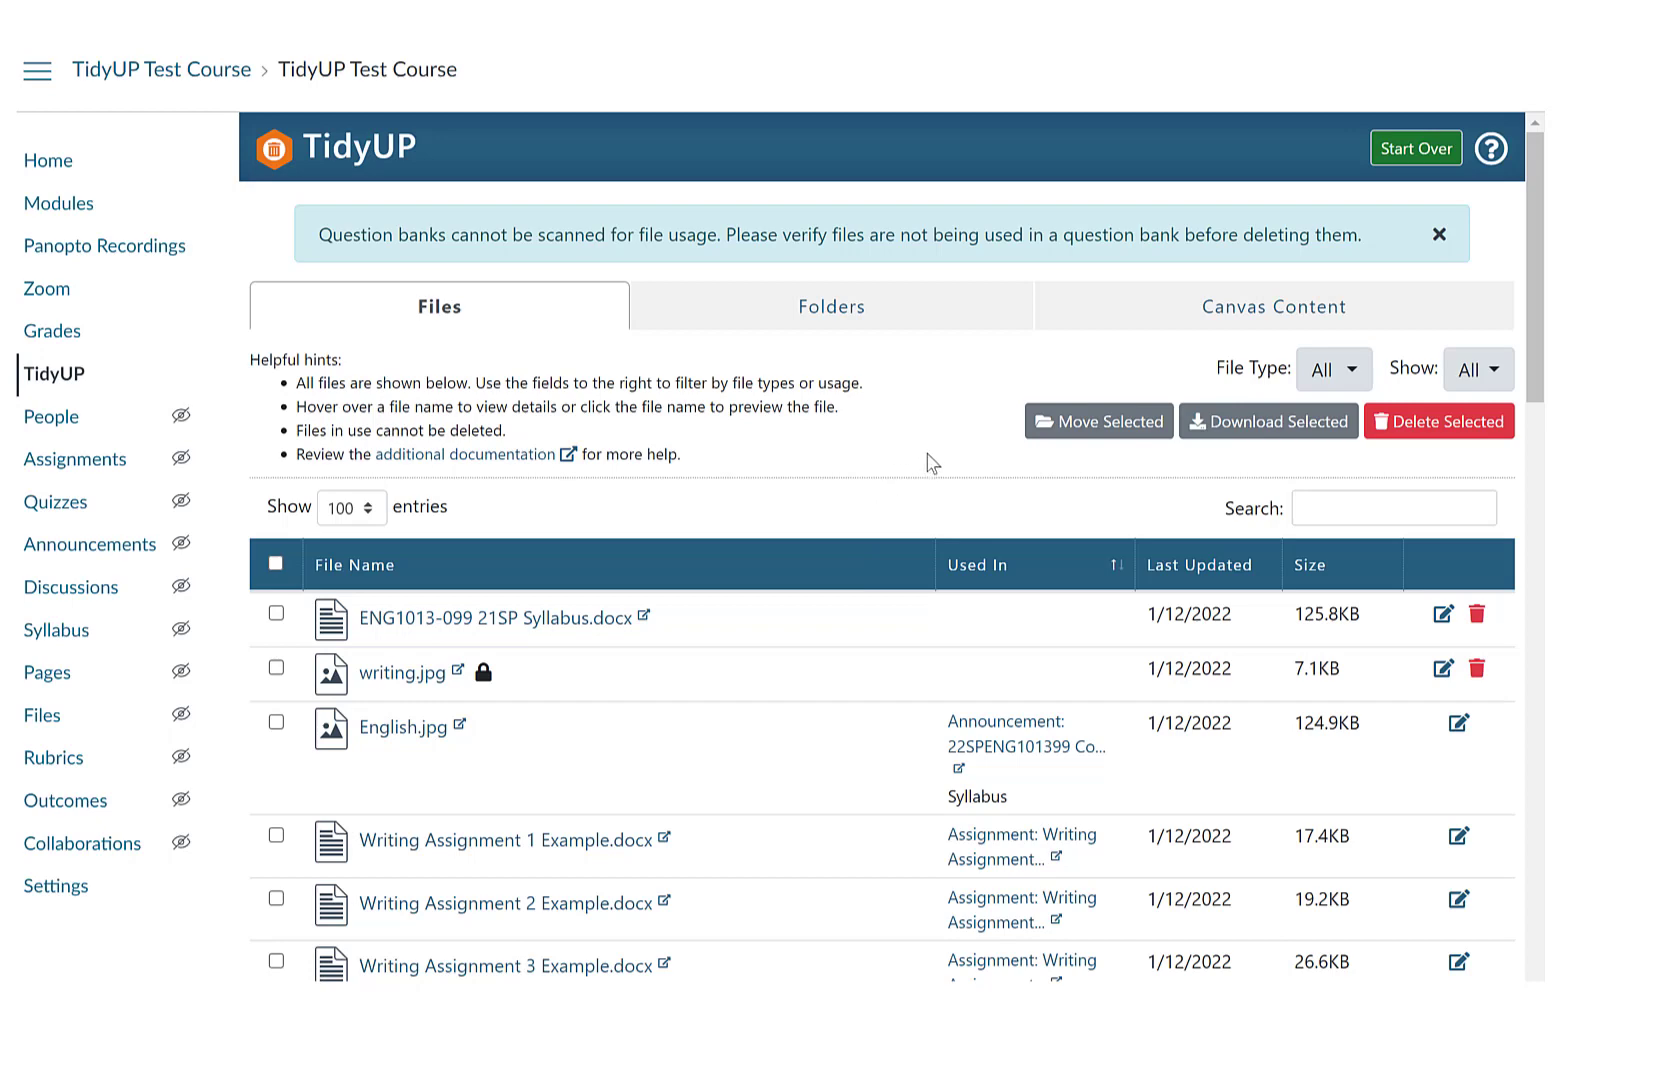
{"action": "mouse_move", "coordinate": [948, 432]}
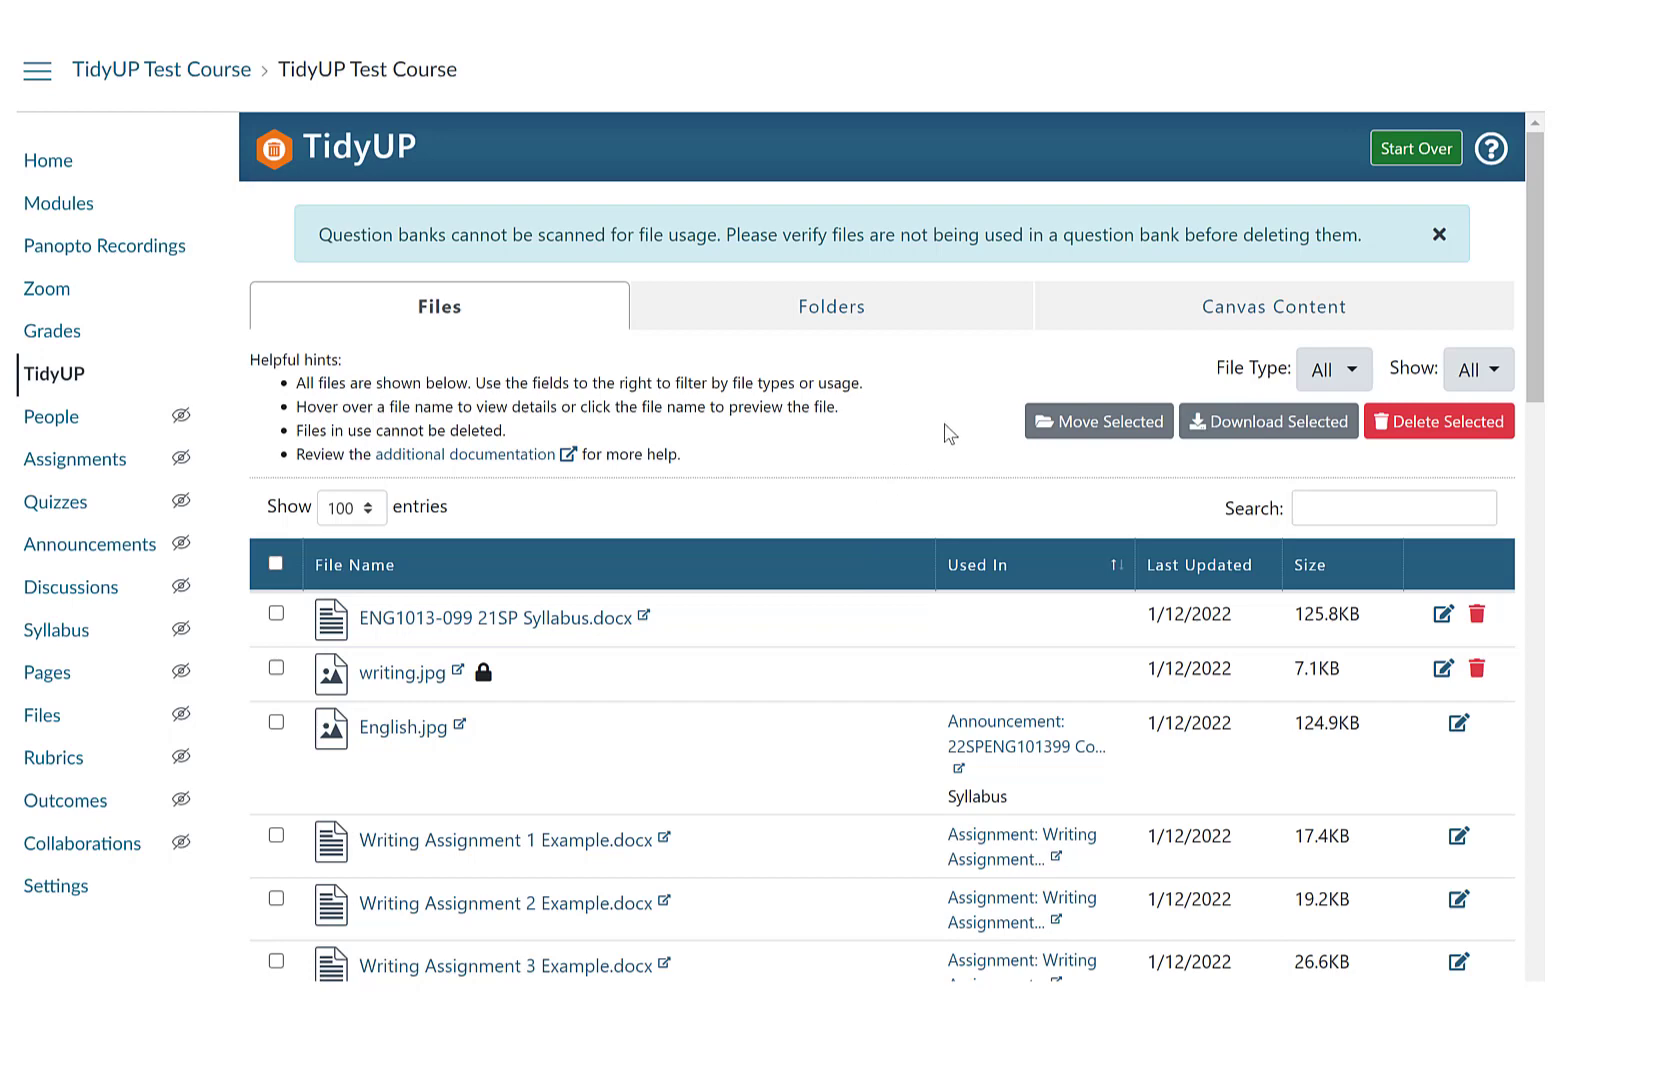
{"action": "left_click", "coordinate": [346, 506]}
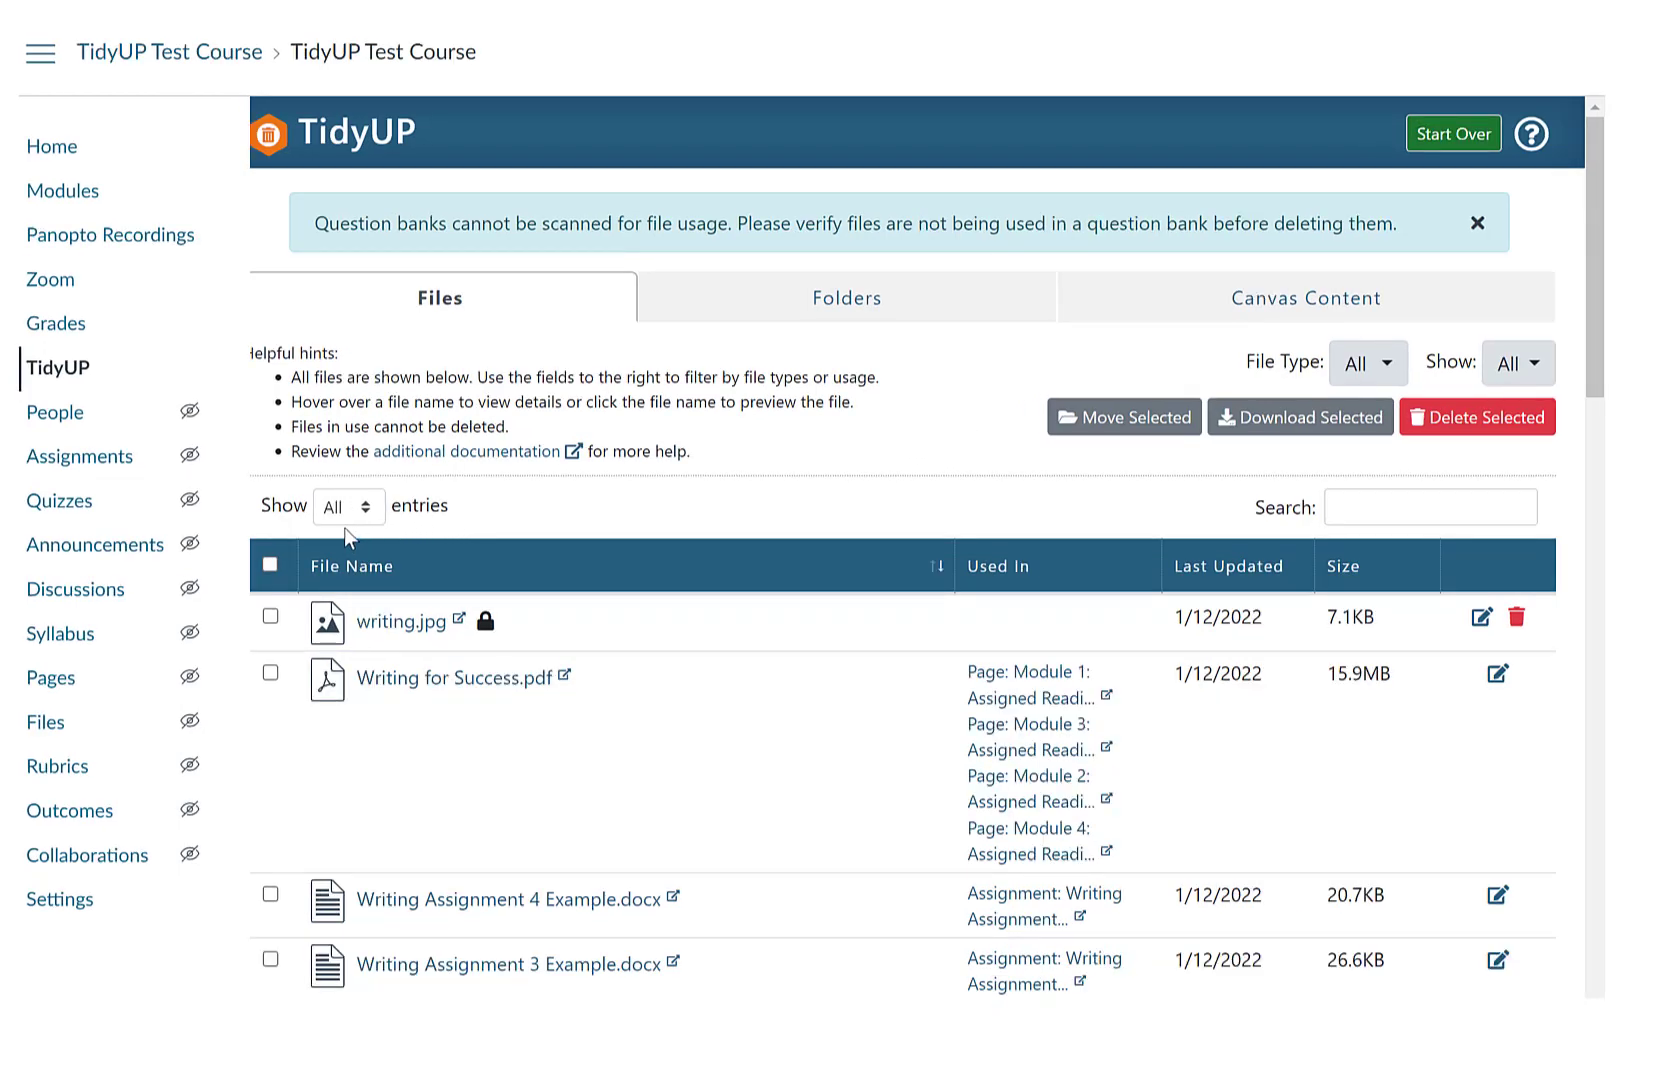
{"action": "left_click", "coordinate": [346, 506]}
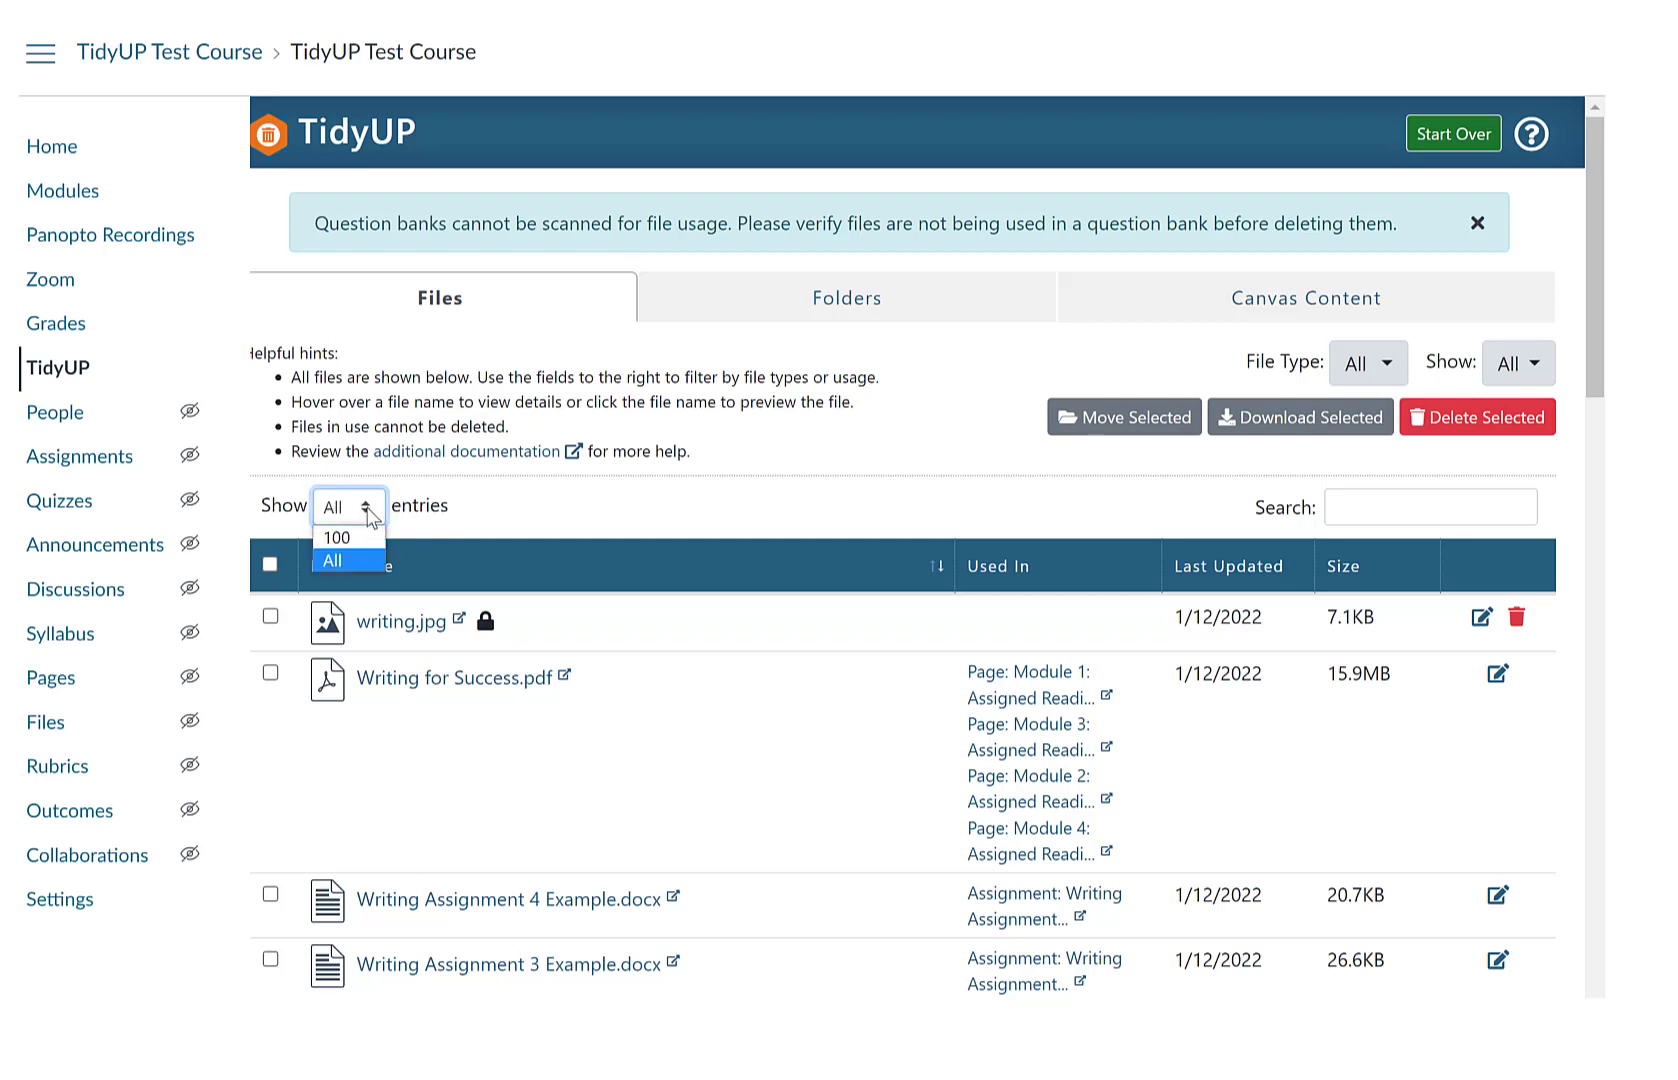
{"action": "left_click", "coordinate": [332, 560]}
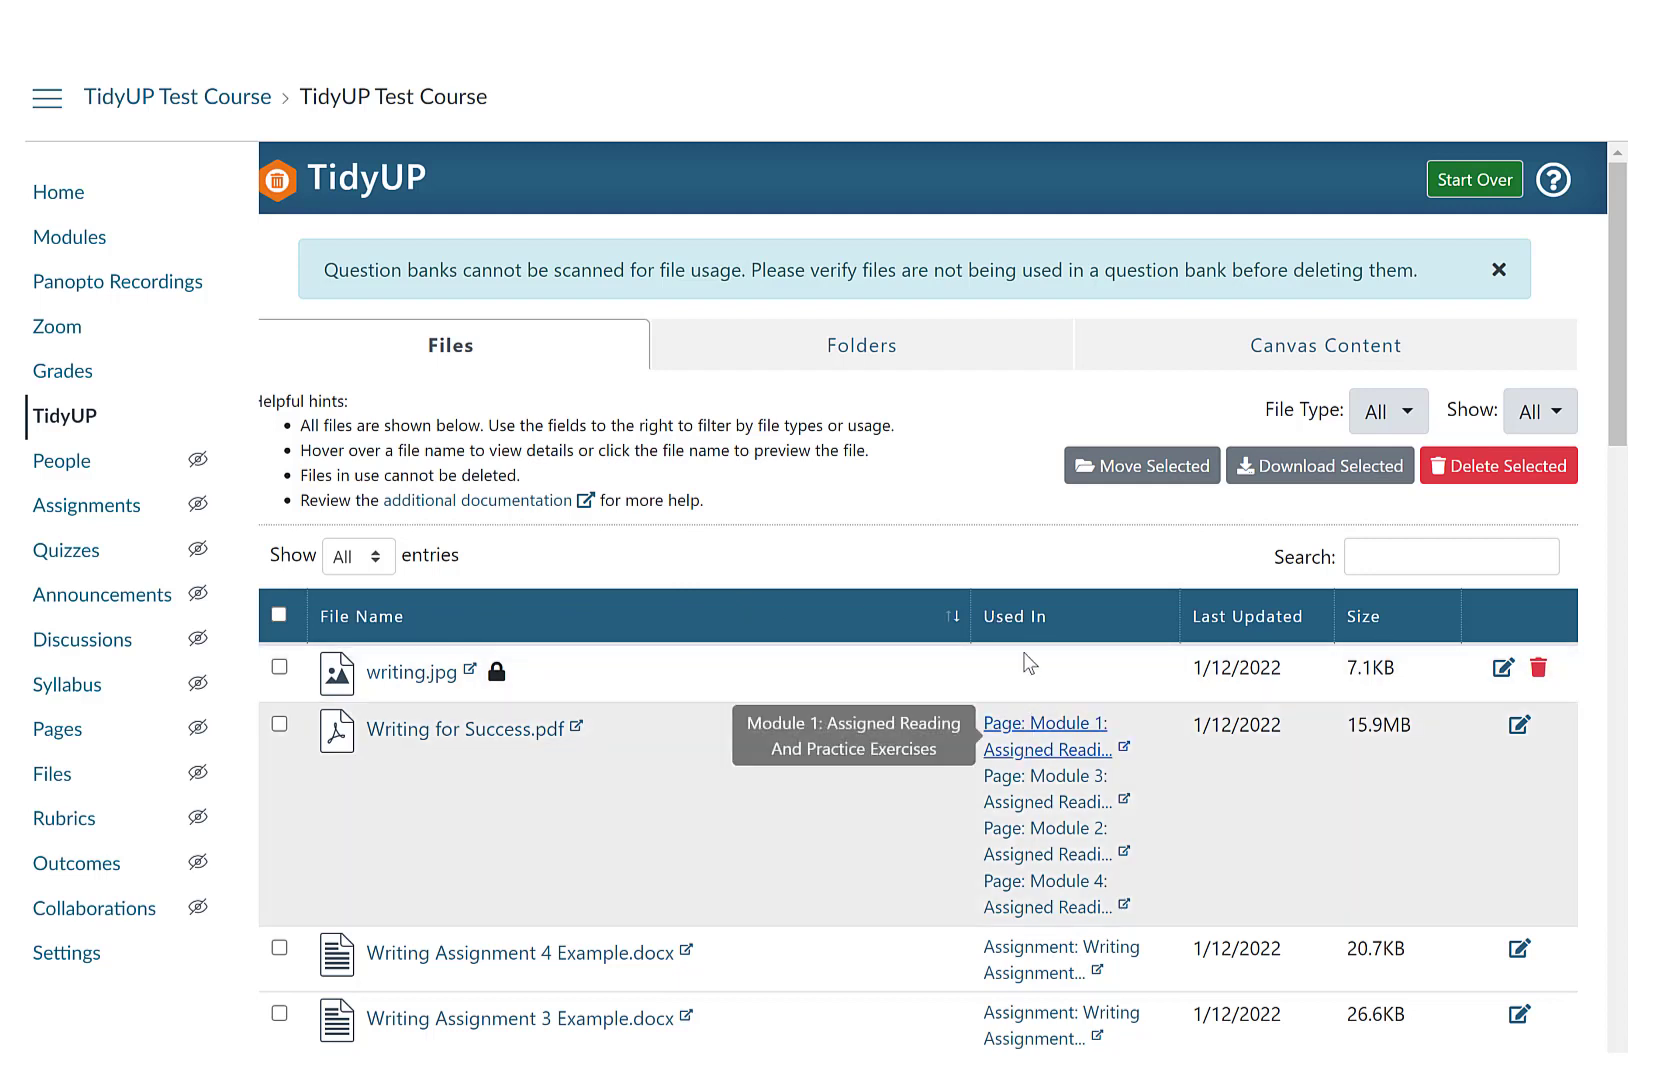
{"action": "mouse_move", "coordinate": [1394, 556]}
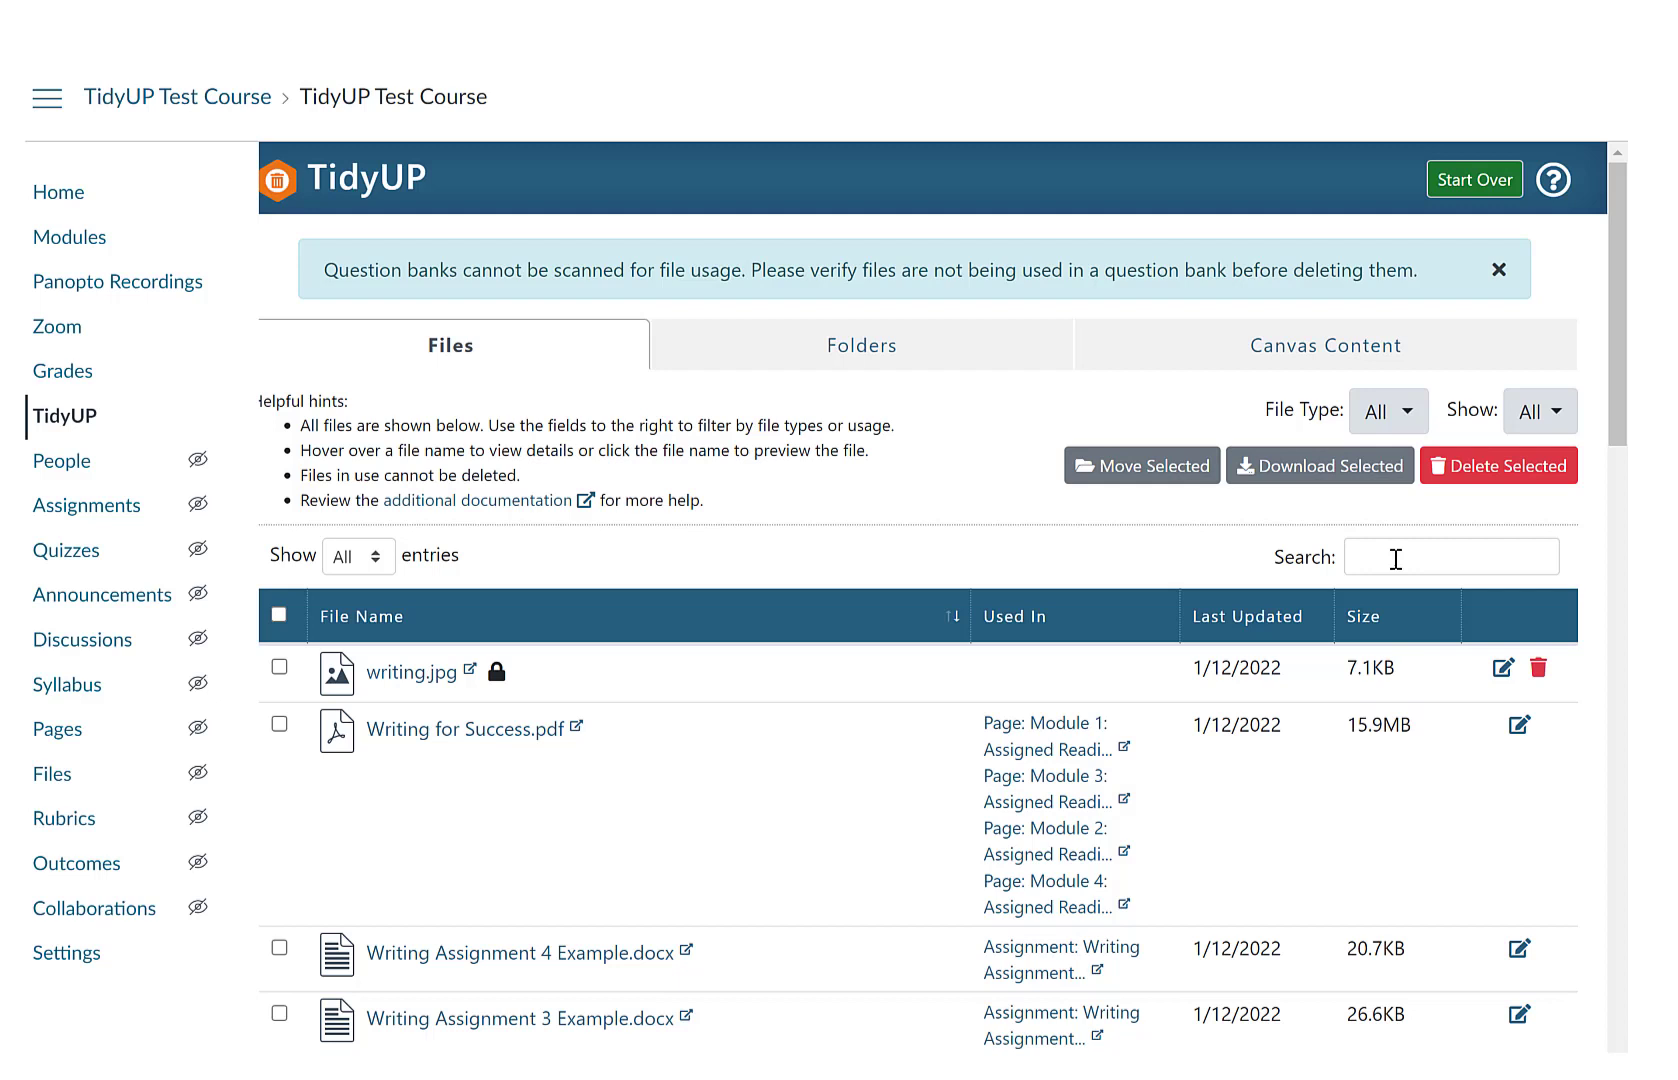
{"action": "mouse_move", "coordinate": [790, 554]}
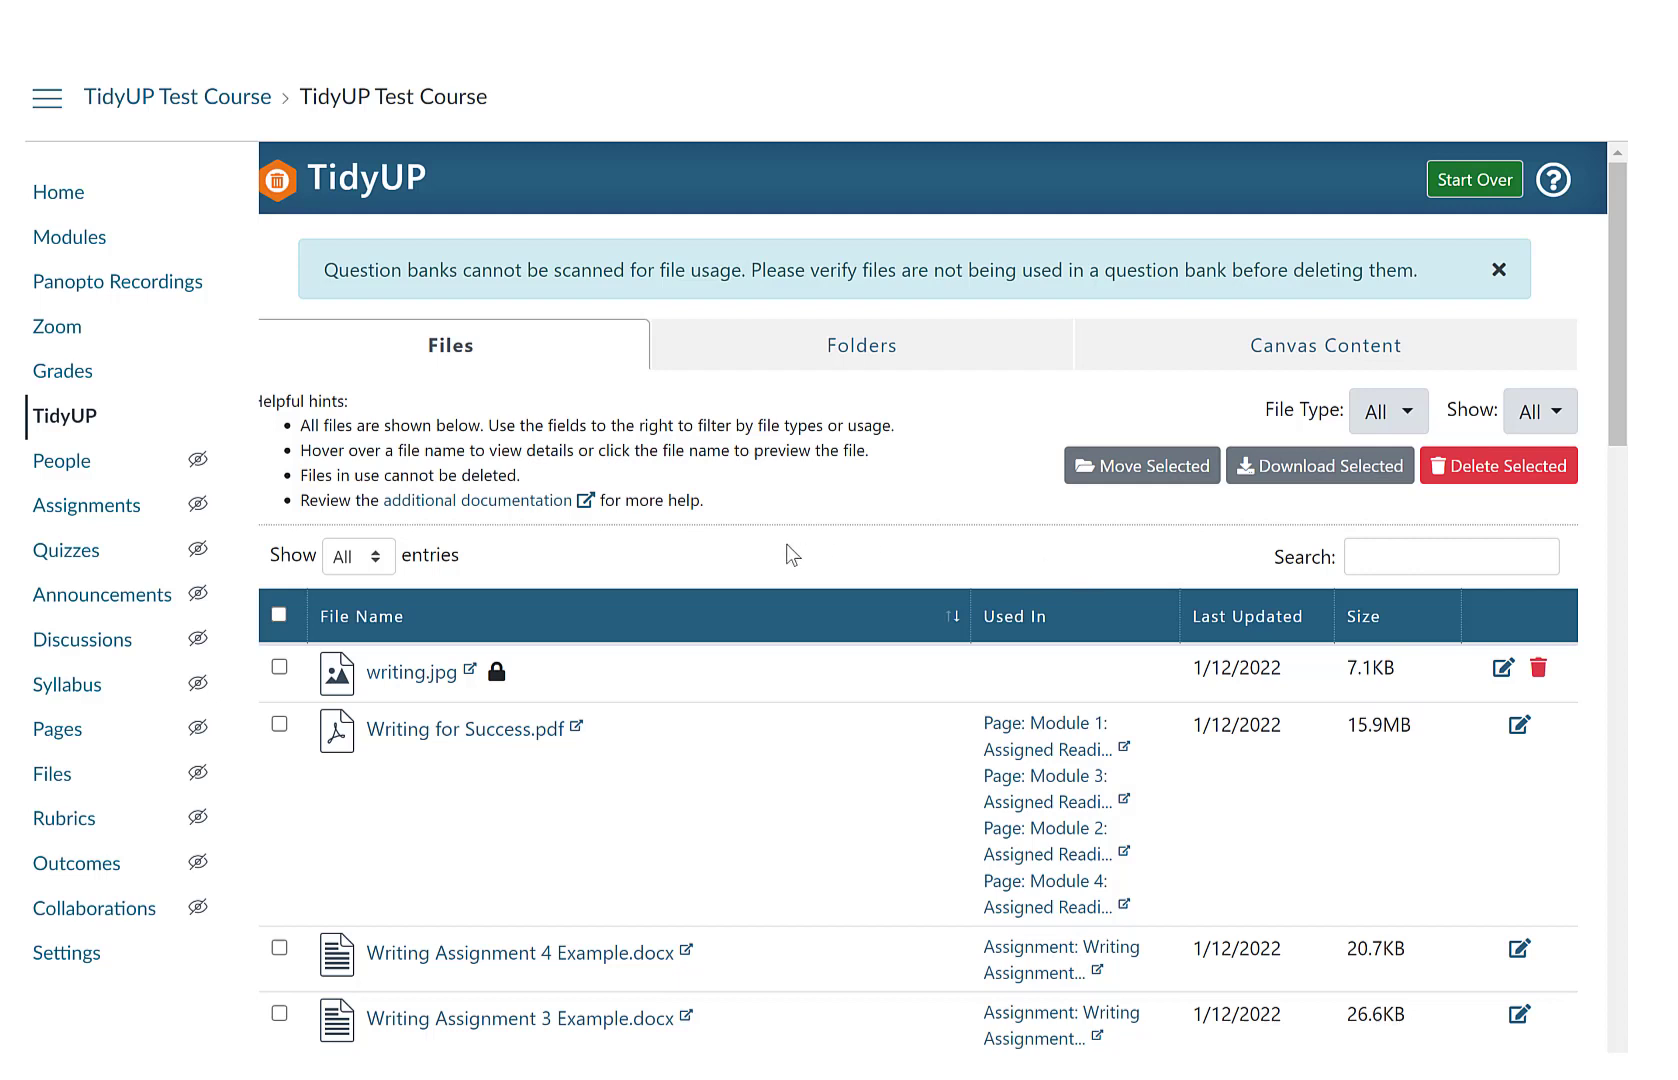
{"action": "mouse_move", "coordinate": [412, 672]}
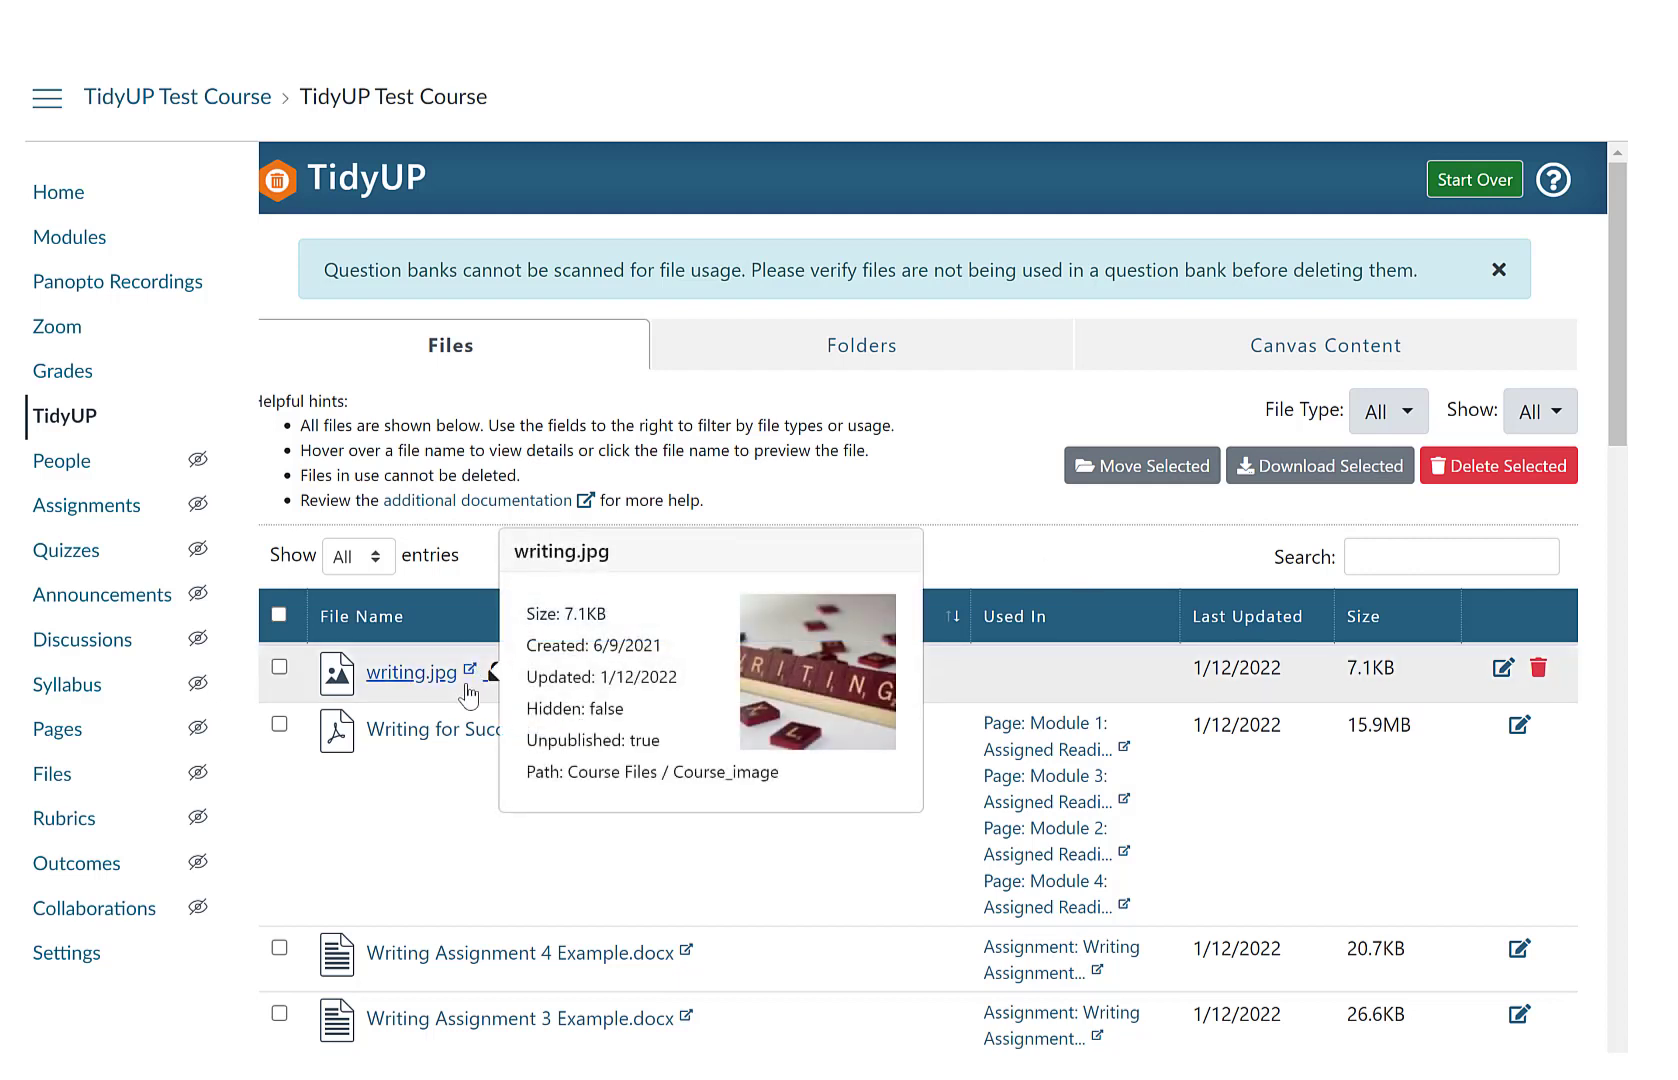
{"action": "mouse_move", "coordinate": [464, 728]}
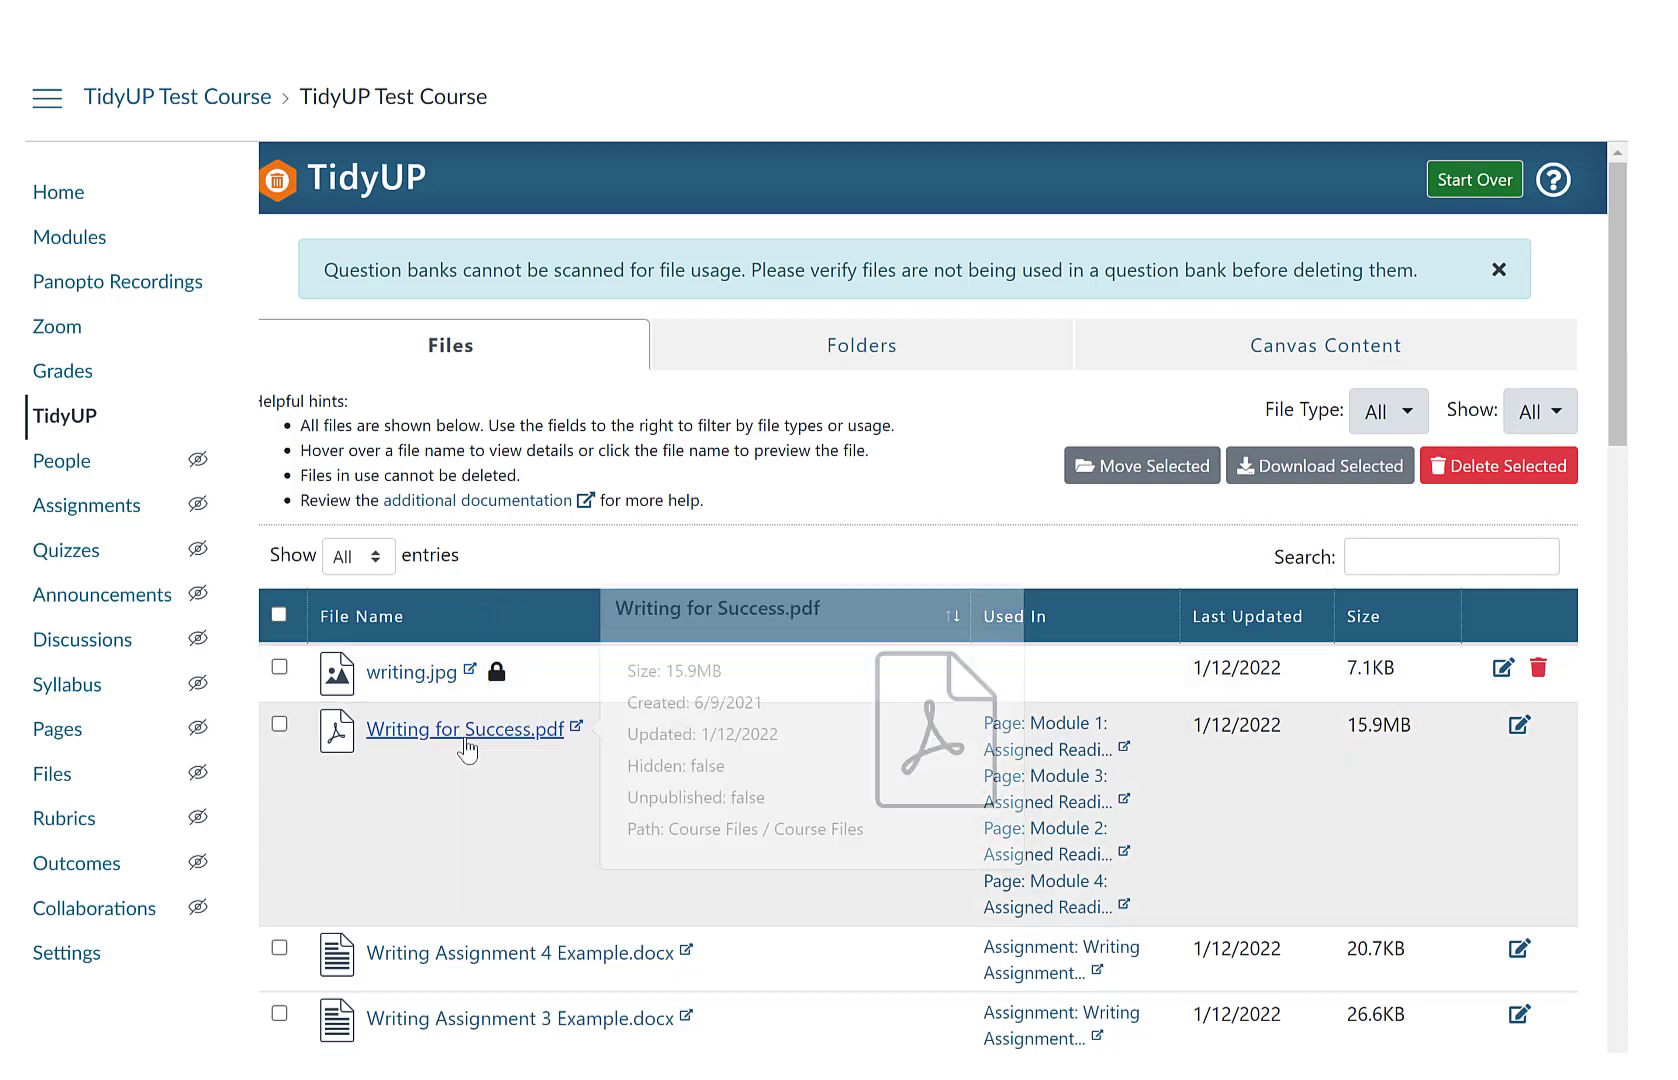
{"action": "mouse_move", "coordinate": [1416, 416]}
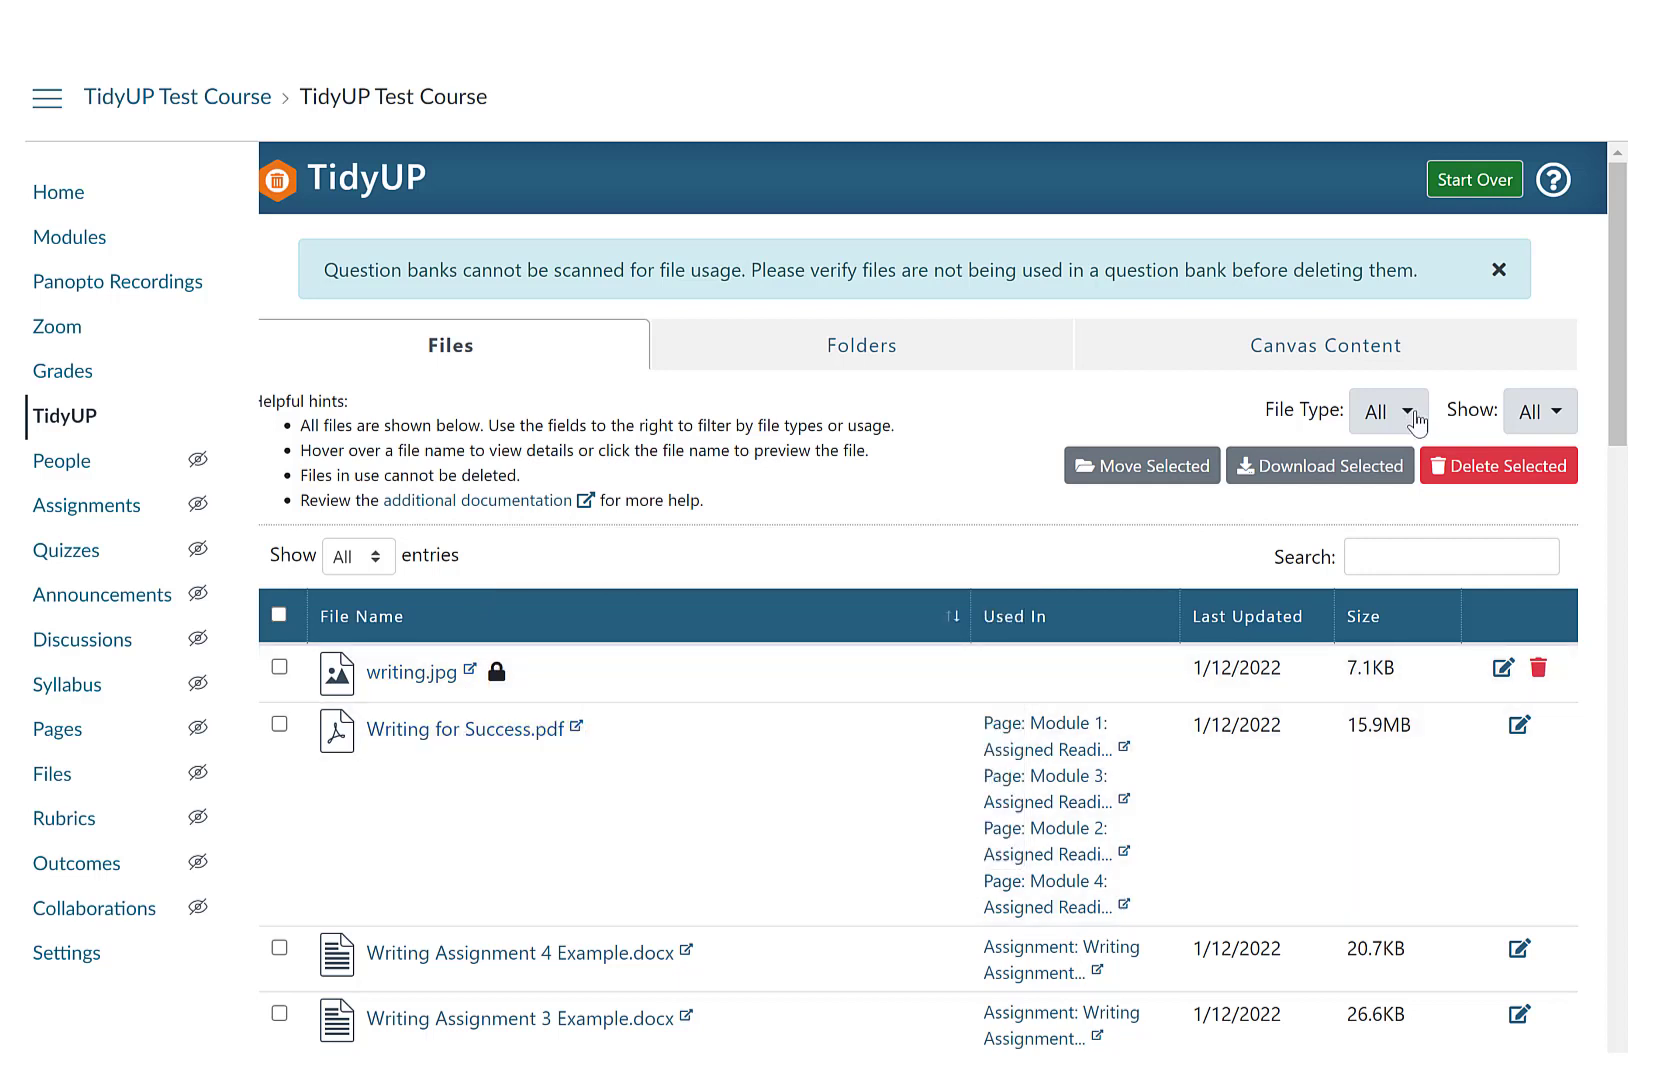
Step: Download the selected course files as a zip saved to the Downloads folder
{"action": "left_click", "coordinate": [1538, 412]}
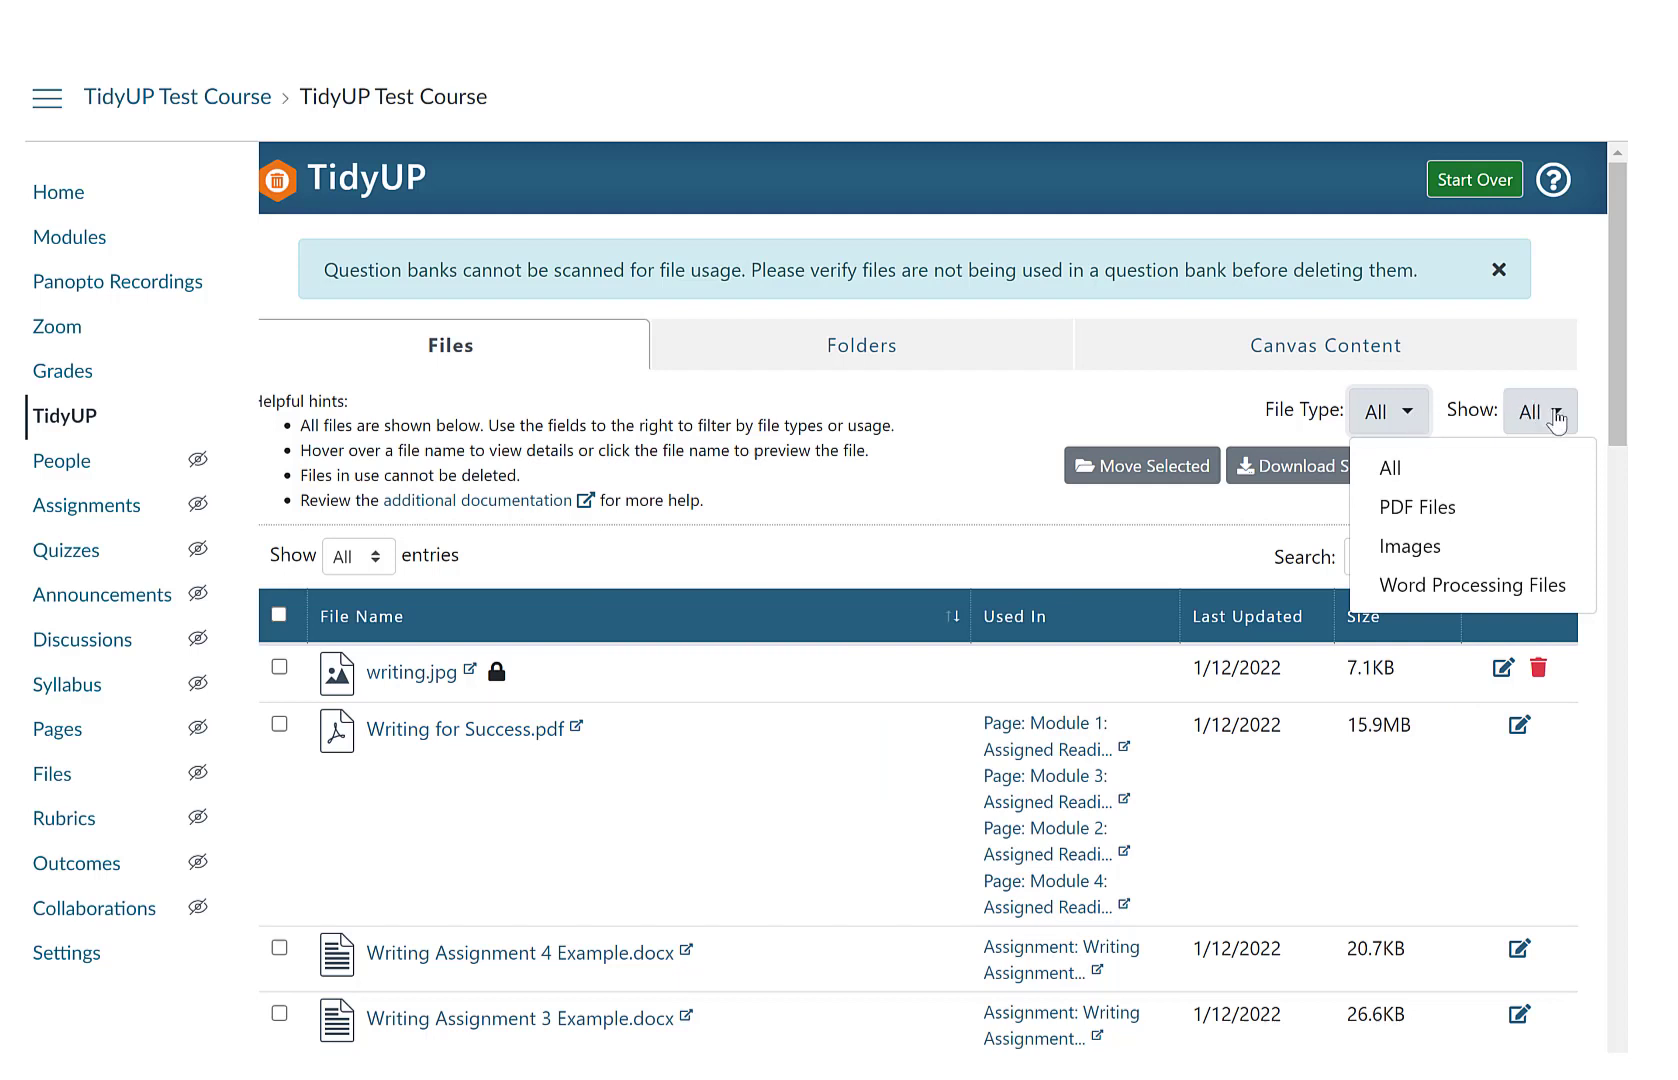
{"action": "left_click", "coordinate": [1538, 410]}
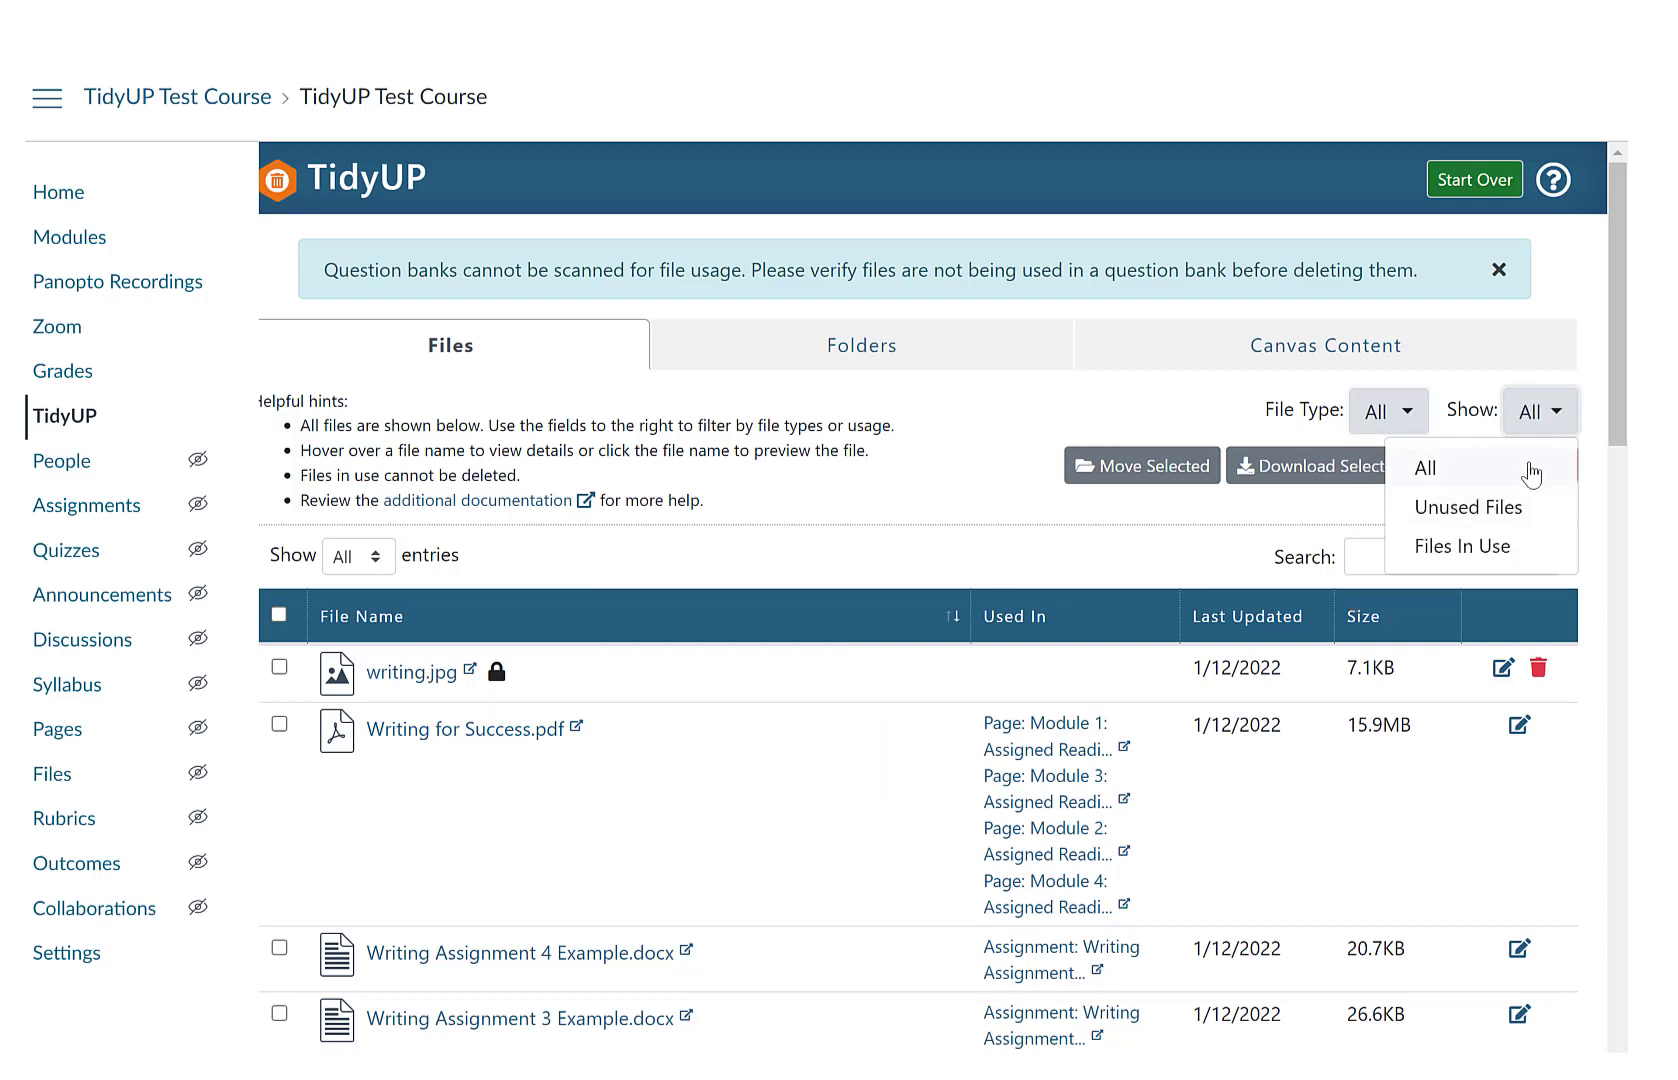
{"action": "mouse_move", "coordinate": [1578, 290]}
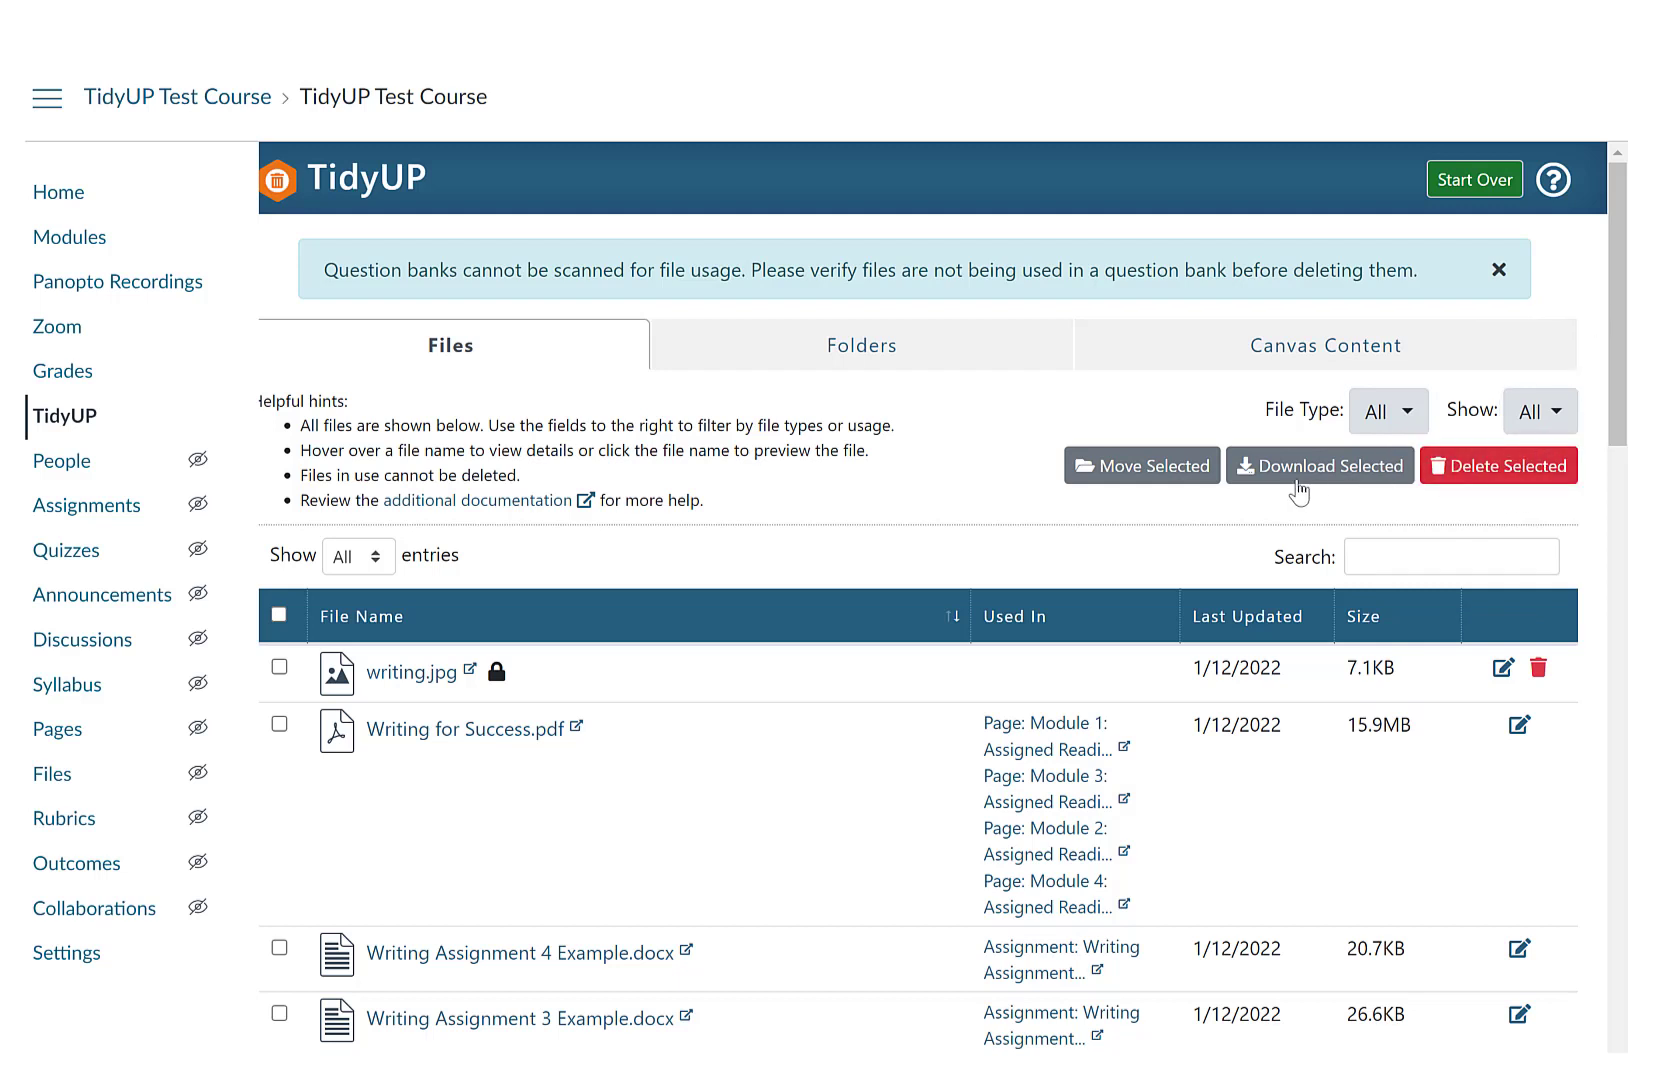
{"action": "mouse_move", "coordinate": [1340, 482]}
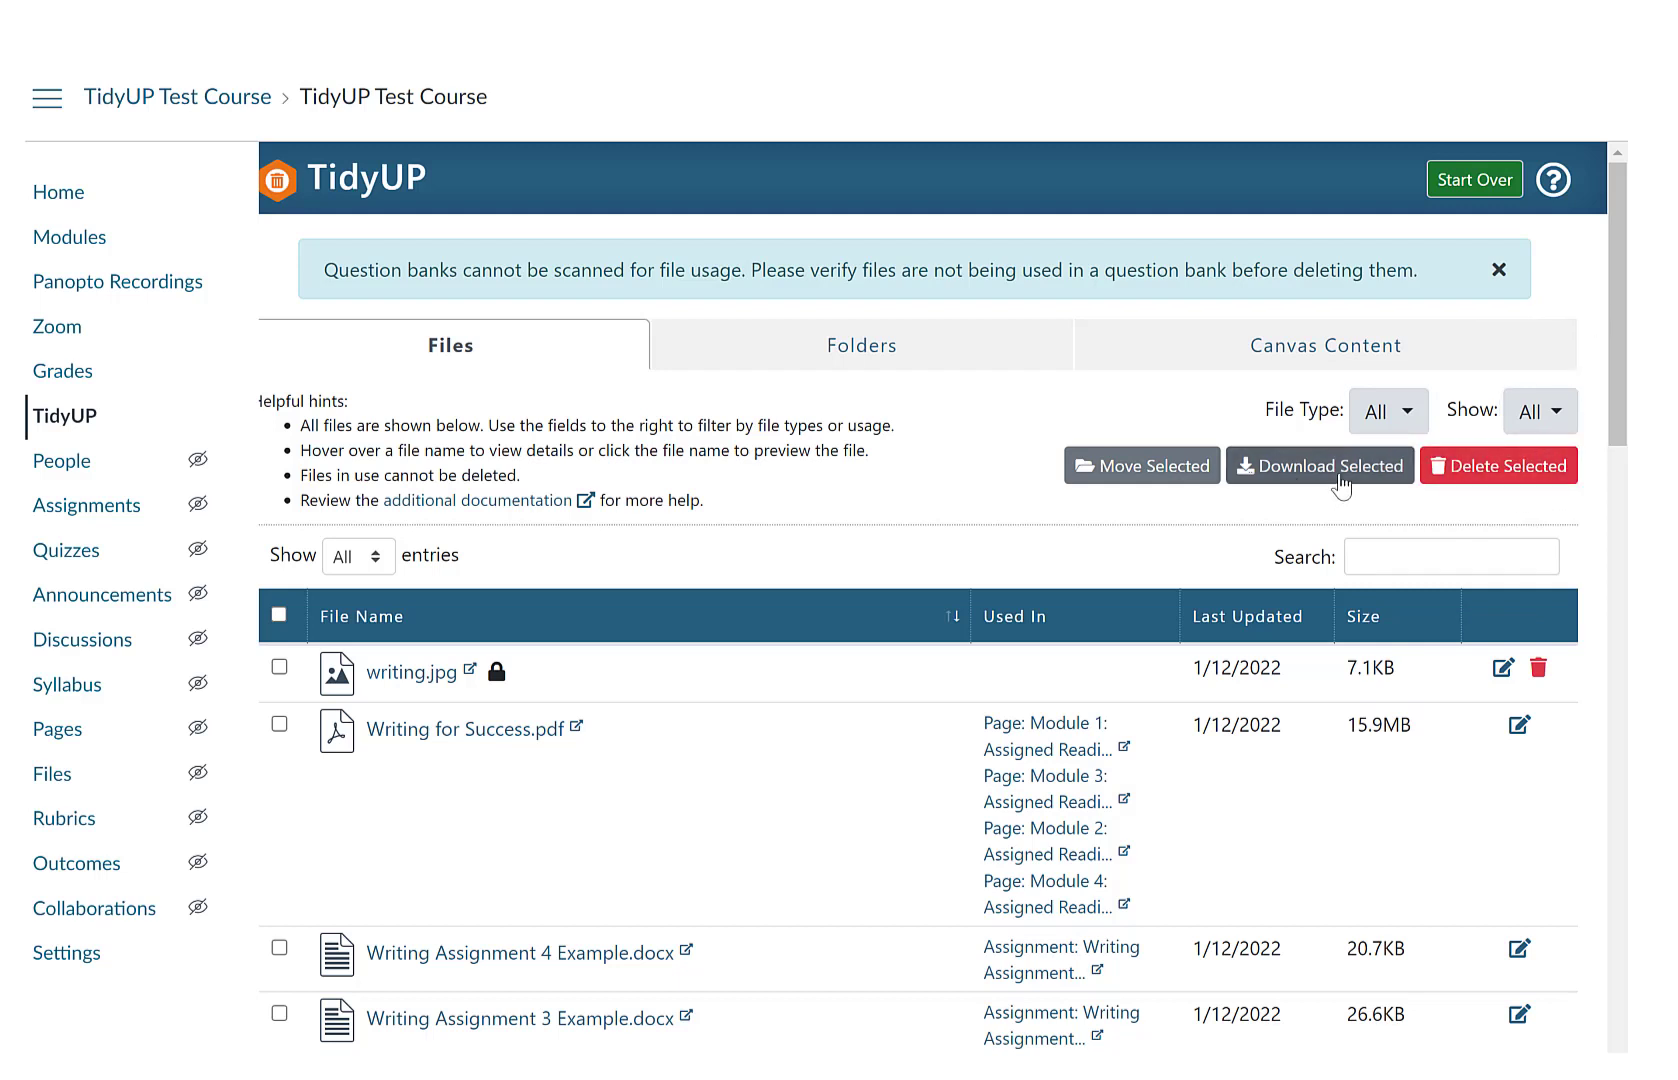
{"action": "left_click", "coordinate": [1320, 464]}
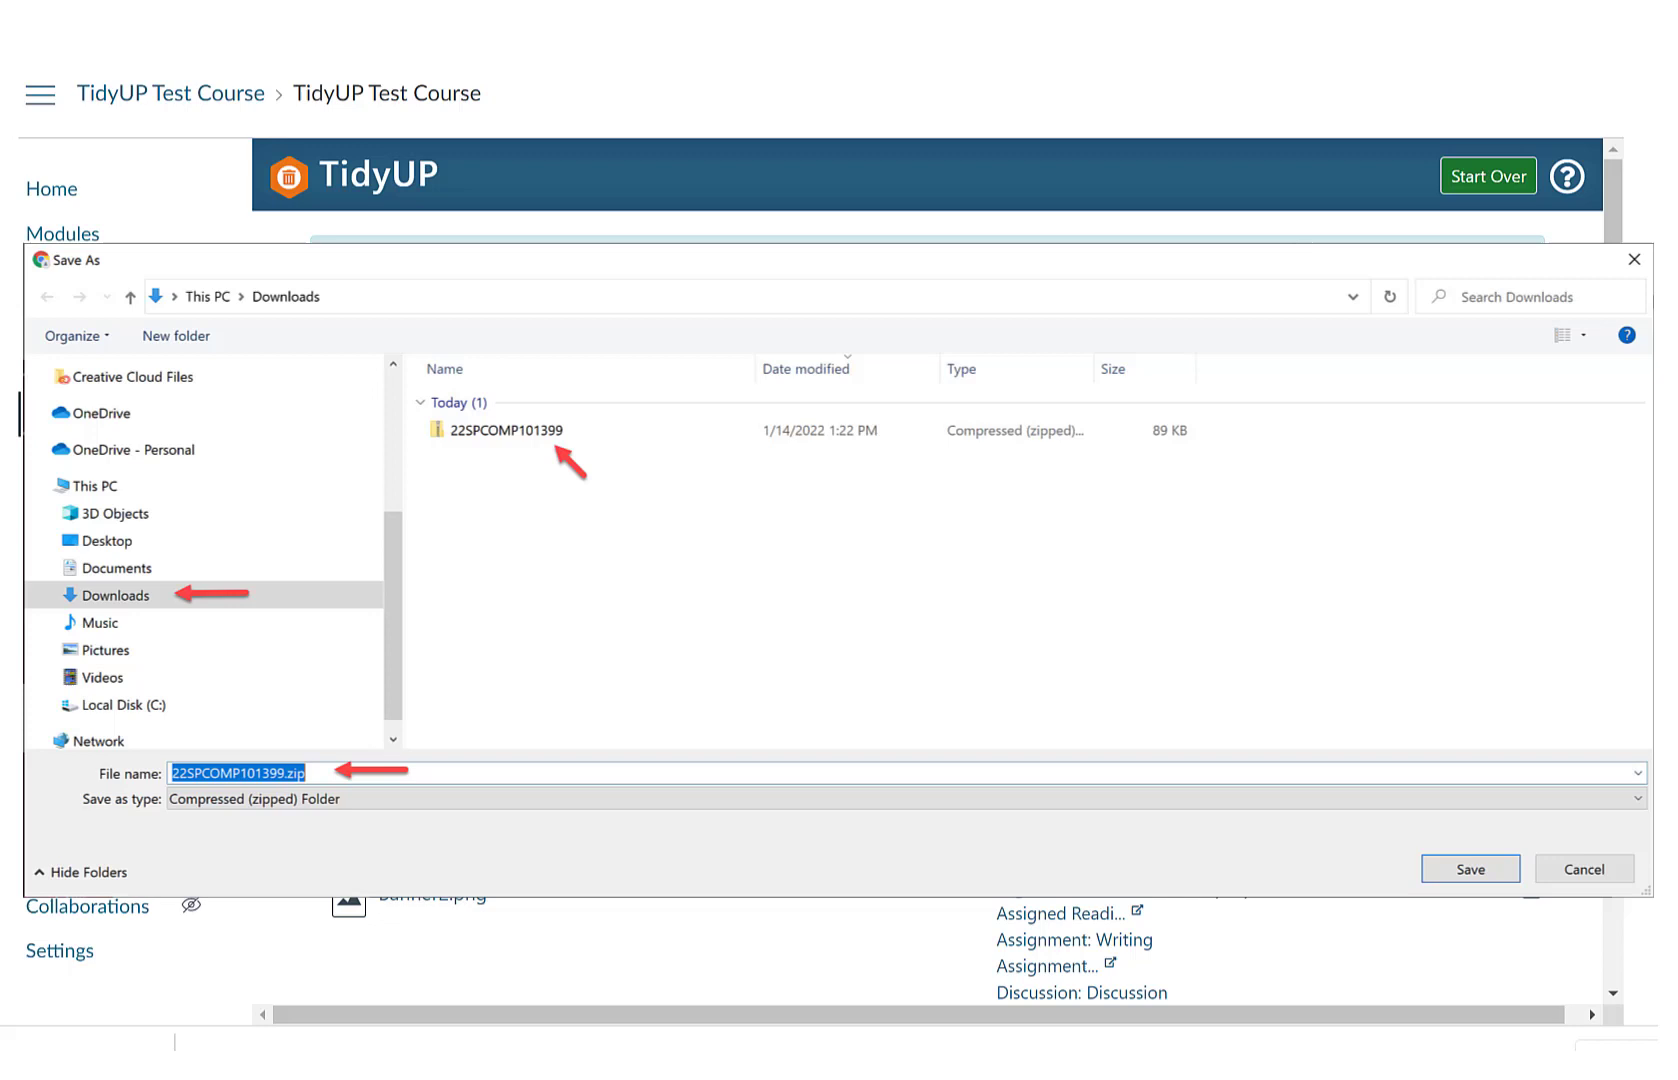
{"action": "left_click", "coordinate": [1468, 868]}
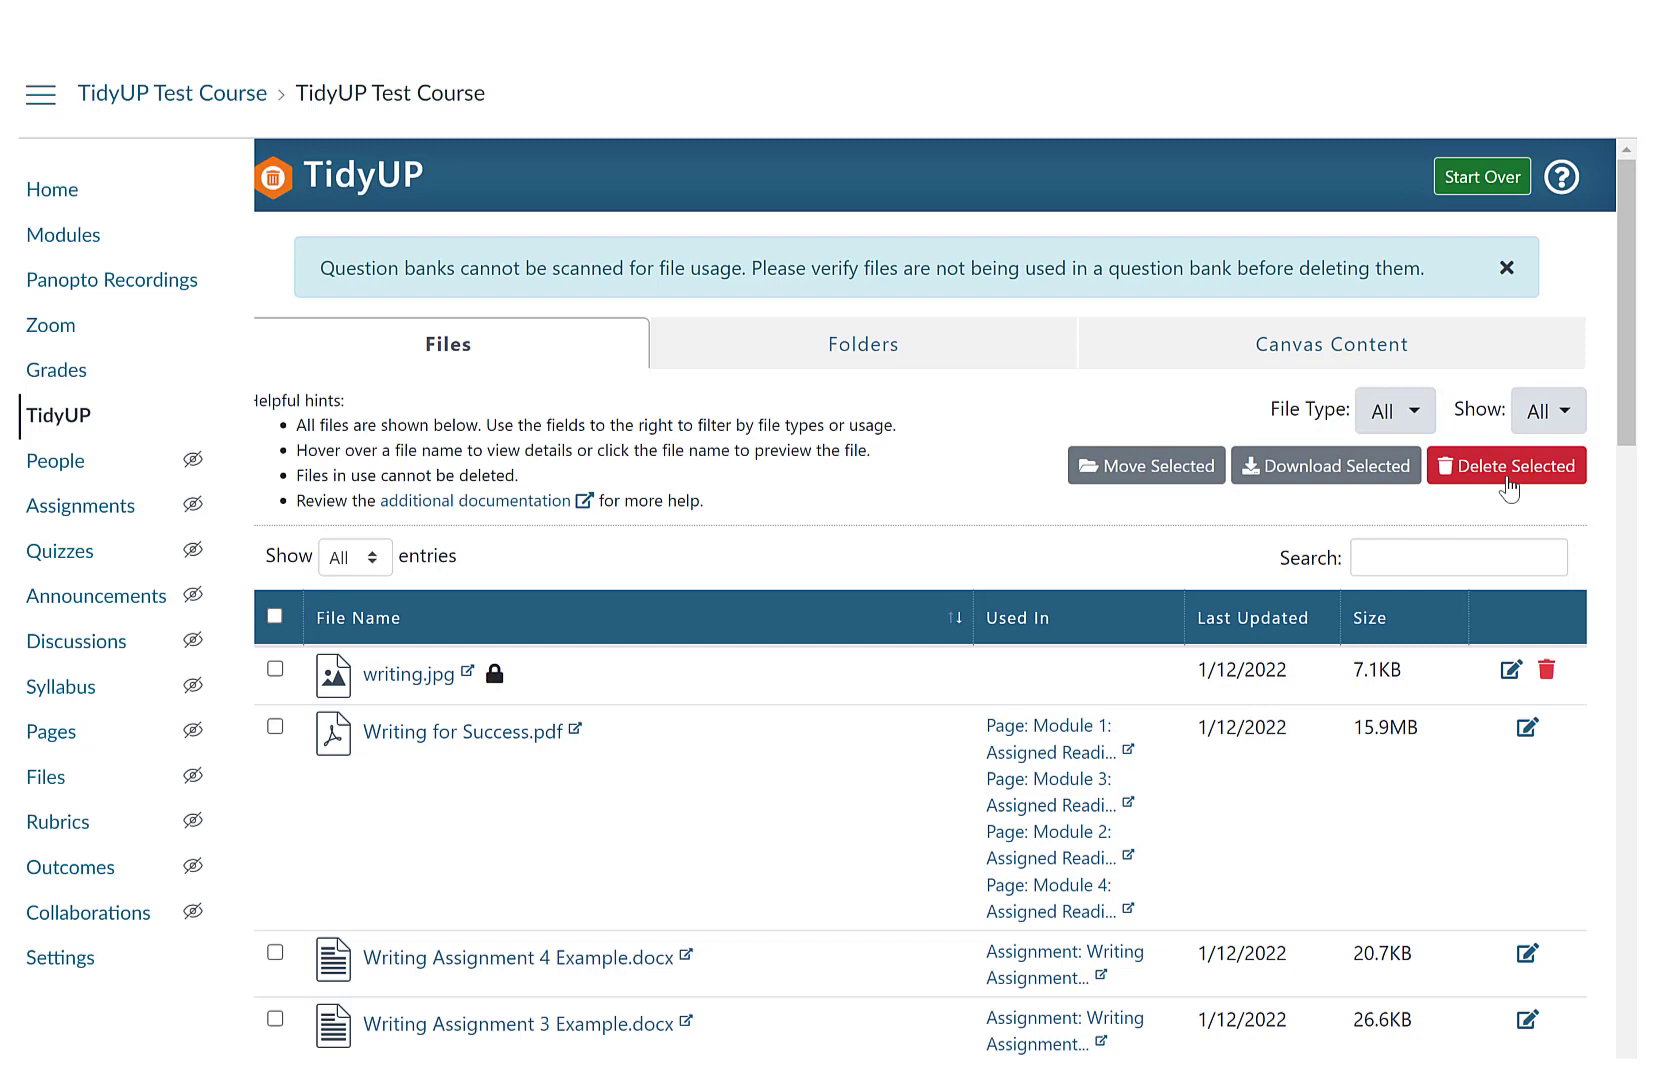
{"action": "mouse_move", "coordinate": [308, 622]}
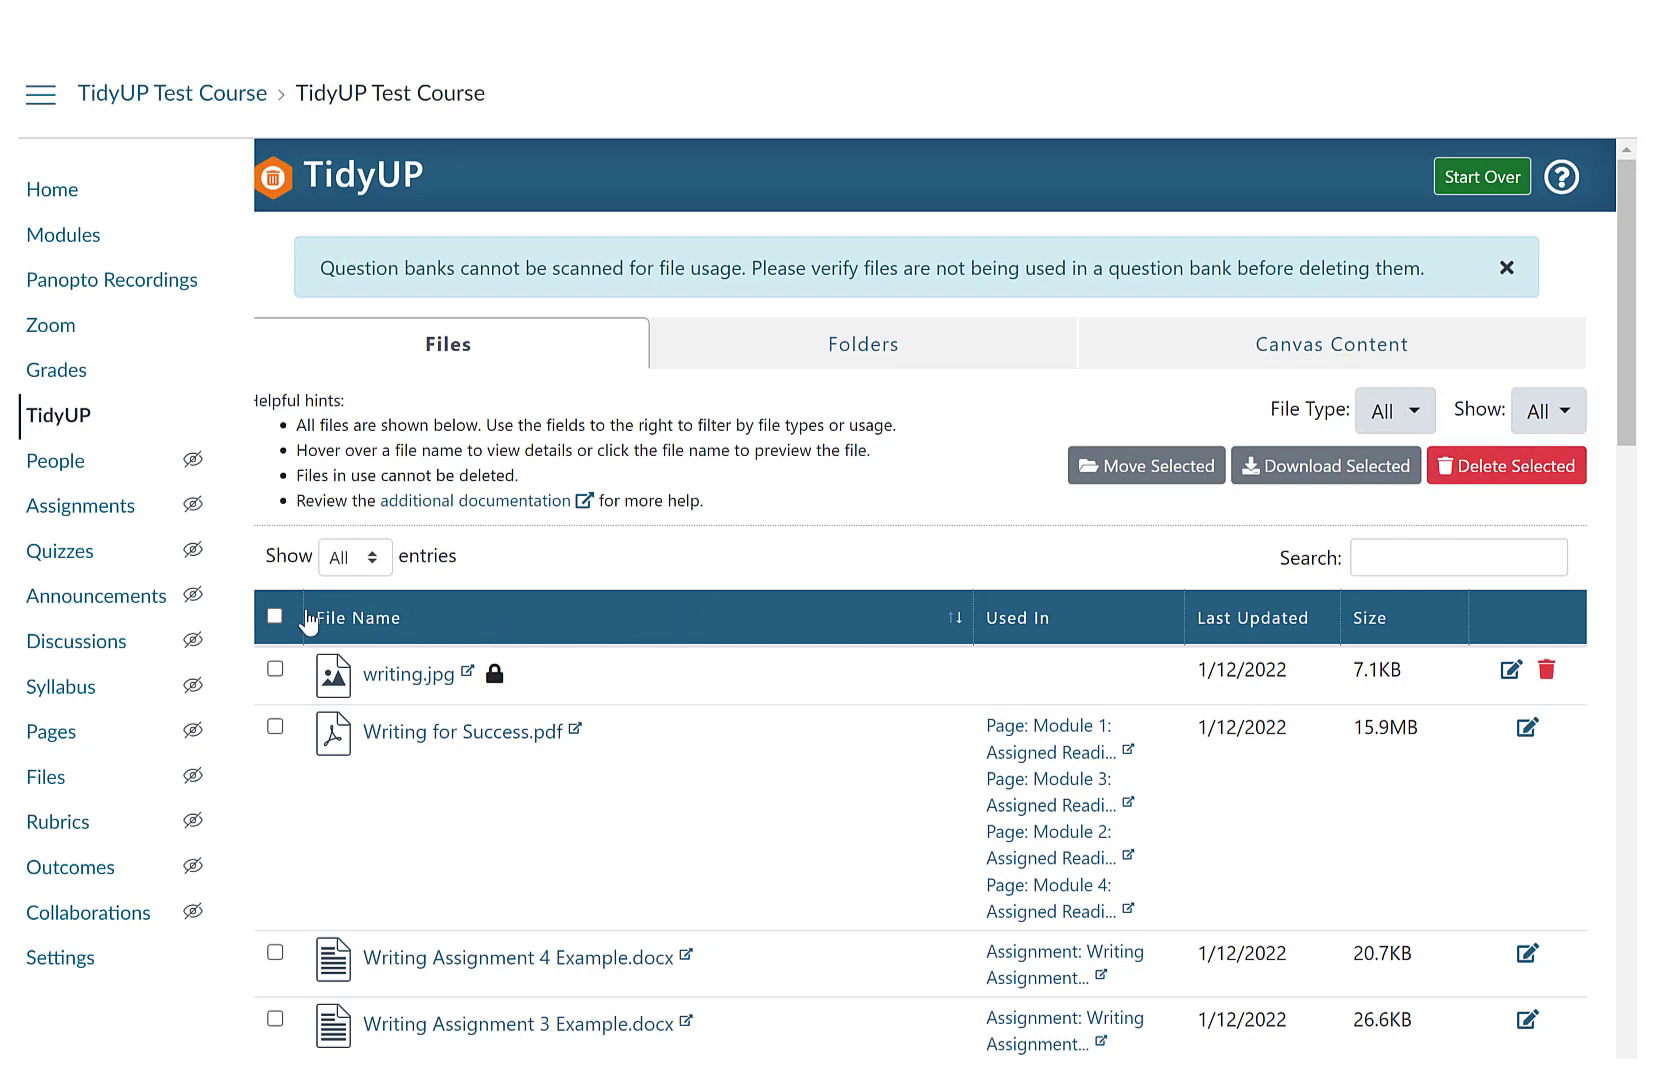
Step: Select all files, clear the selection, then mark only writing.jpg for a bulk action
{"action": "left_click", "coordinate": [276, 618]}
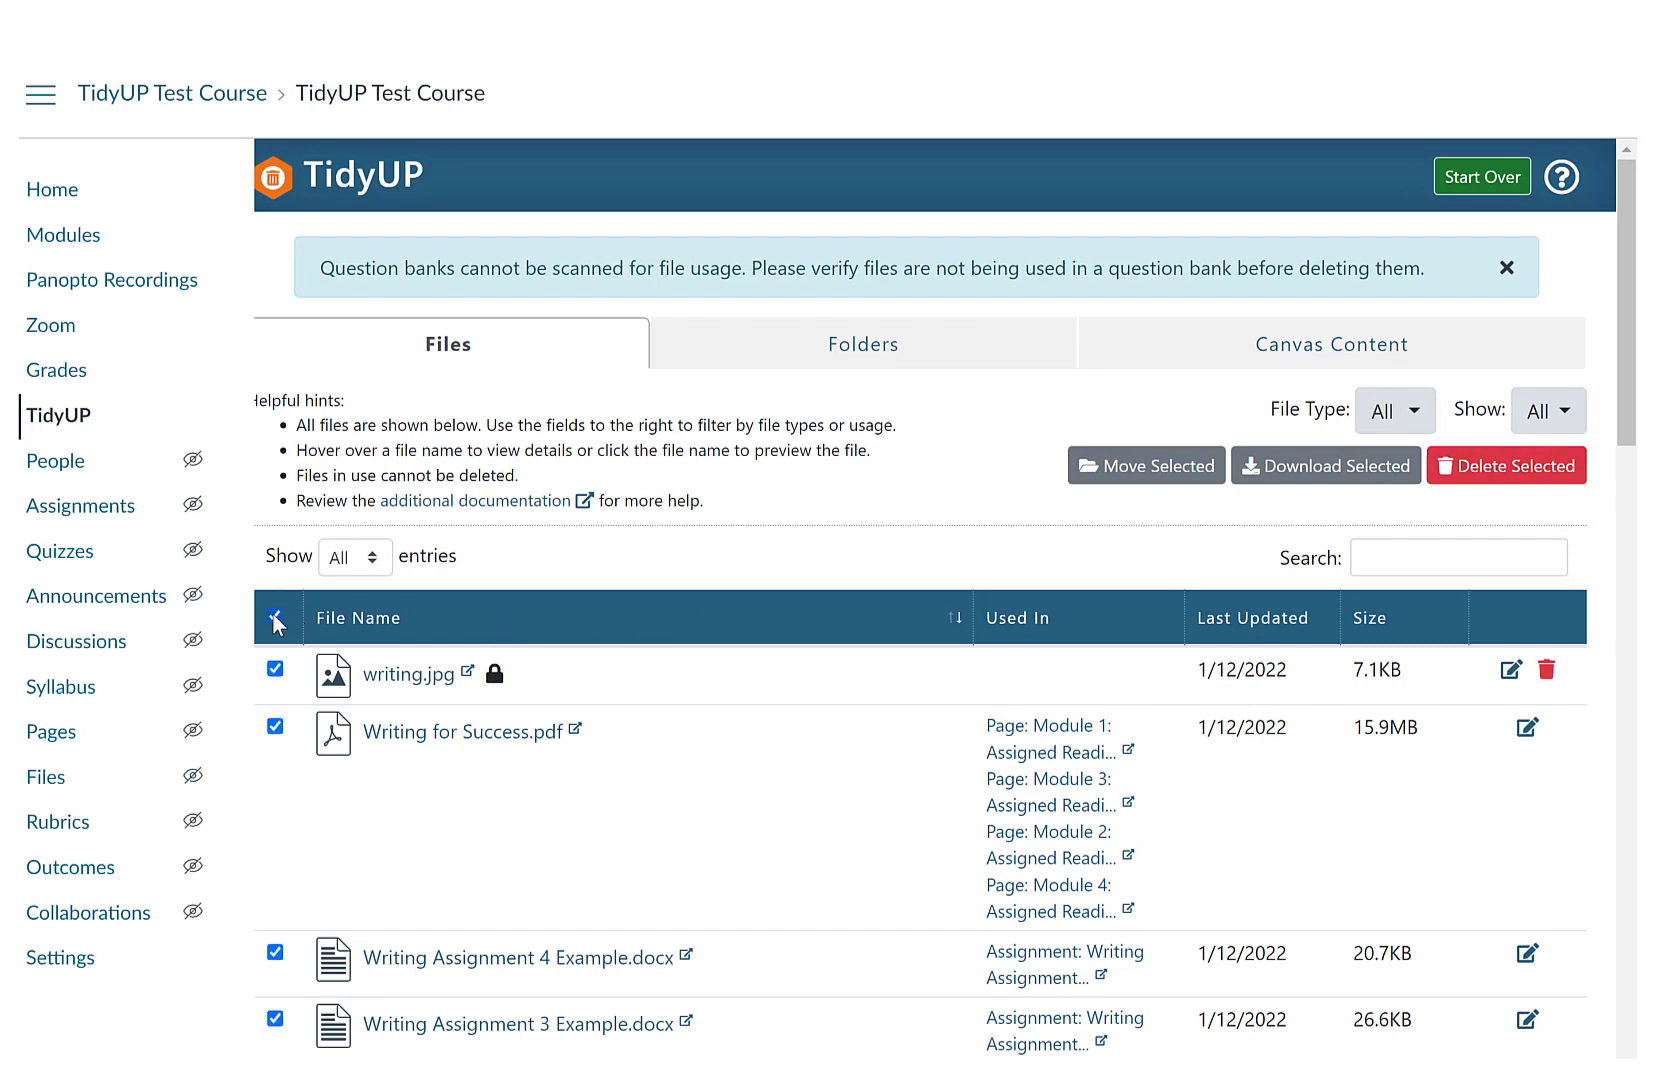
{"action": "left_click", "coordinate": [276, 618]}
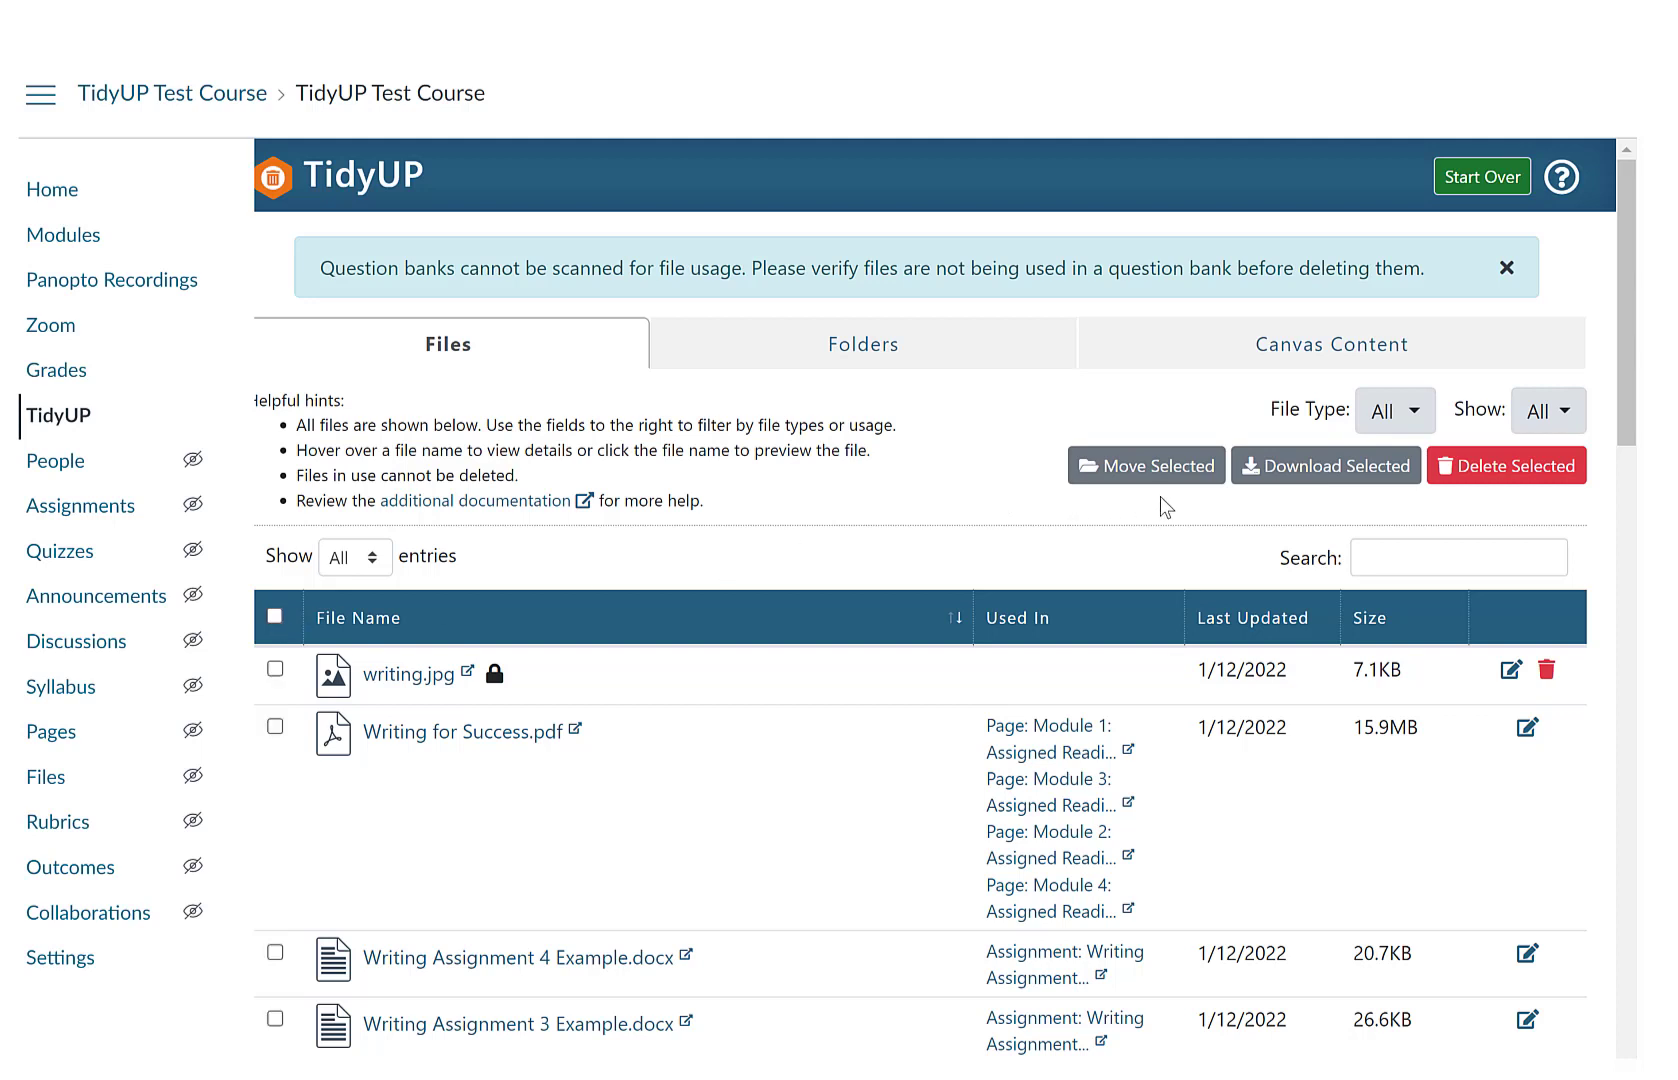
{"action": "mouse_move", "coordinate": [416, 656]}
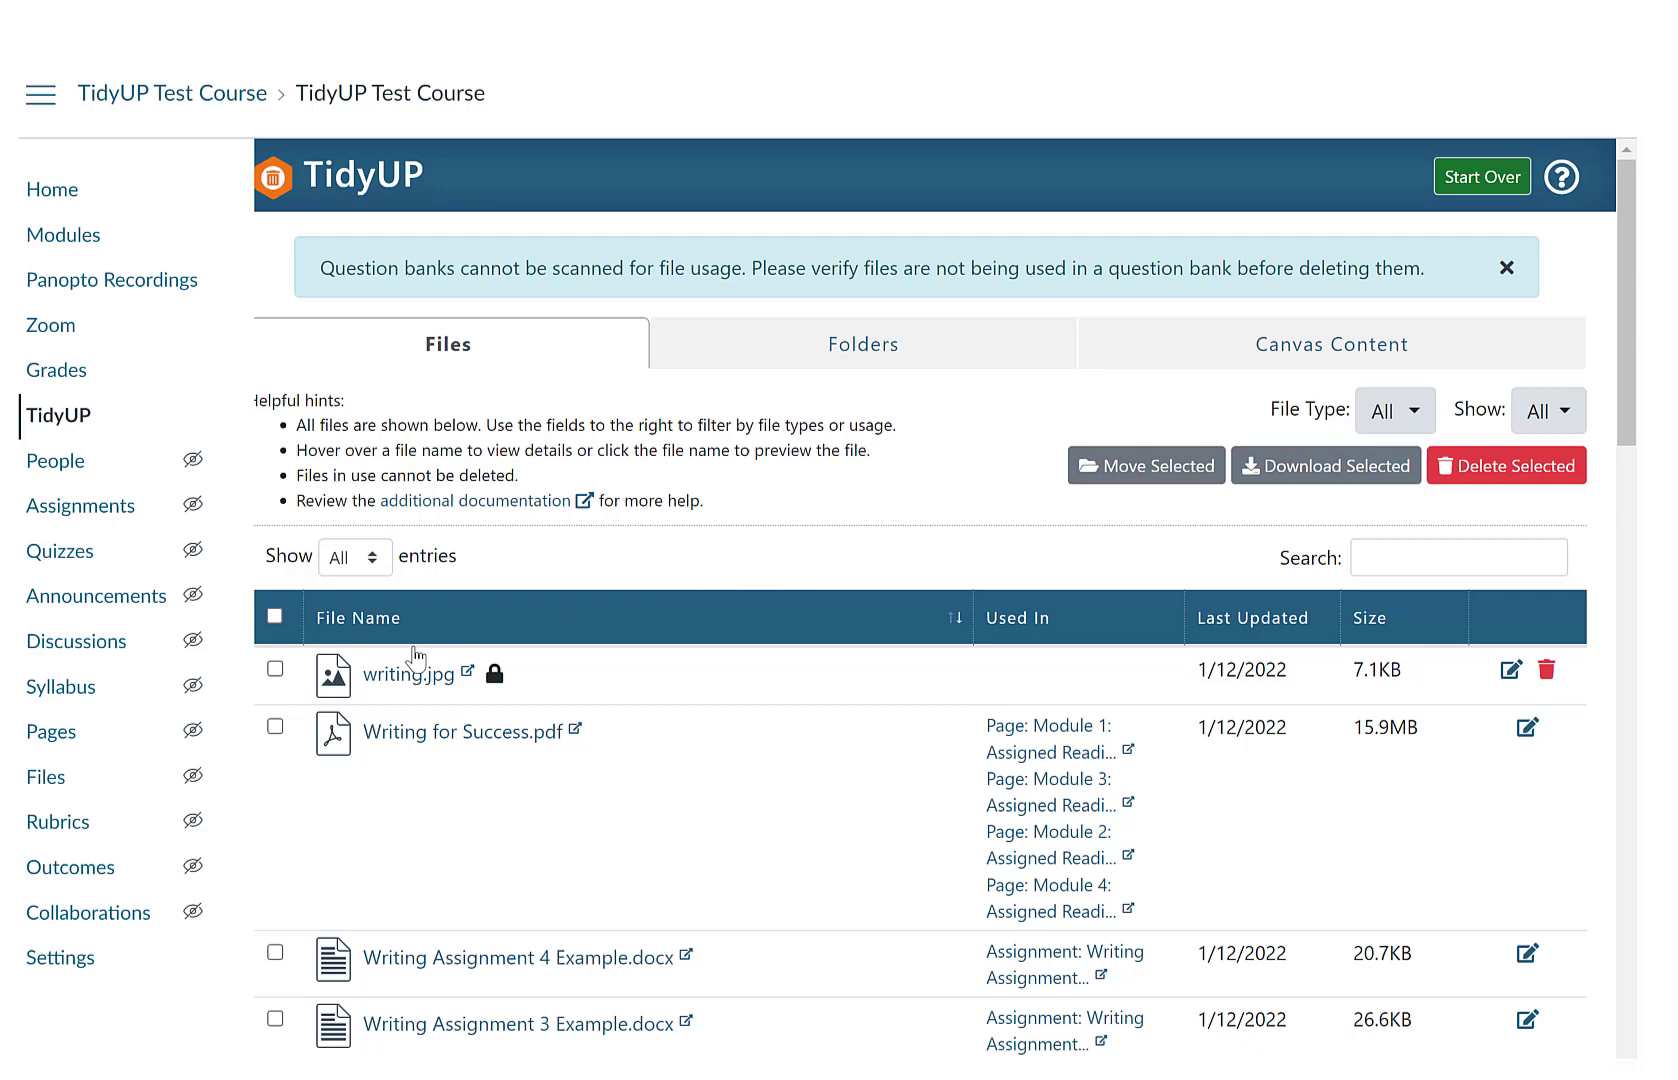
{"action": "left_click", "coordinate": [276, 668]}
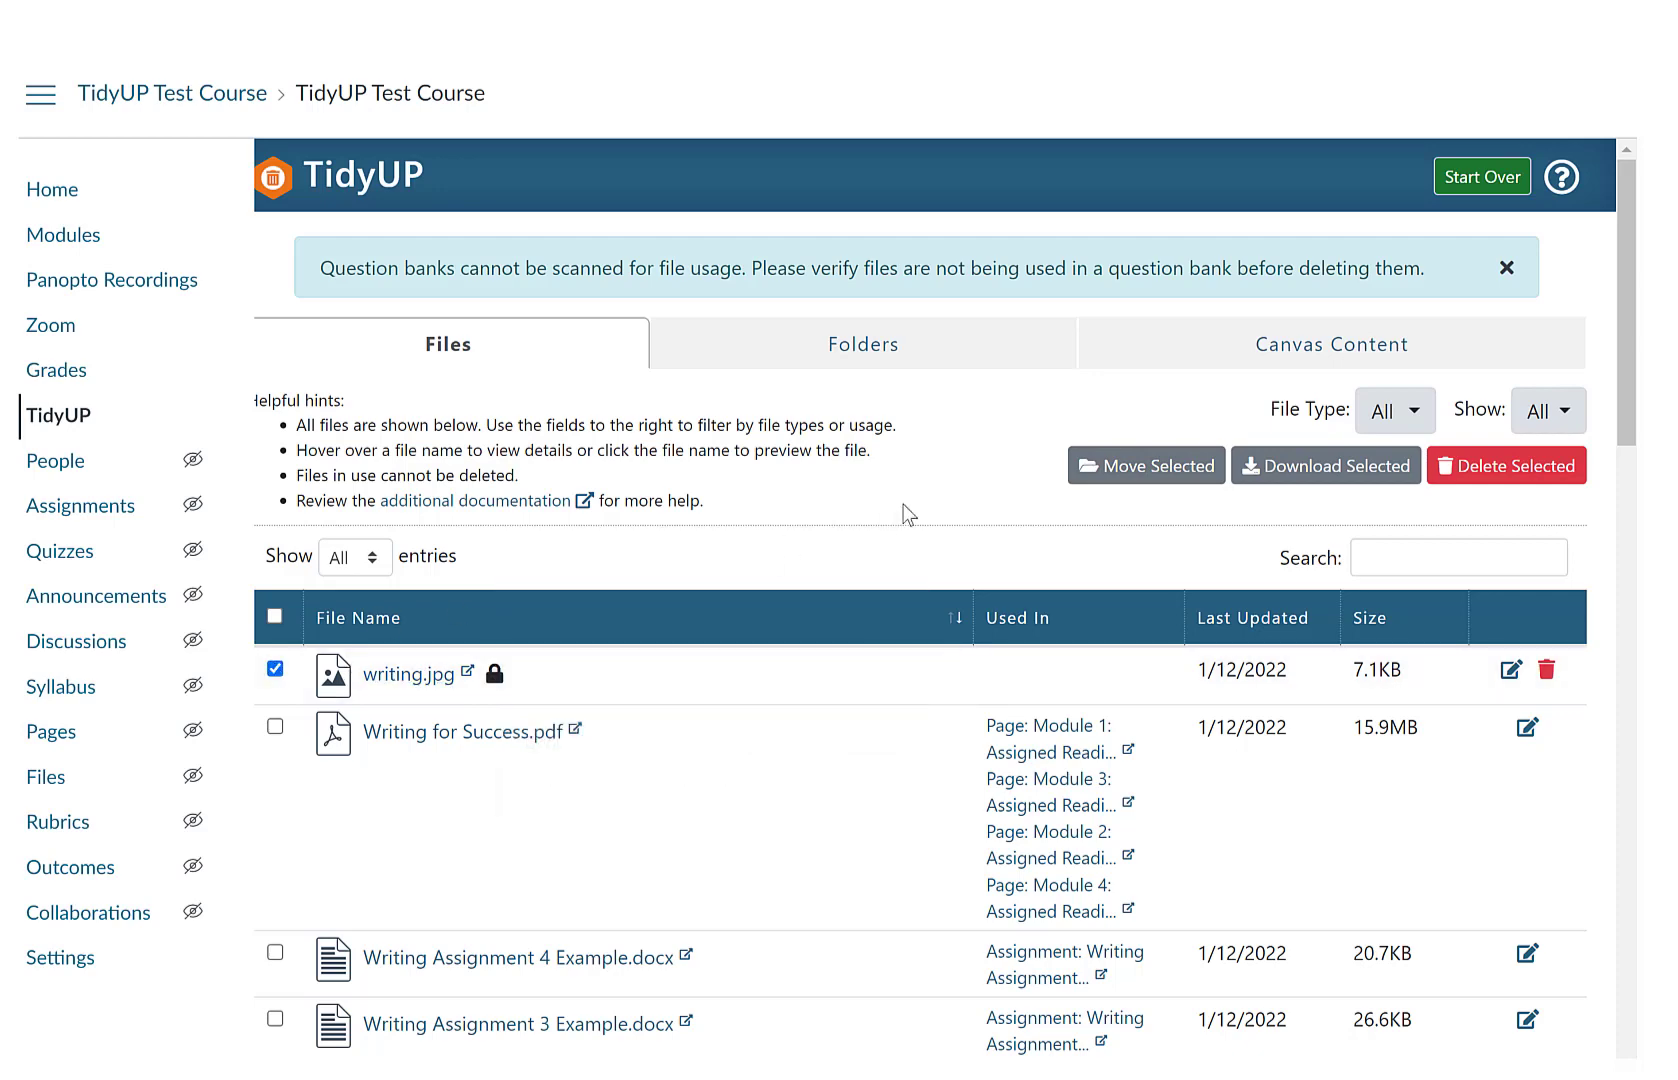
{"action": "mouse_move", "coordinate": [1146, 464]}
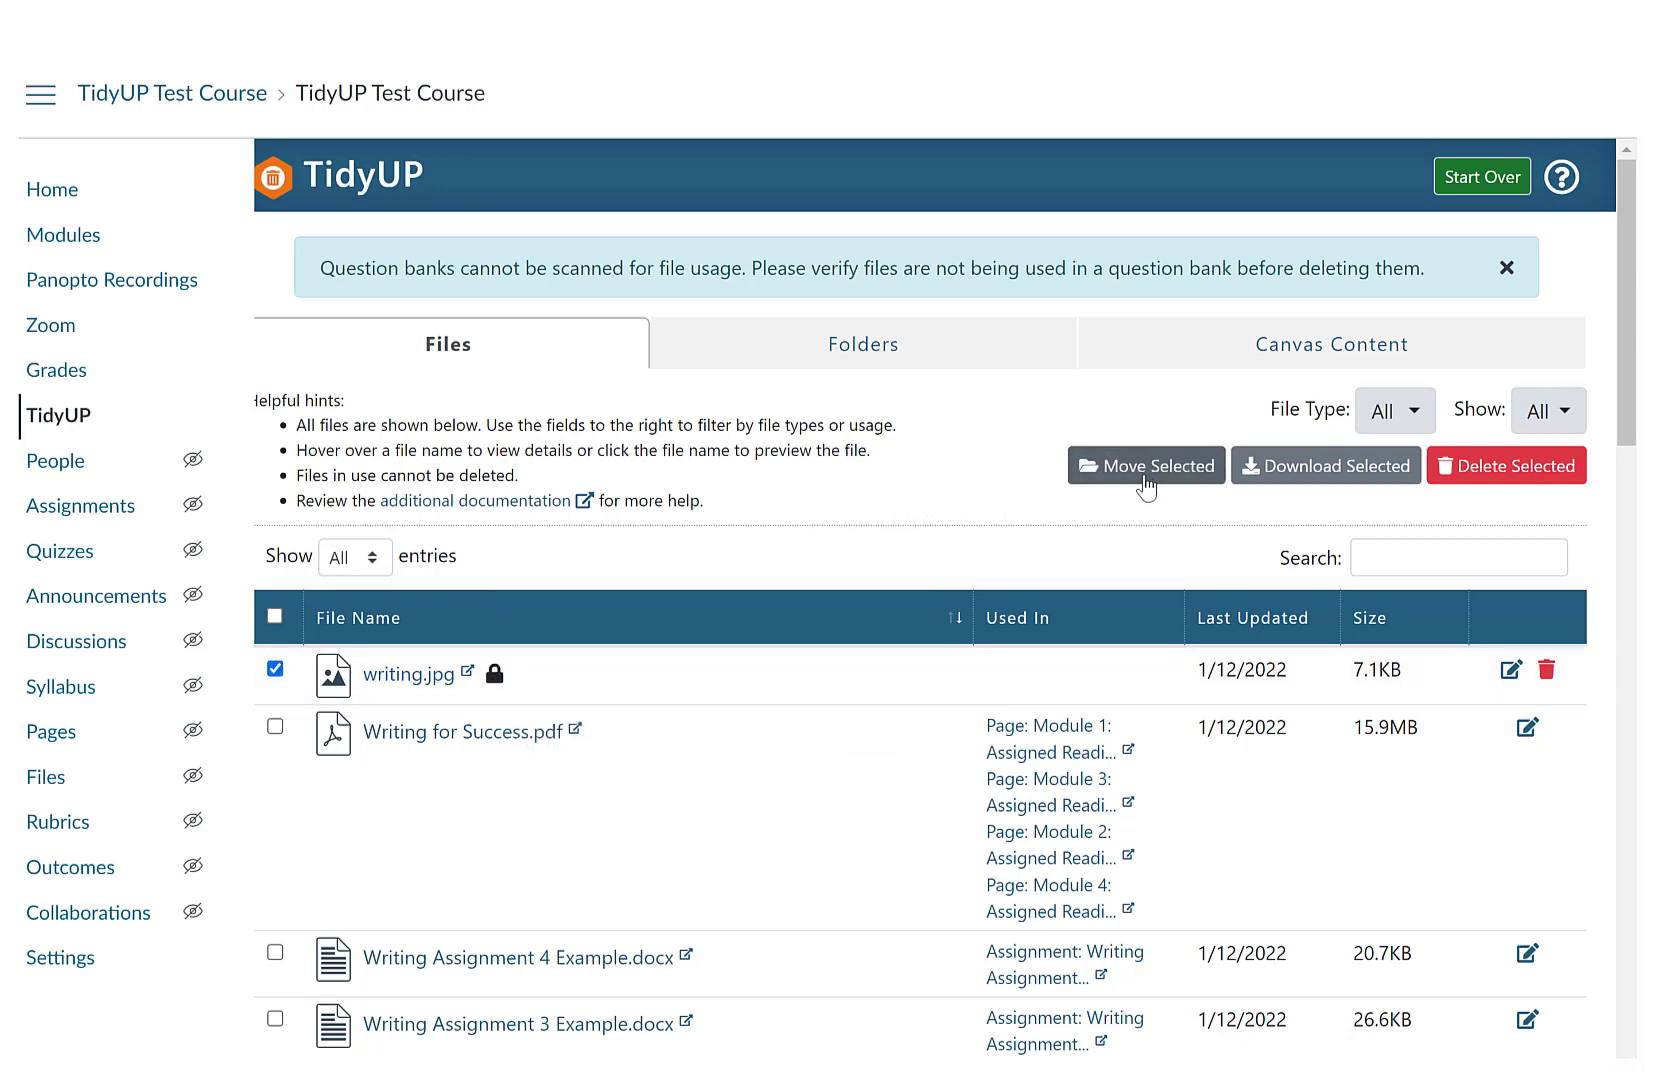
{"action": "left_click", "coordinate": [862, 344]}
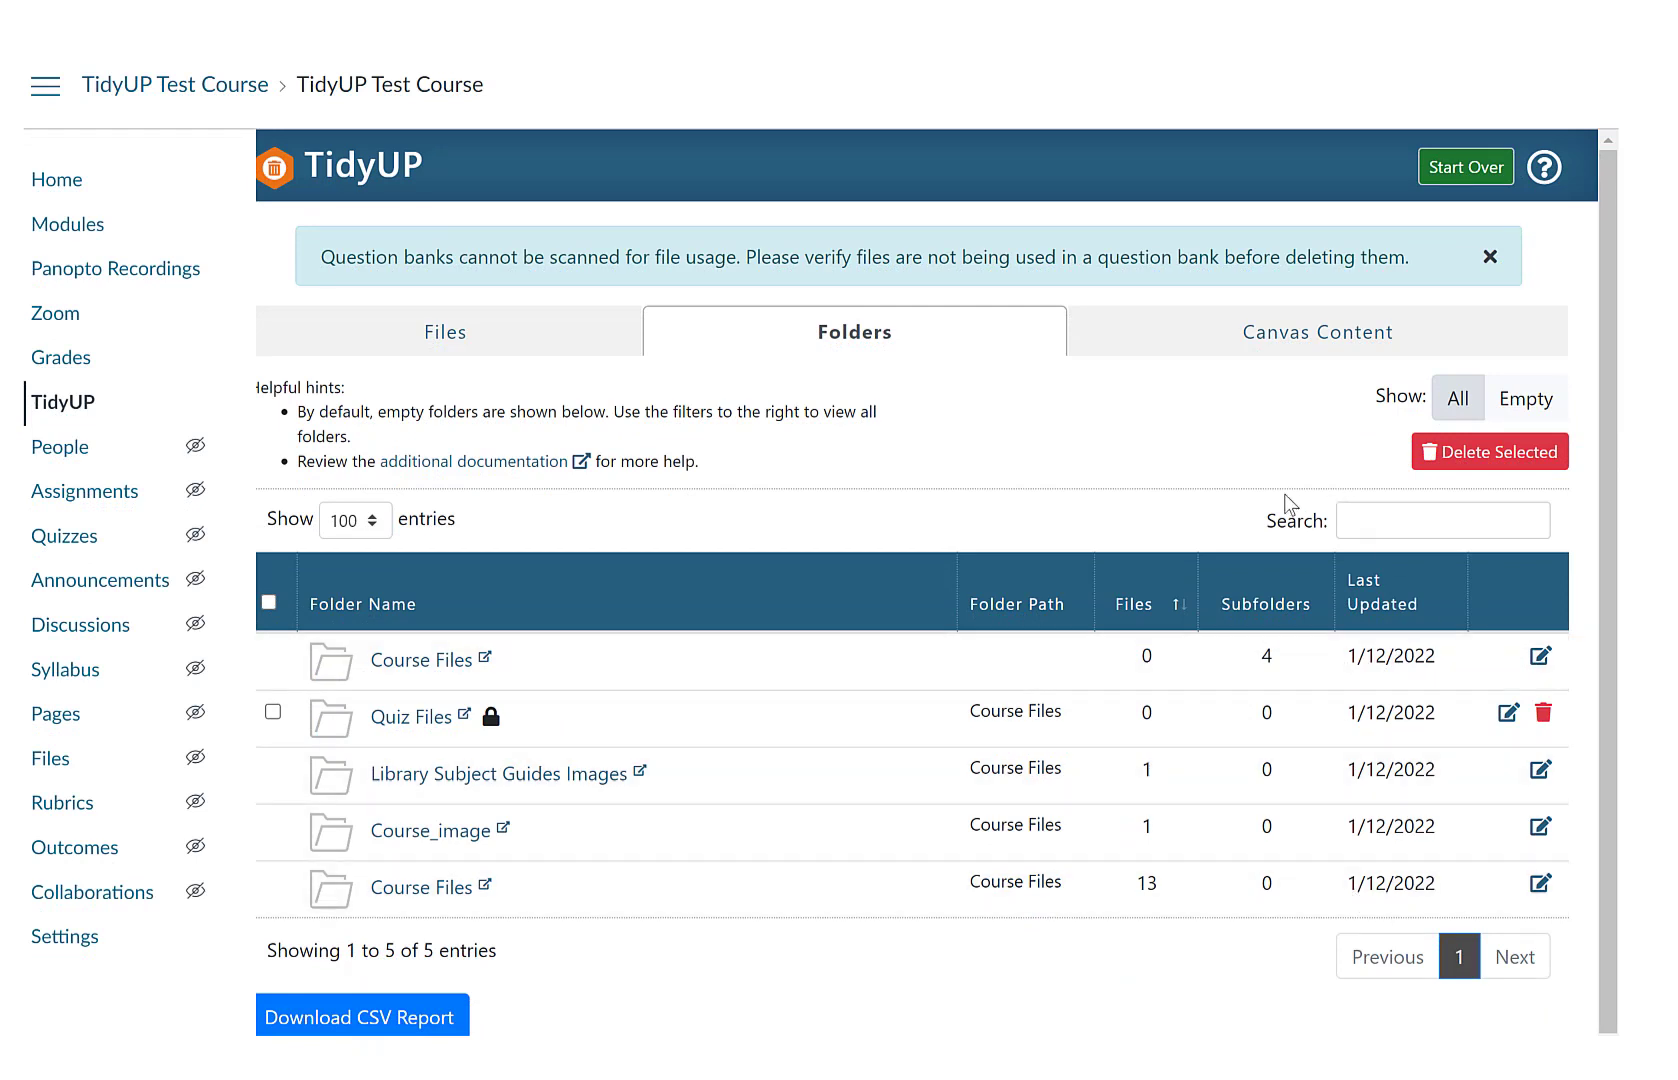
{"action": "mouse_move", "coordinate": [952, 434]}
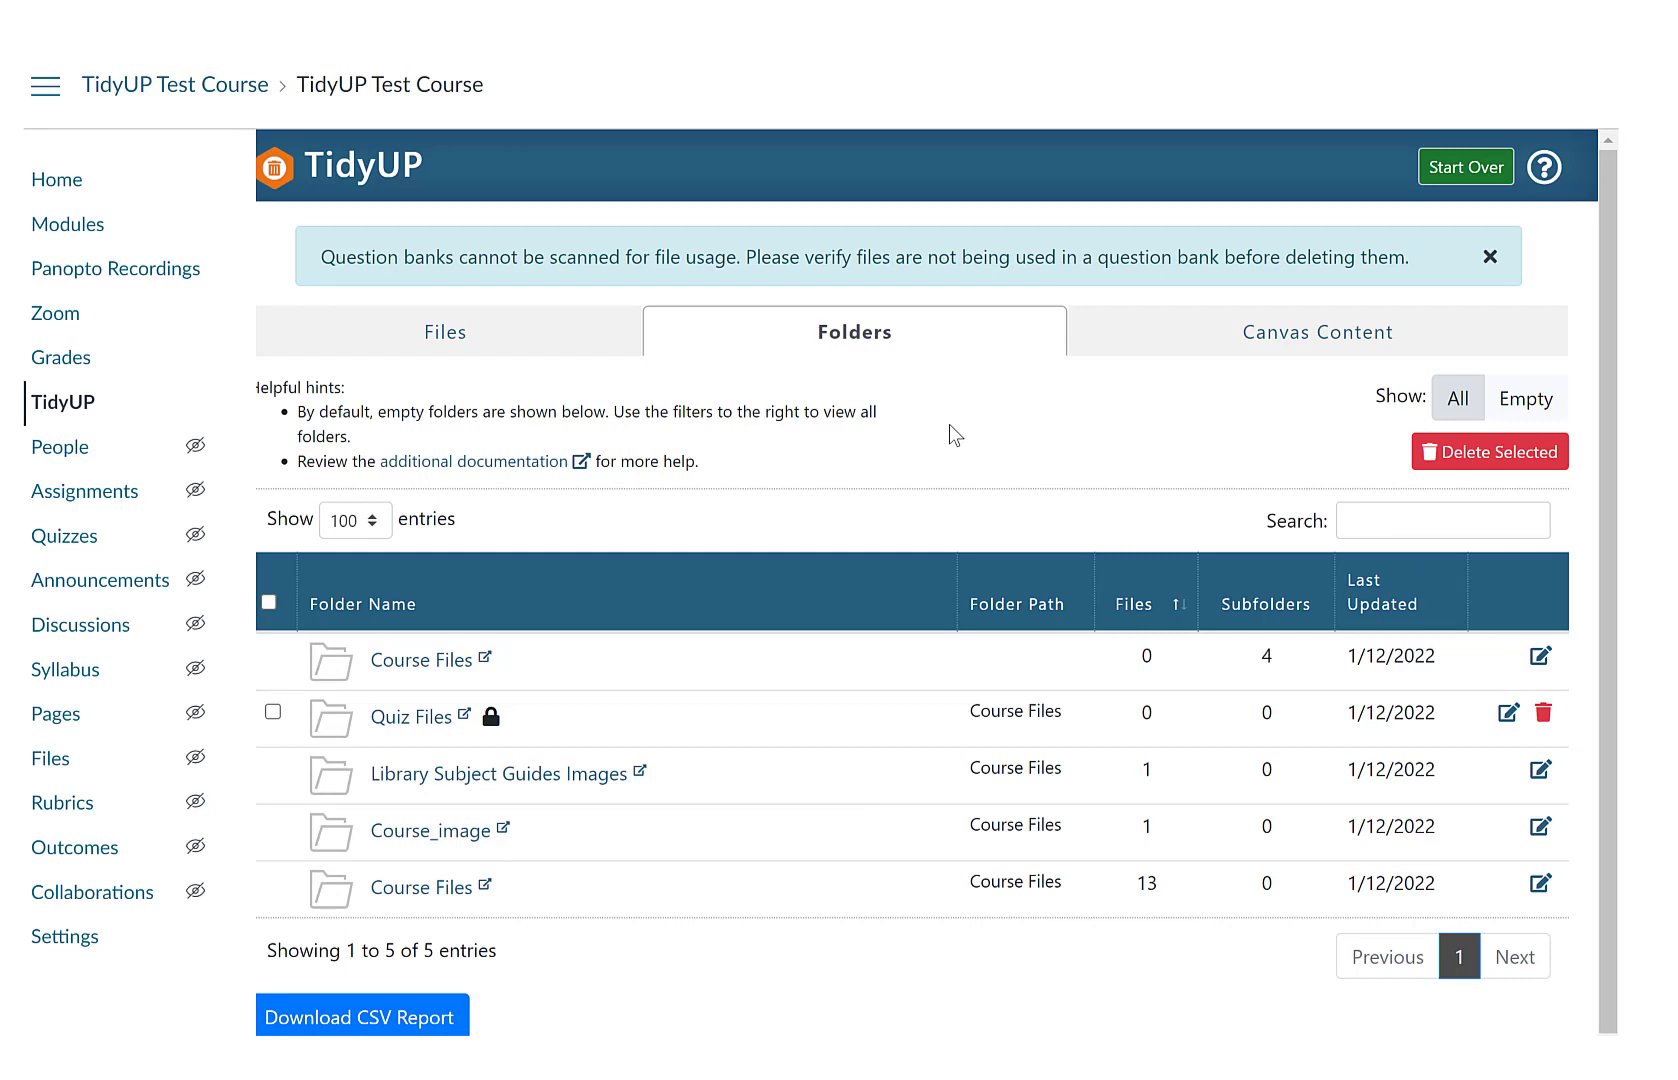
{"action": "mouse_move", "coordinate": [728, 664]}
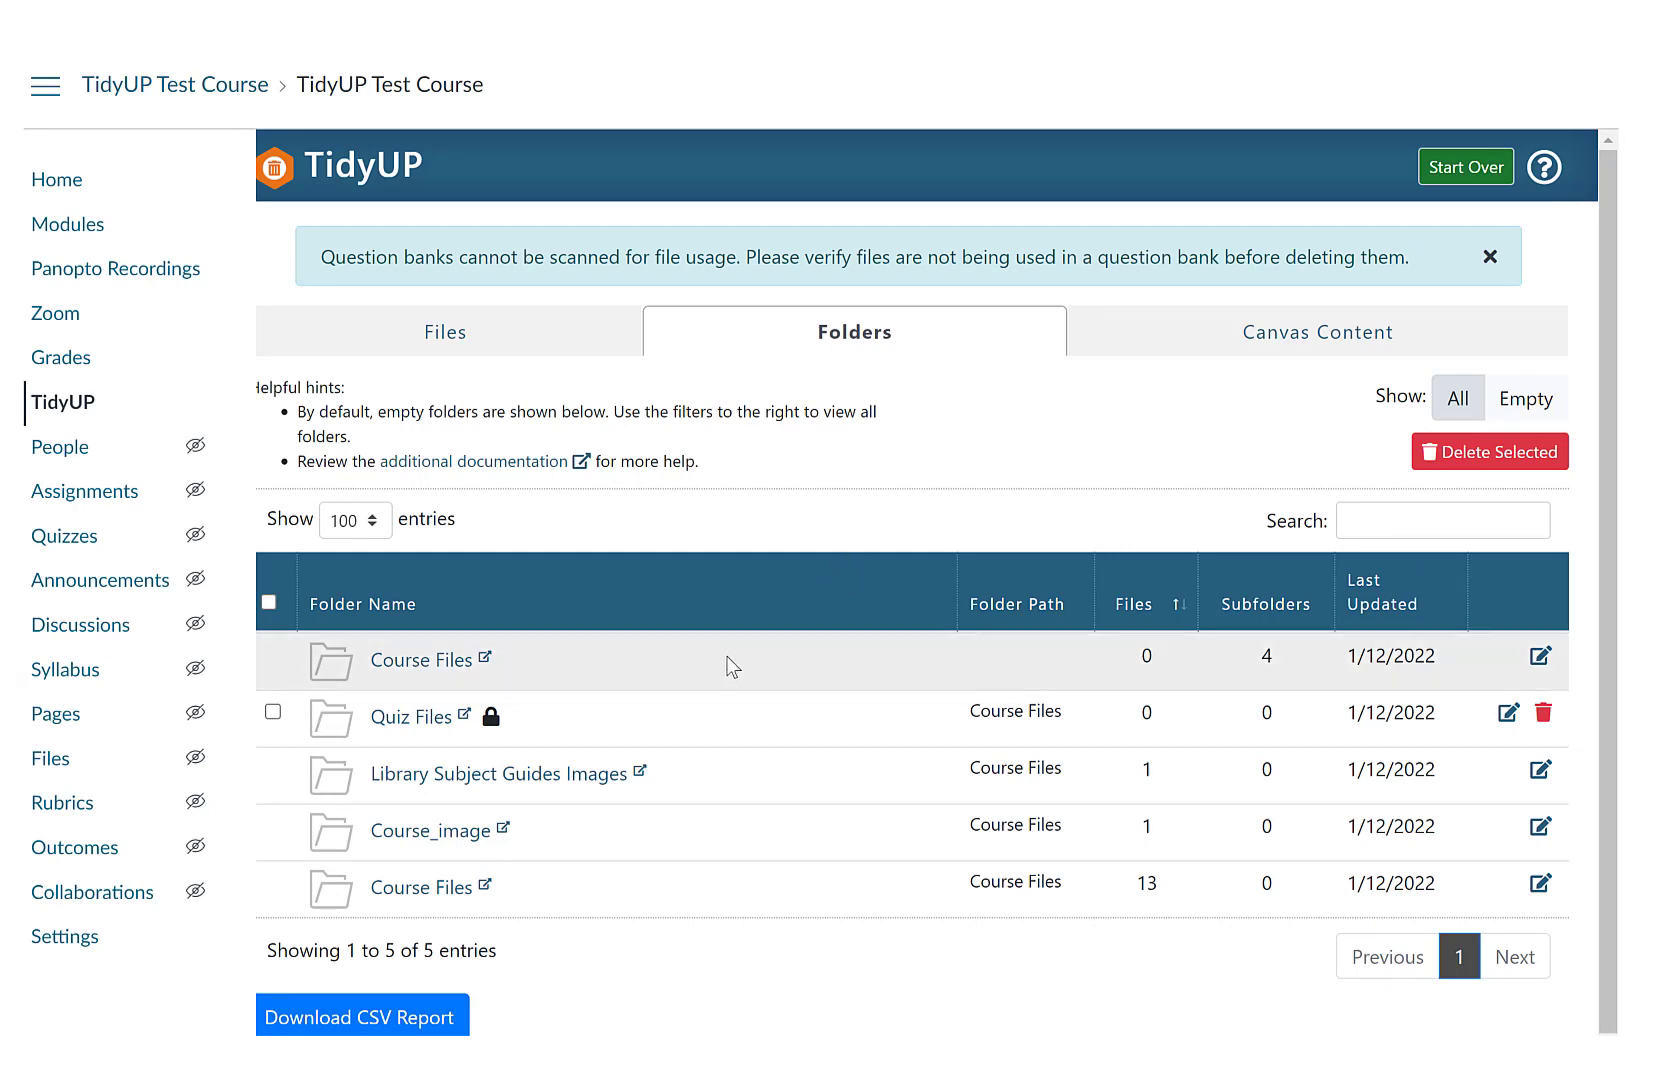
{"action": "mouse_move", "coordinate": [882, 832]}
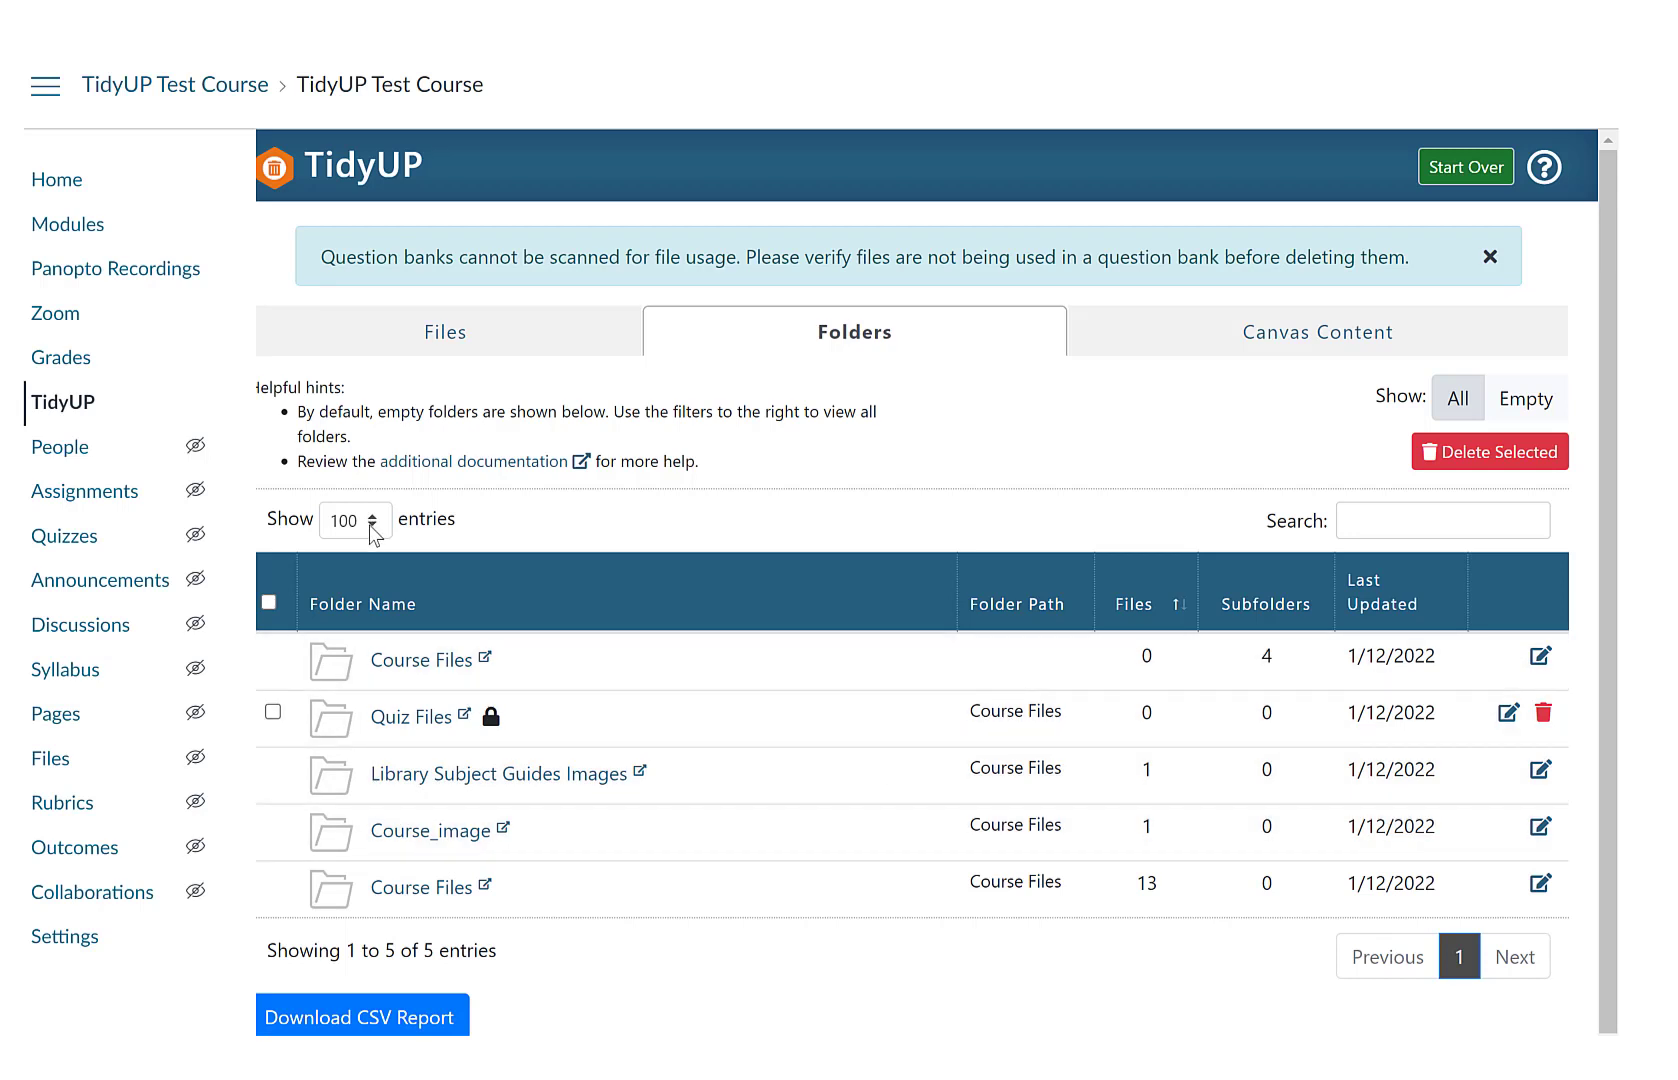
{"action": "mouse_move", "coordinate": [1278, 446]}
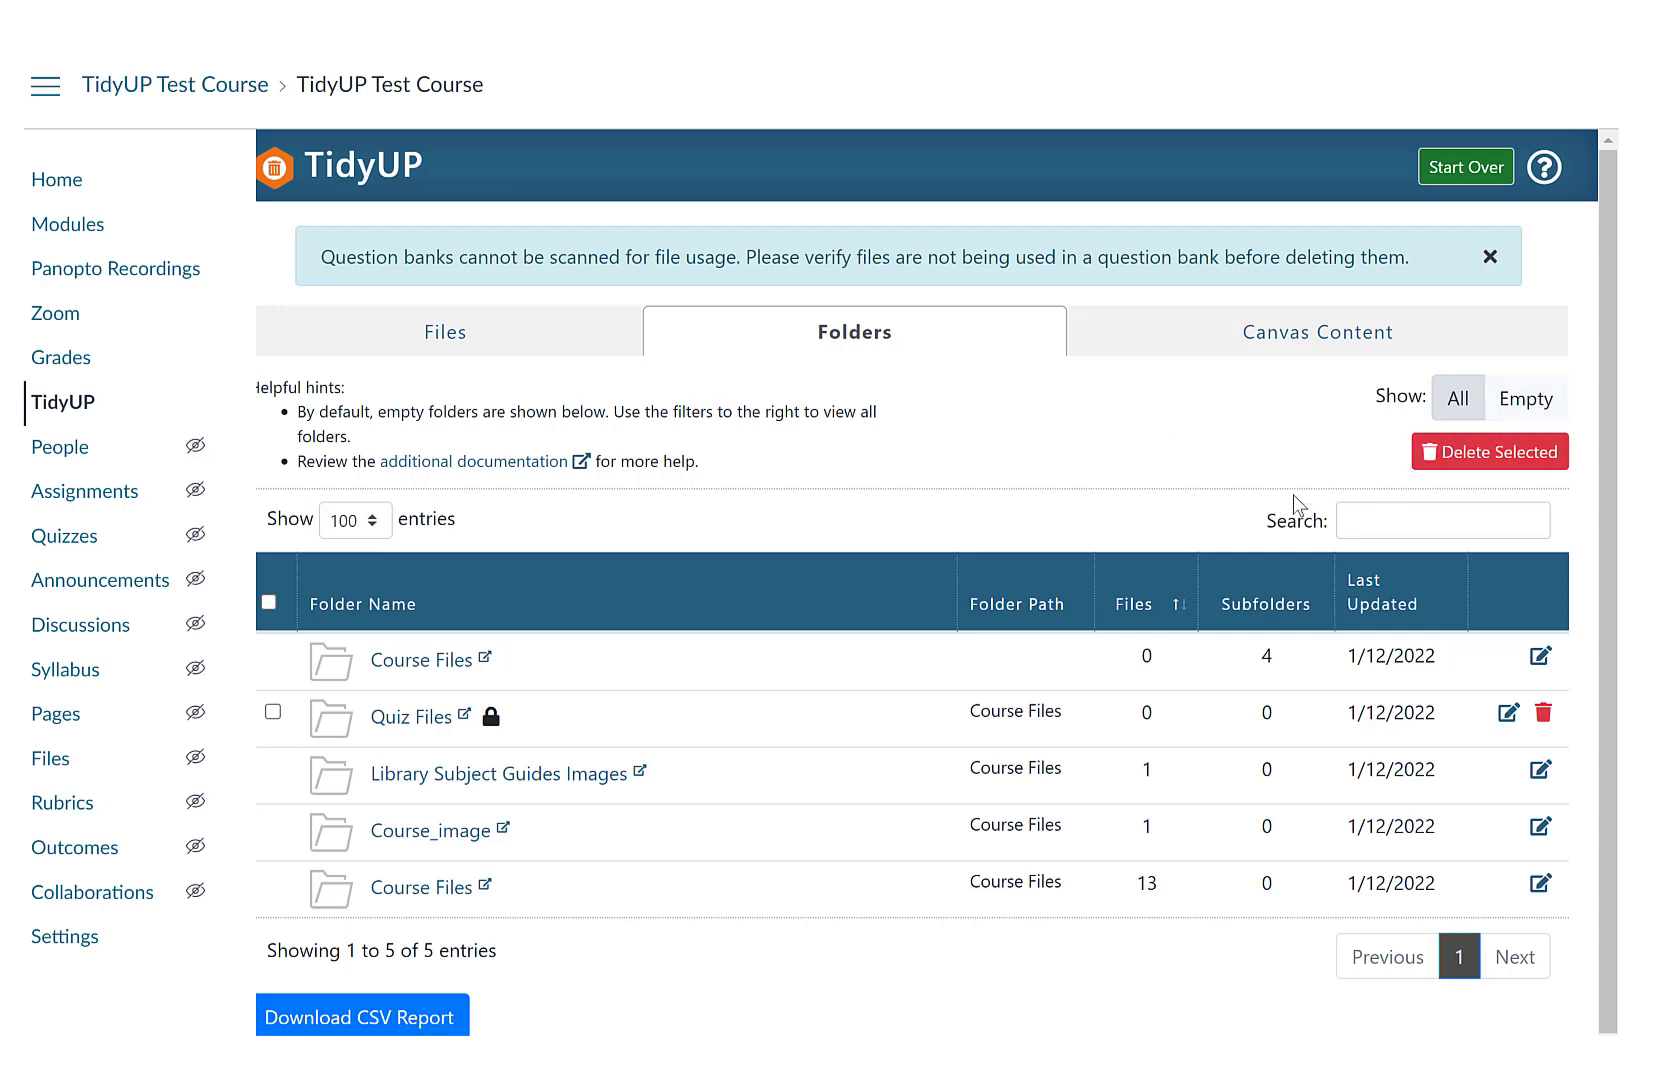
{"action": "mouse_move", "coordinate": [1242, 608]}
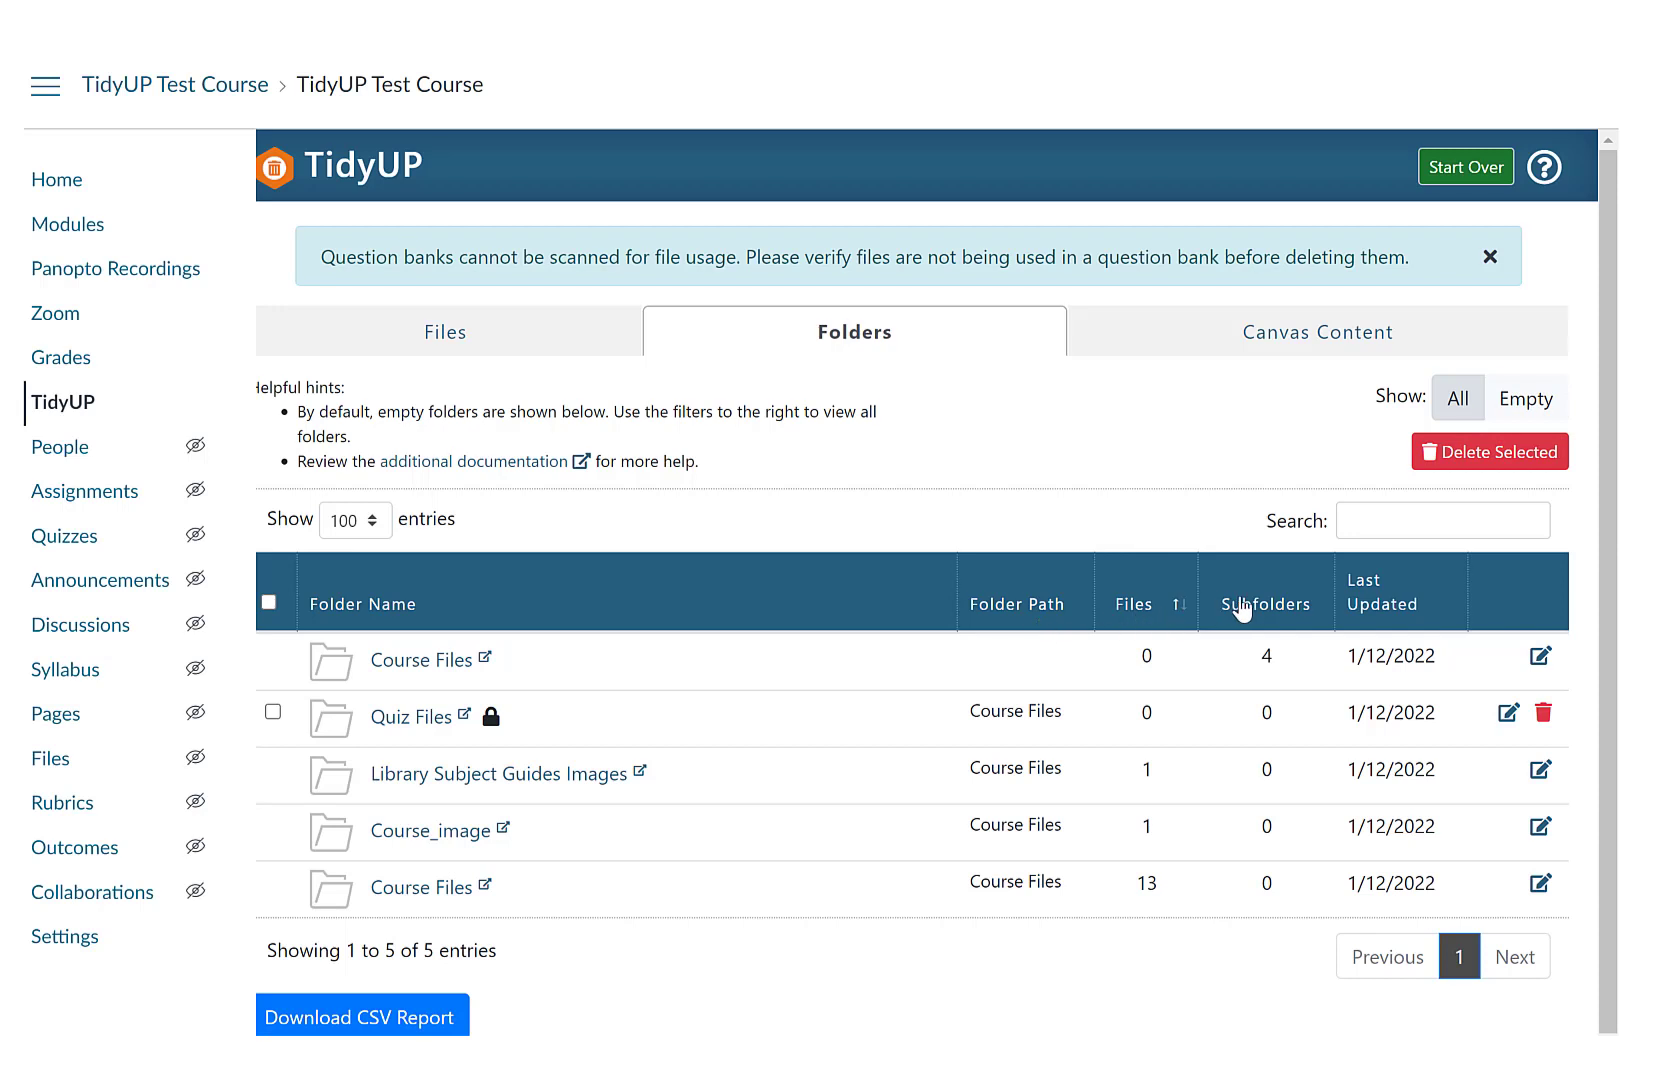
{"action": "mouse_move", "coordinate": [1370, 592]}
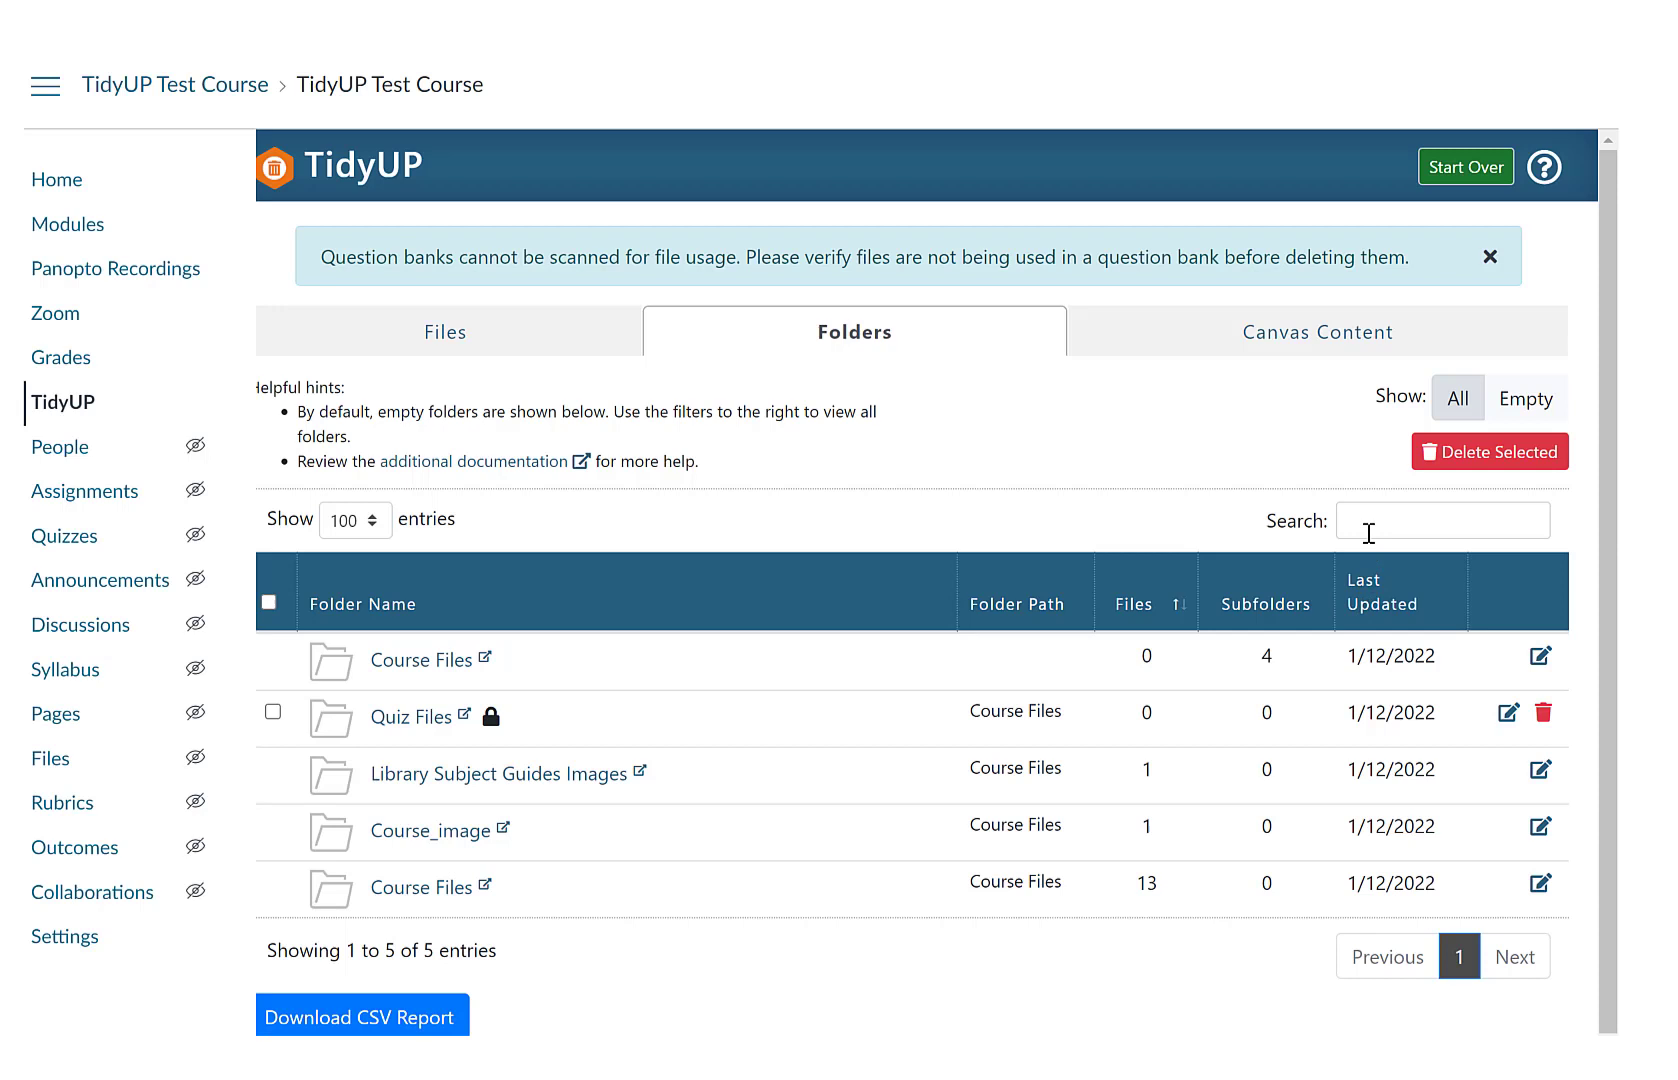
{"action": "mouse_move", "coordinate": [1310, 466]}
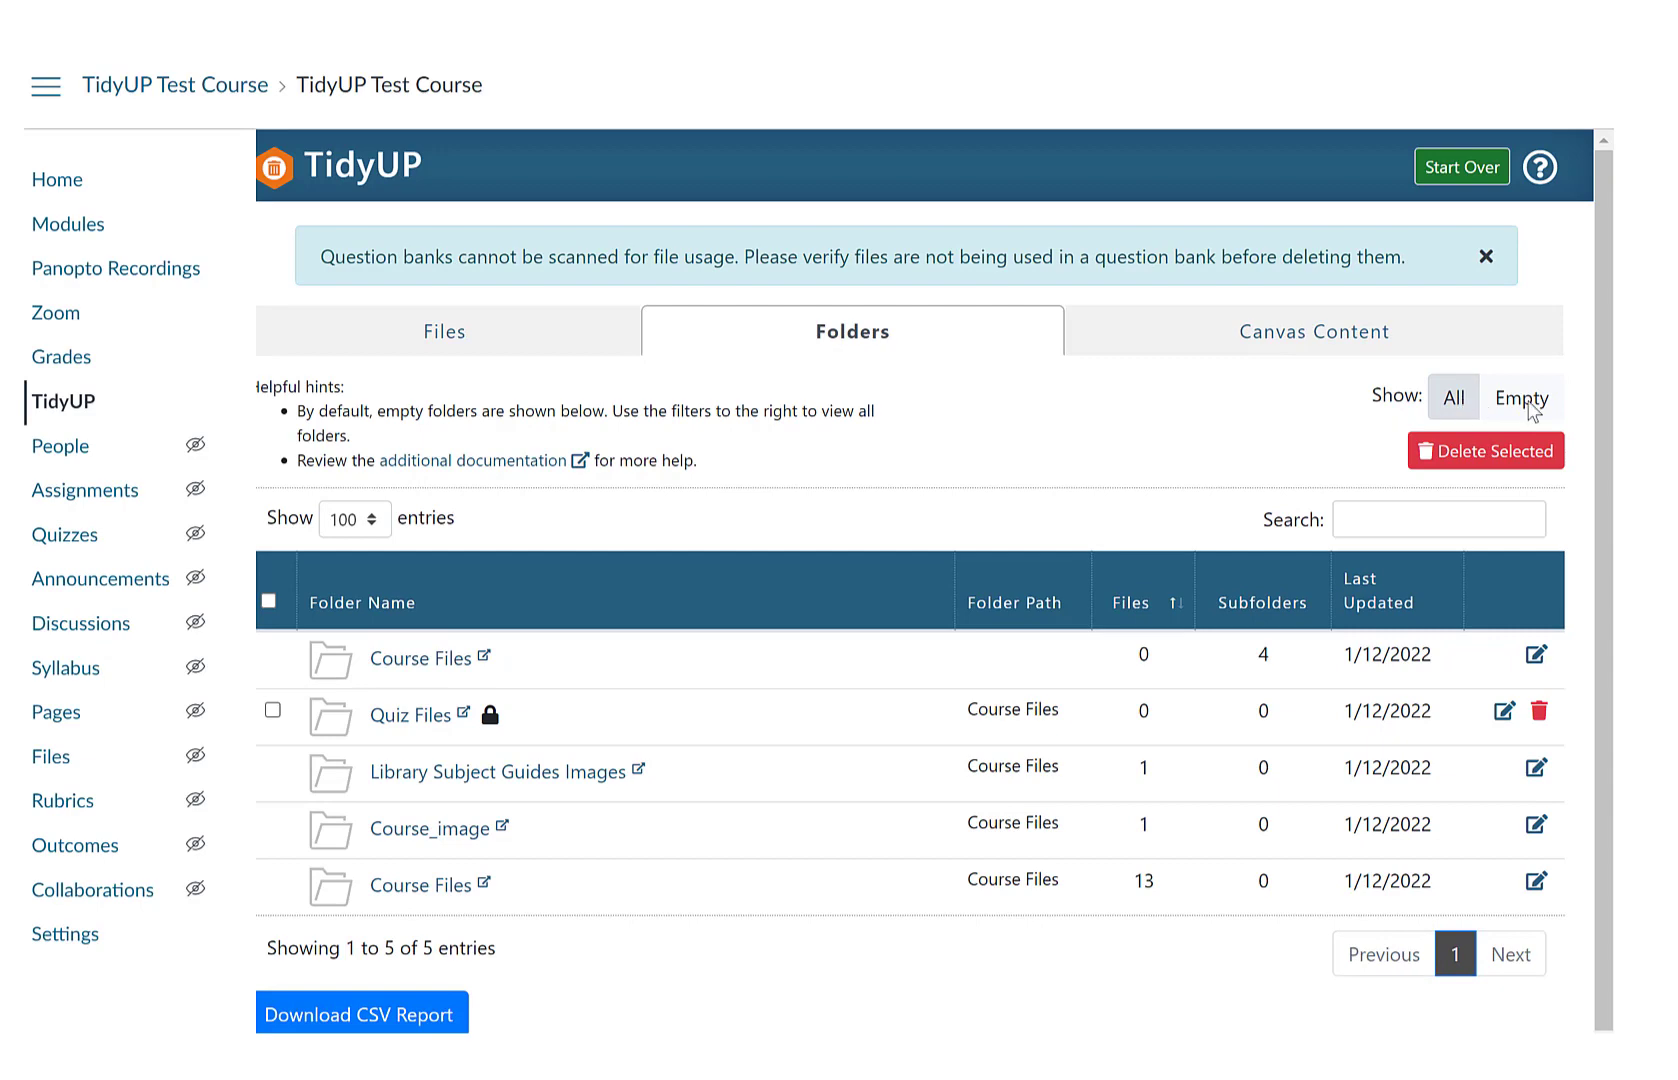
Step: Filter the Folders list to Empty, leaving only Quiz Files of the five folders
{"action": "left_click", "coordinate": [1516, 398]}
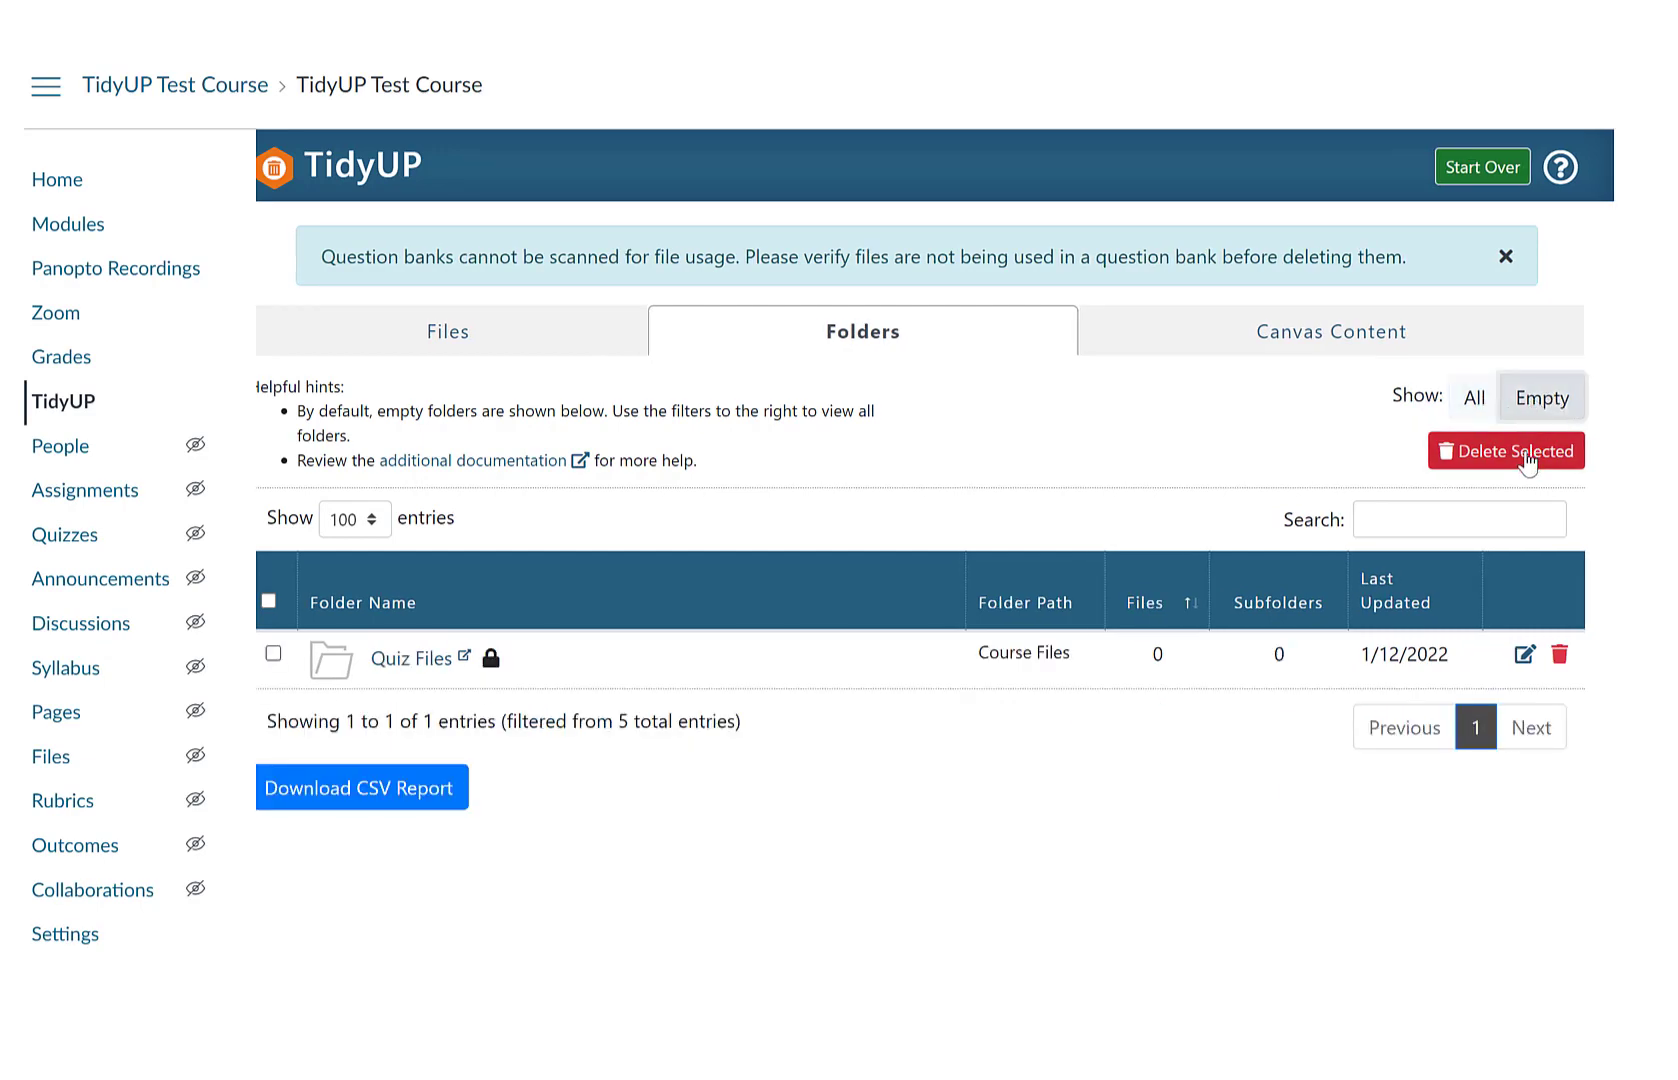
{"action": "mouse_move", "coordinate": [1488, 428]}
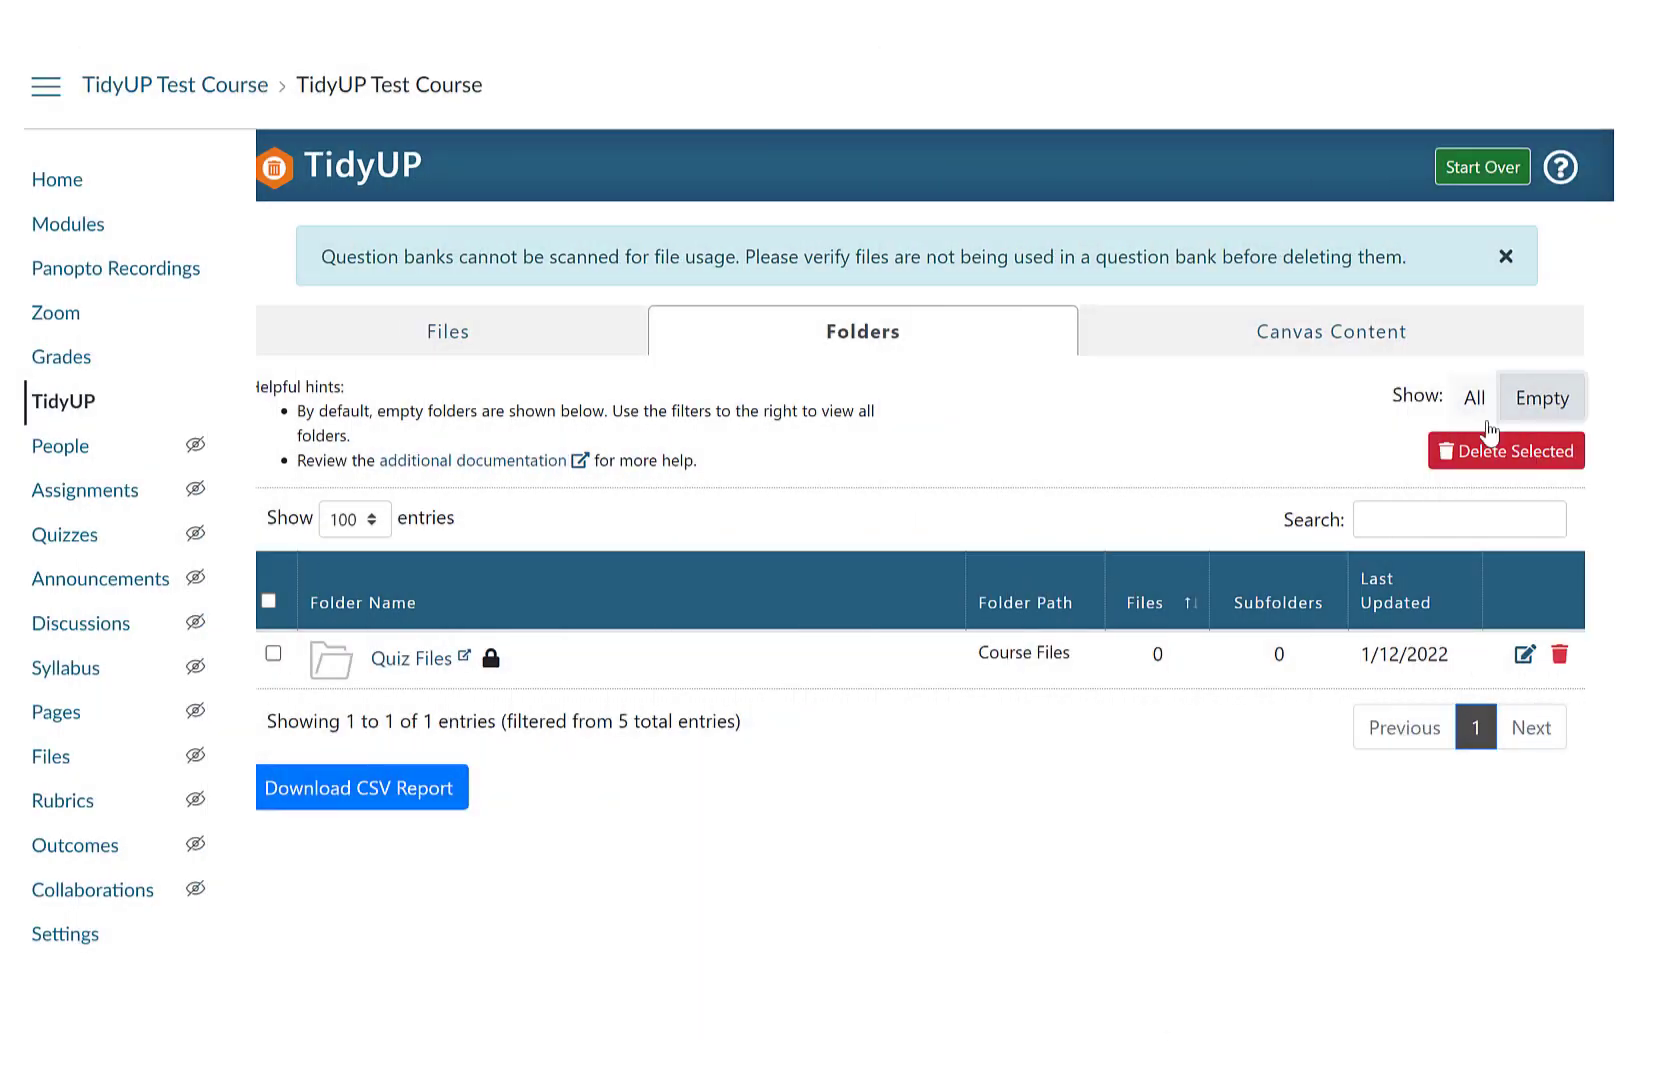
Step: Review the Canvas Content list and bring up its content-type filter choices
{"action": "left_click", "coordinate": [1330, 330]}
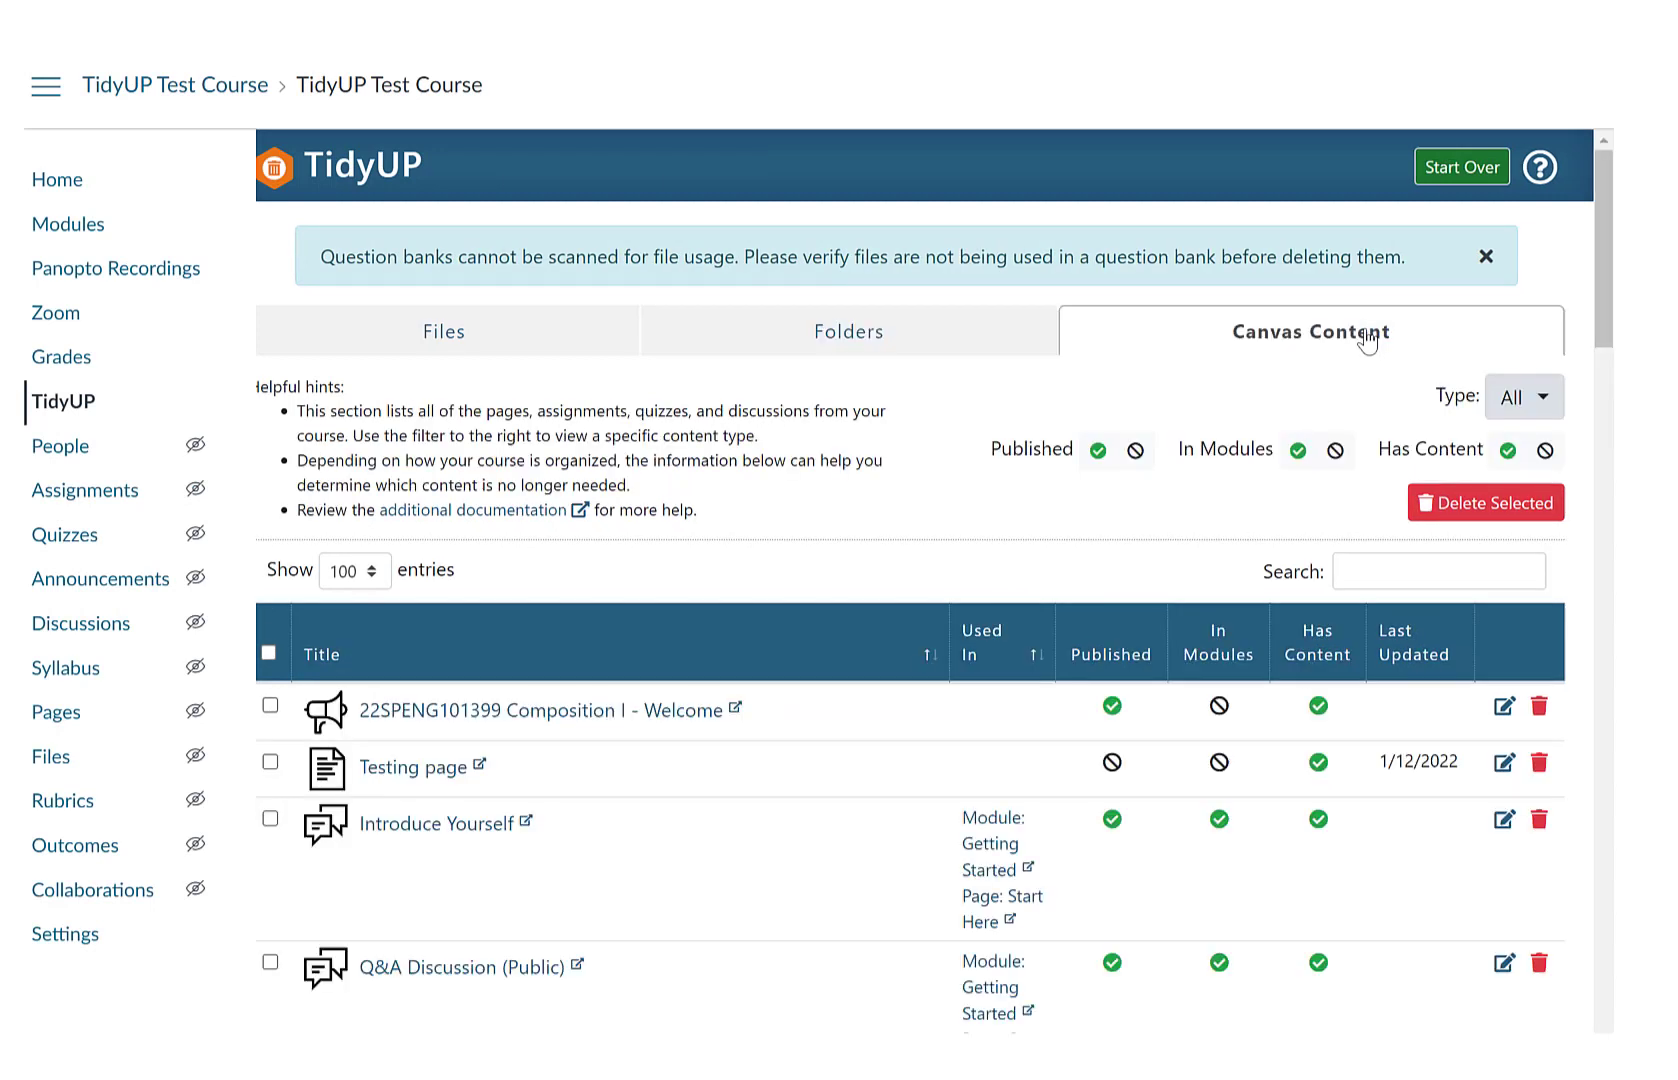
{"action": "mouse_move", "coordinate": [824, 930]}
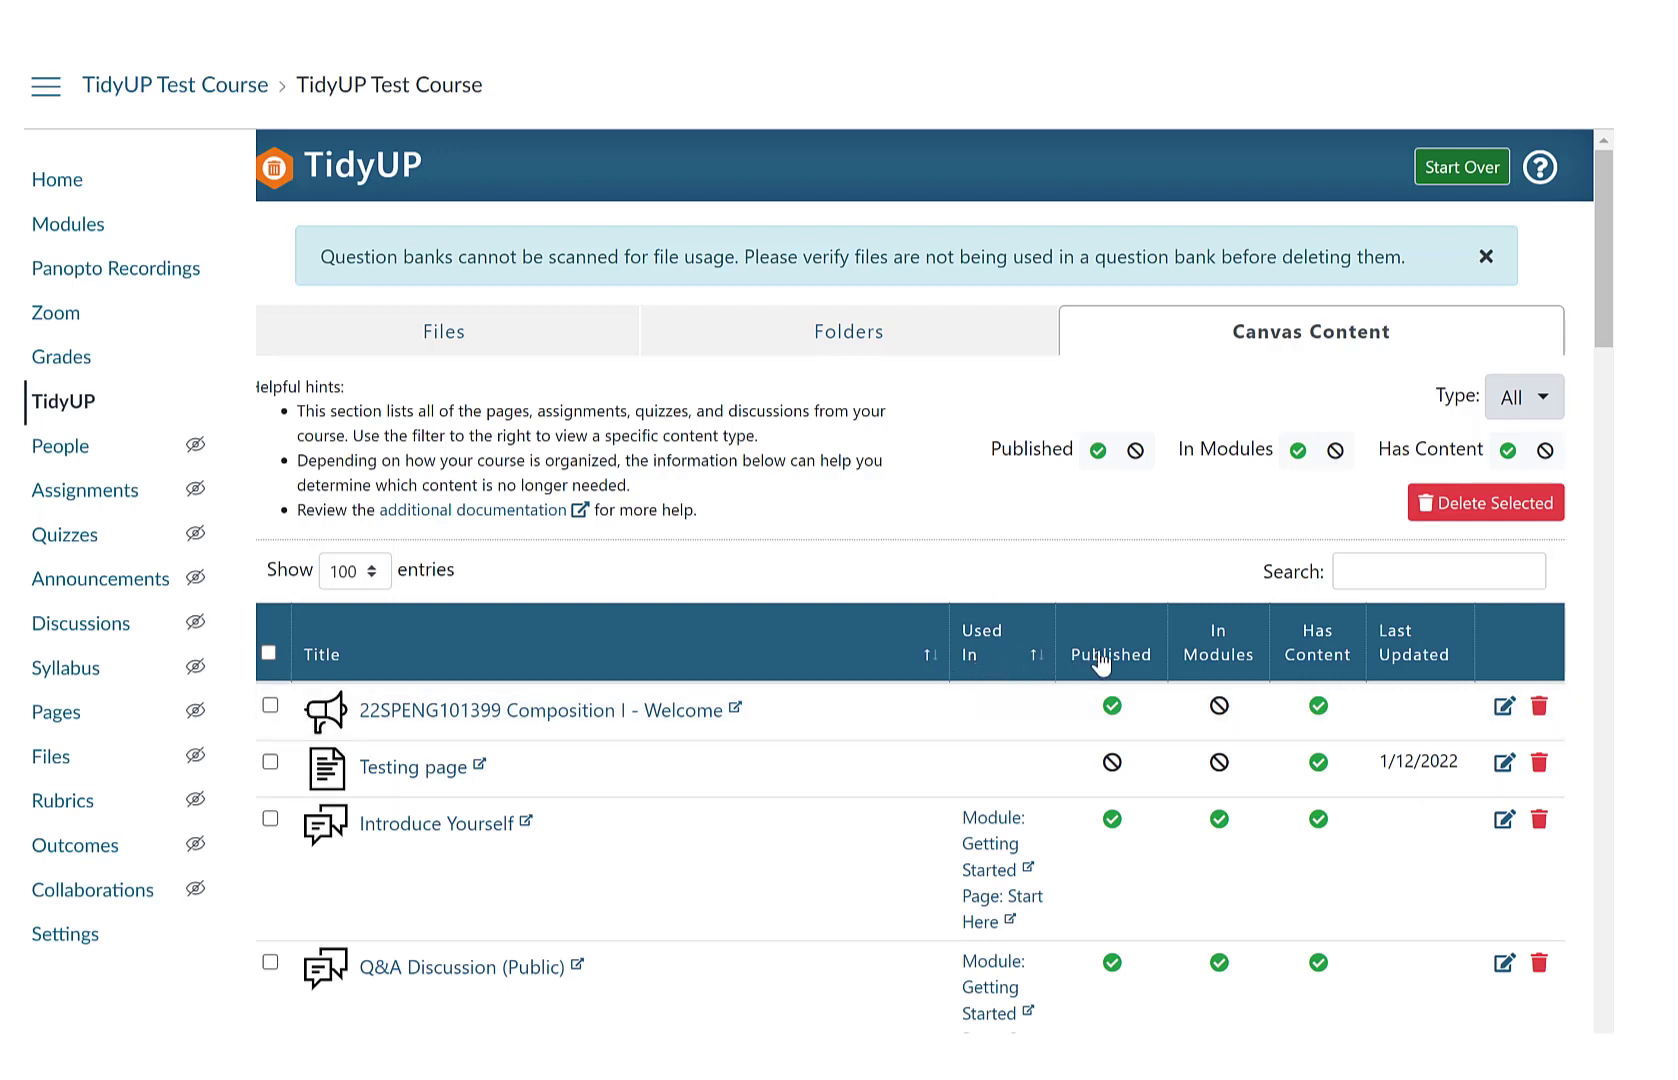
{"action": "mouse_move", "coordinate": [1244, 654]}
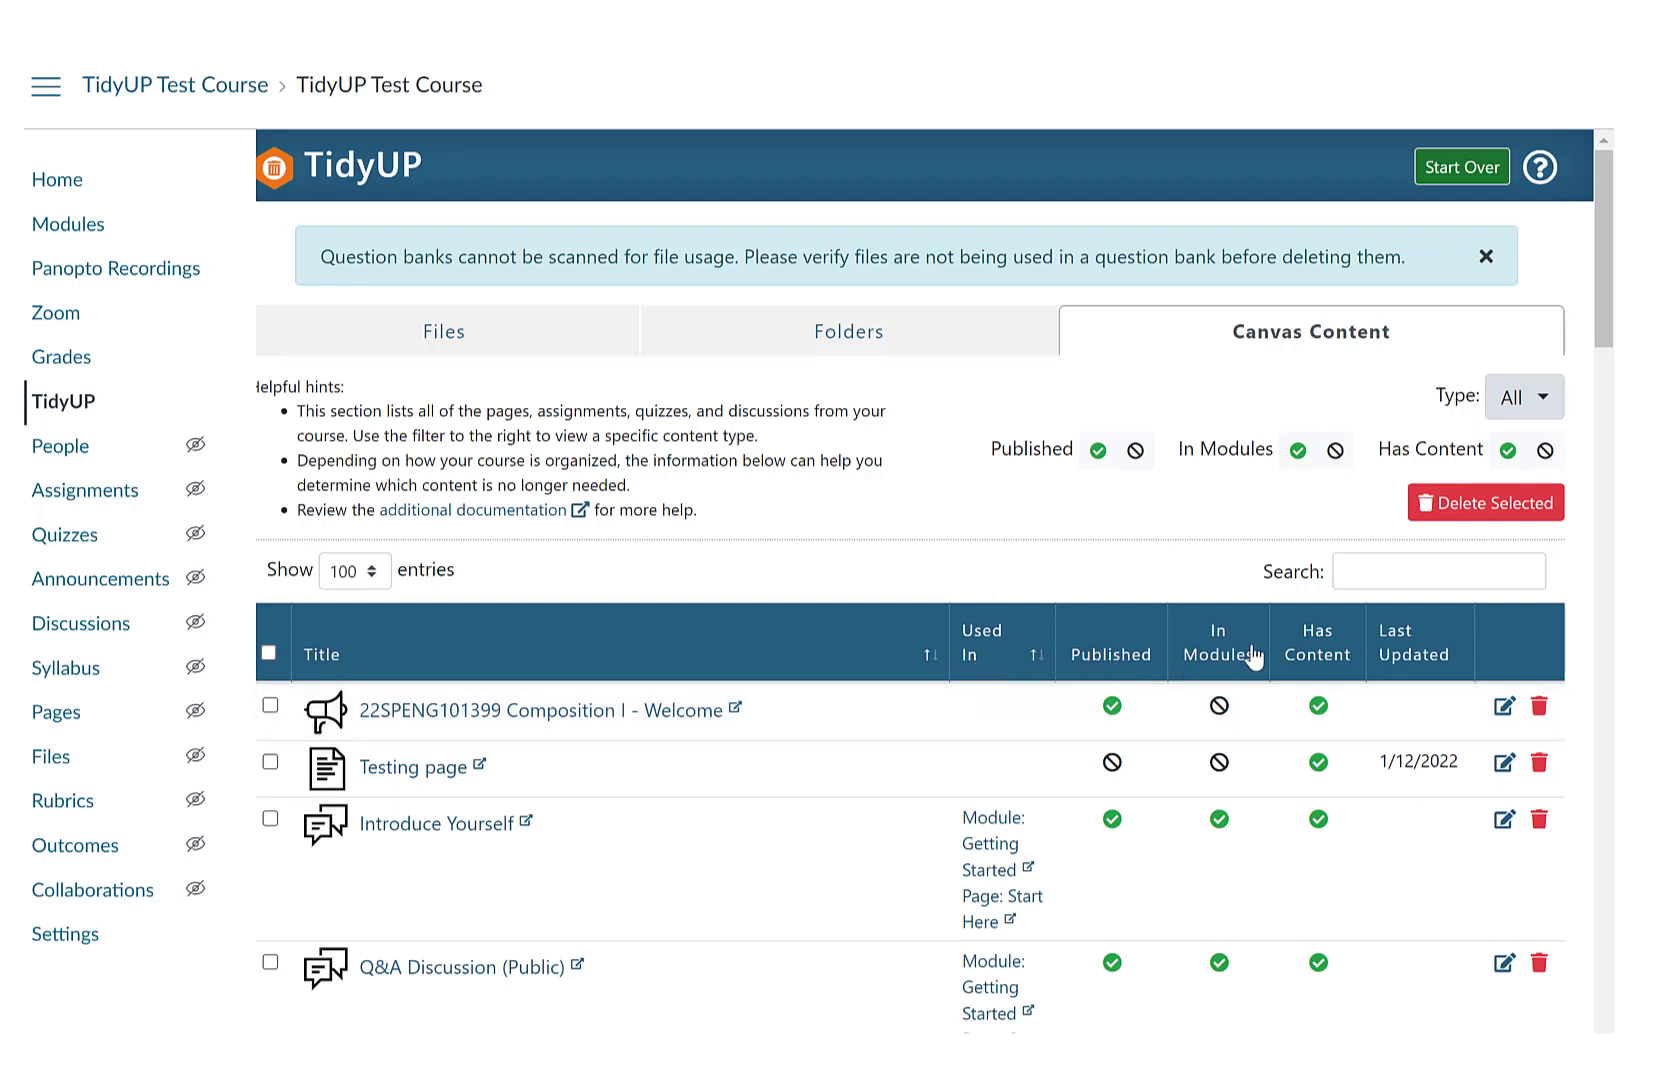
{"action": "mouse_move", "coordinate": [1408, 642]}
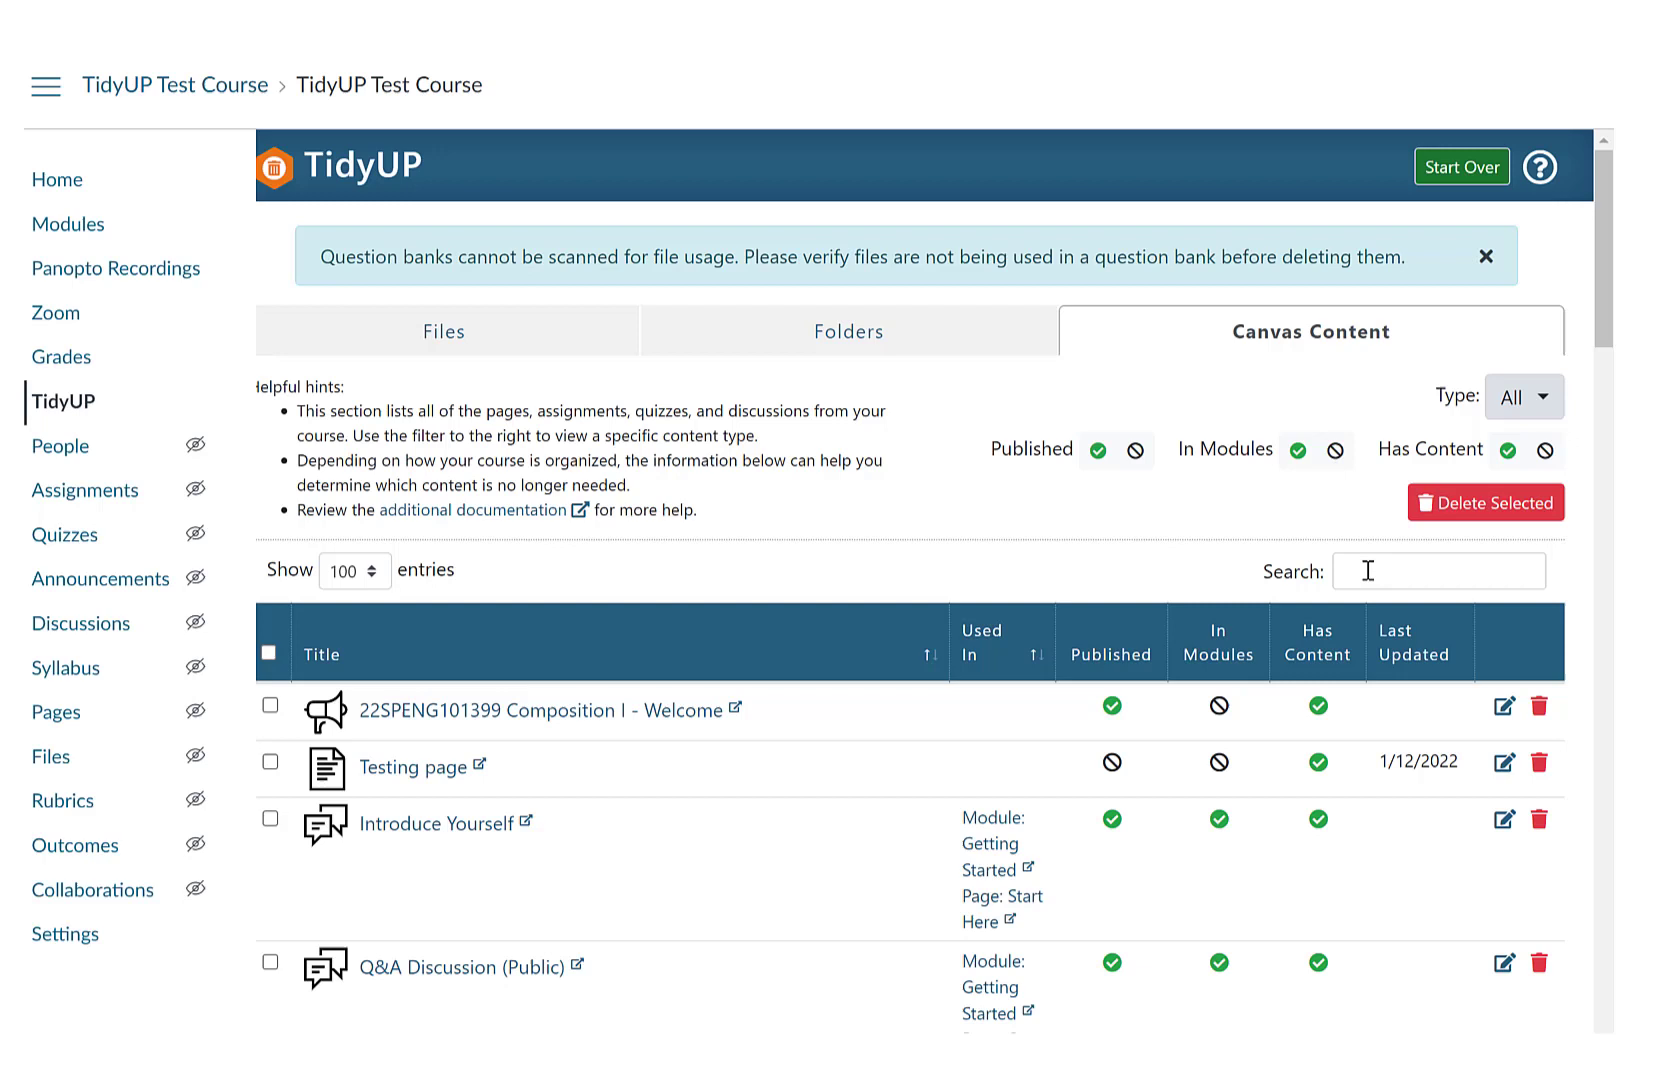
{"action": "mouse_move", "coordinate": [1352, 506]}
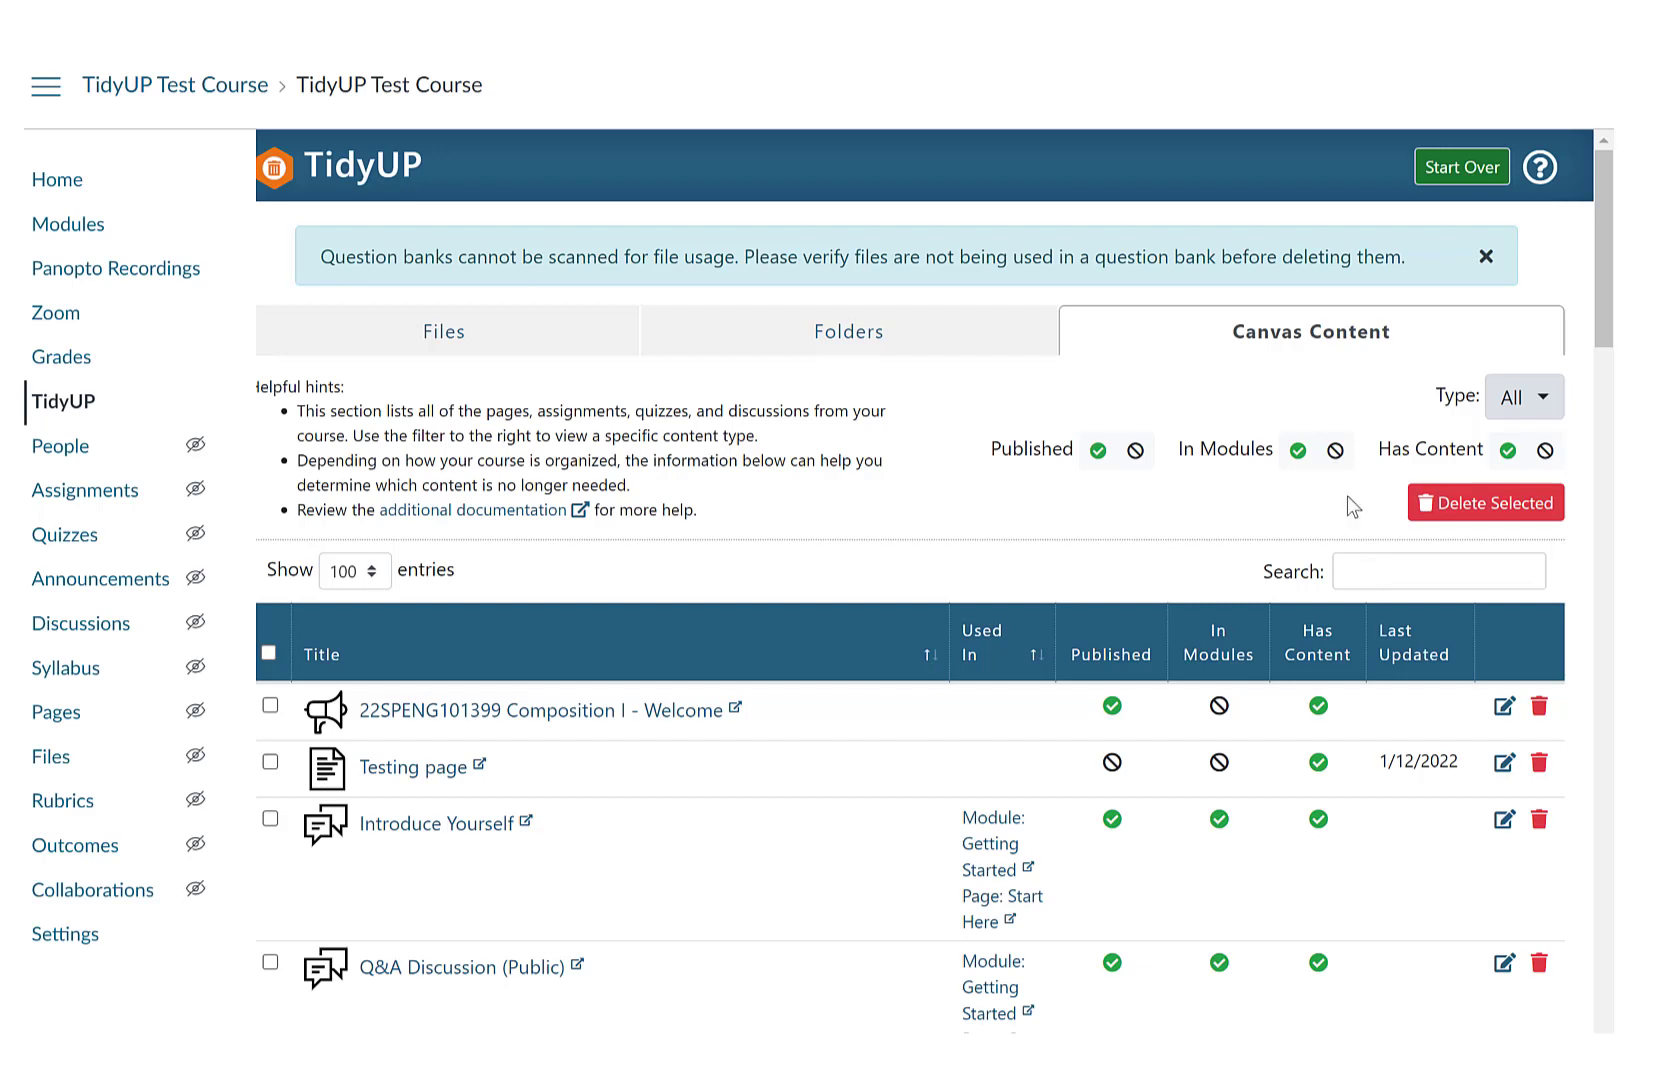
{"action": "mouse_move", "coordinate": [1452, 420]}
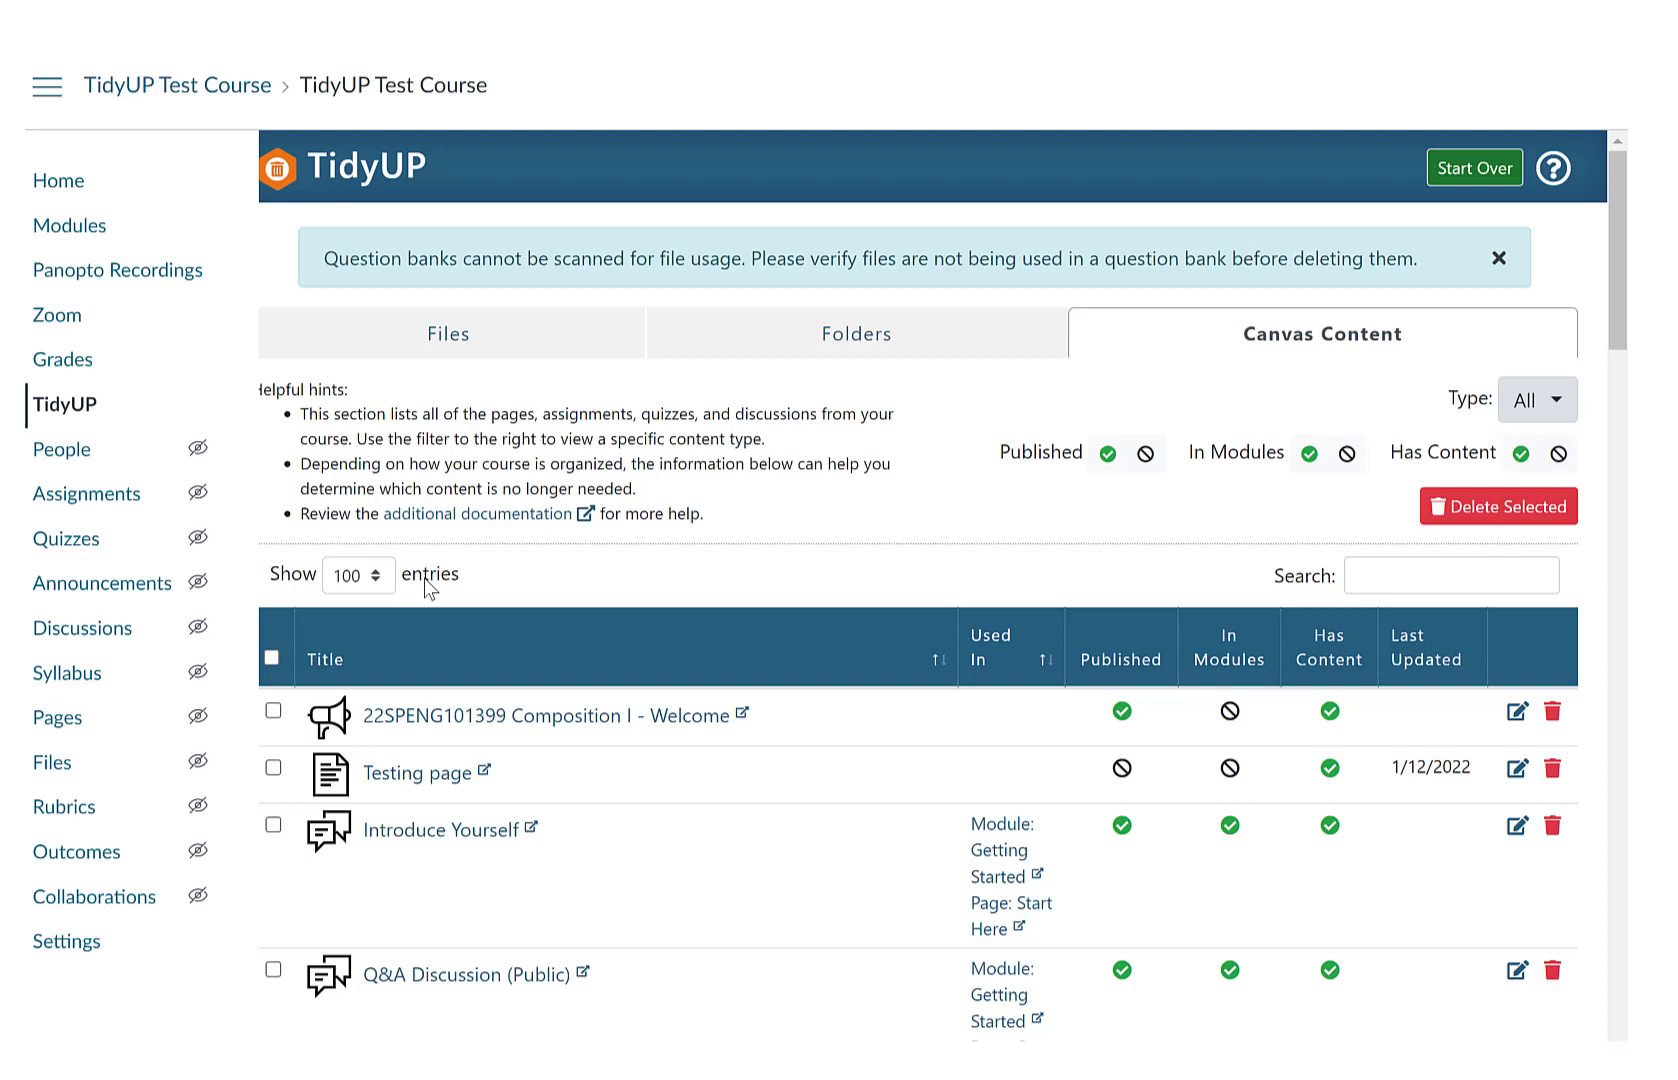
{"action": "mouse_move", "coordinate": [1542, 400]}
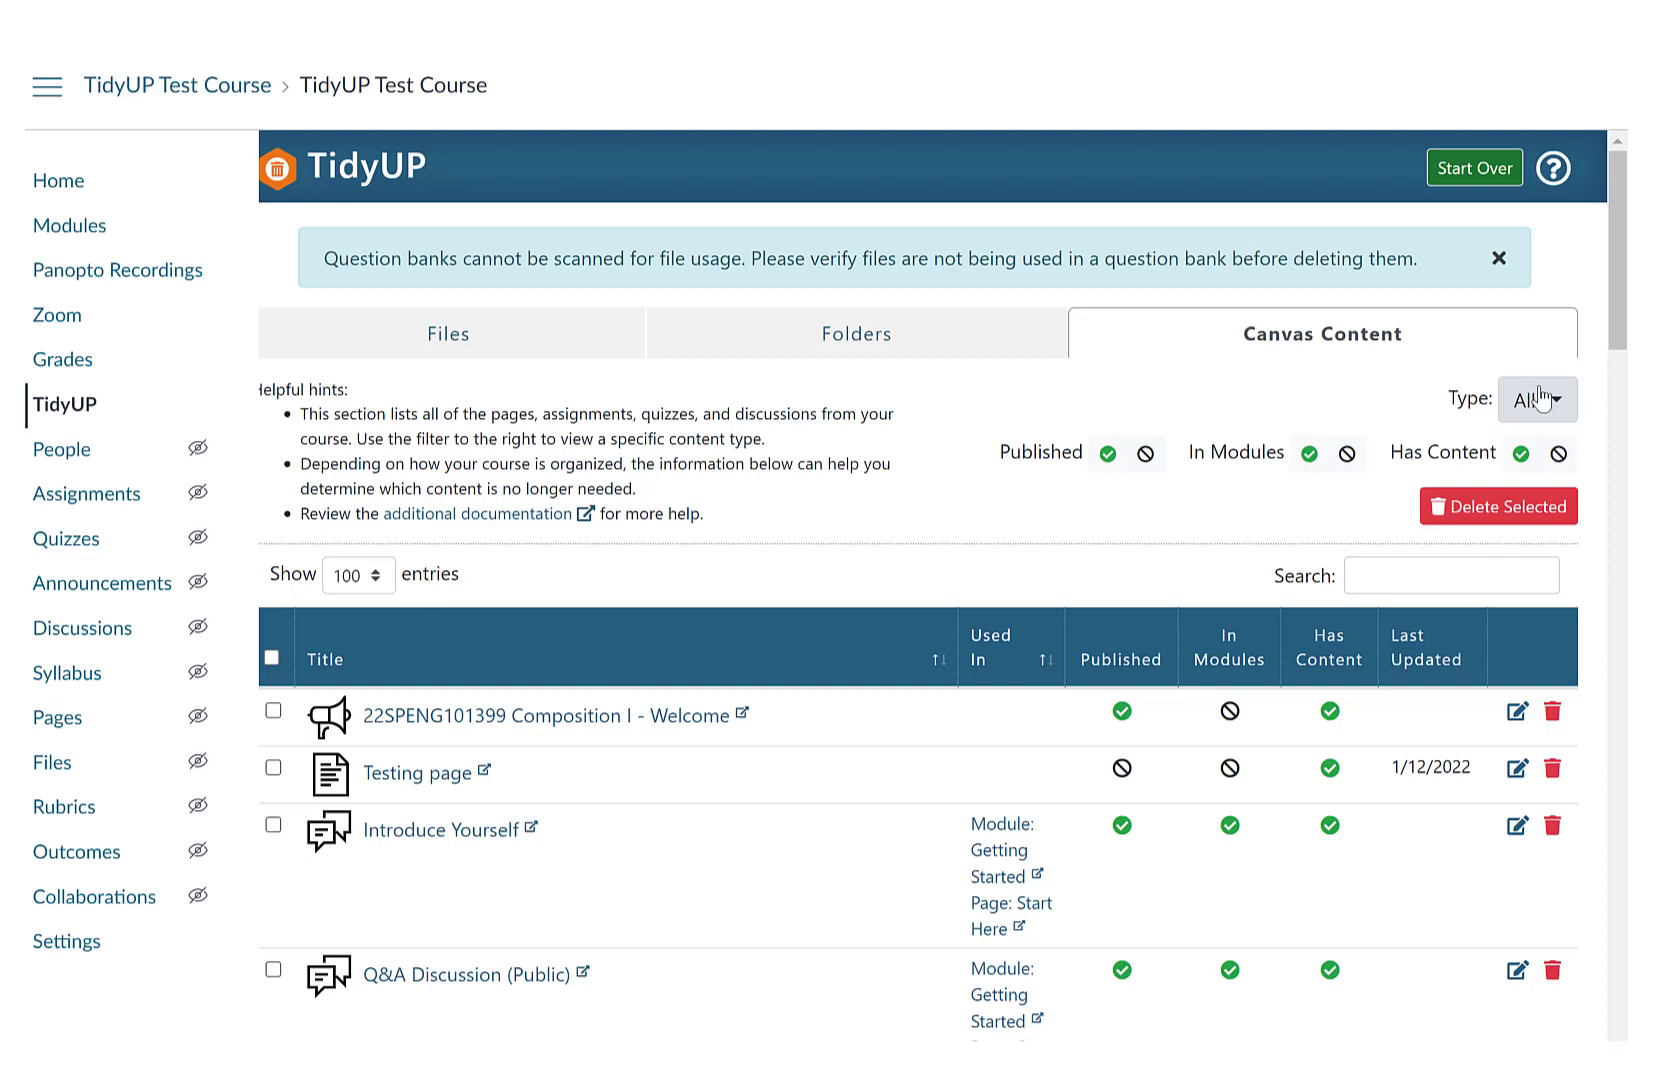
{"action": "left_click", "coordinate": [1534, 400]}
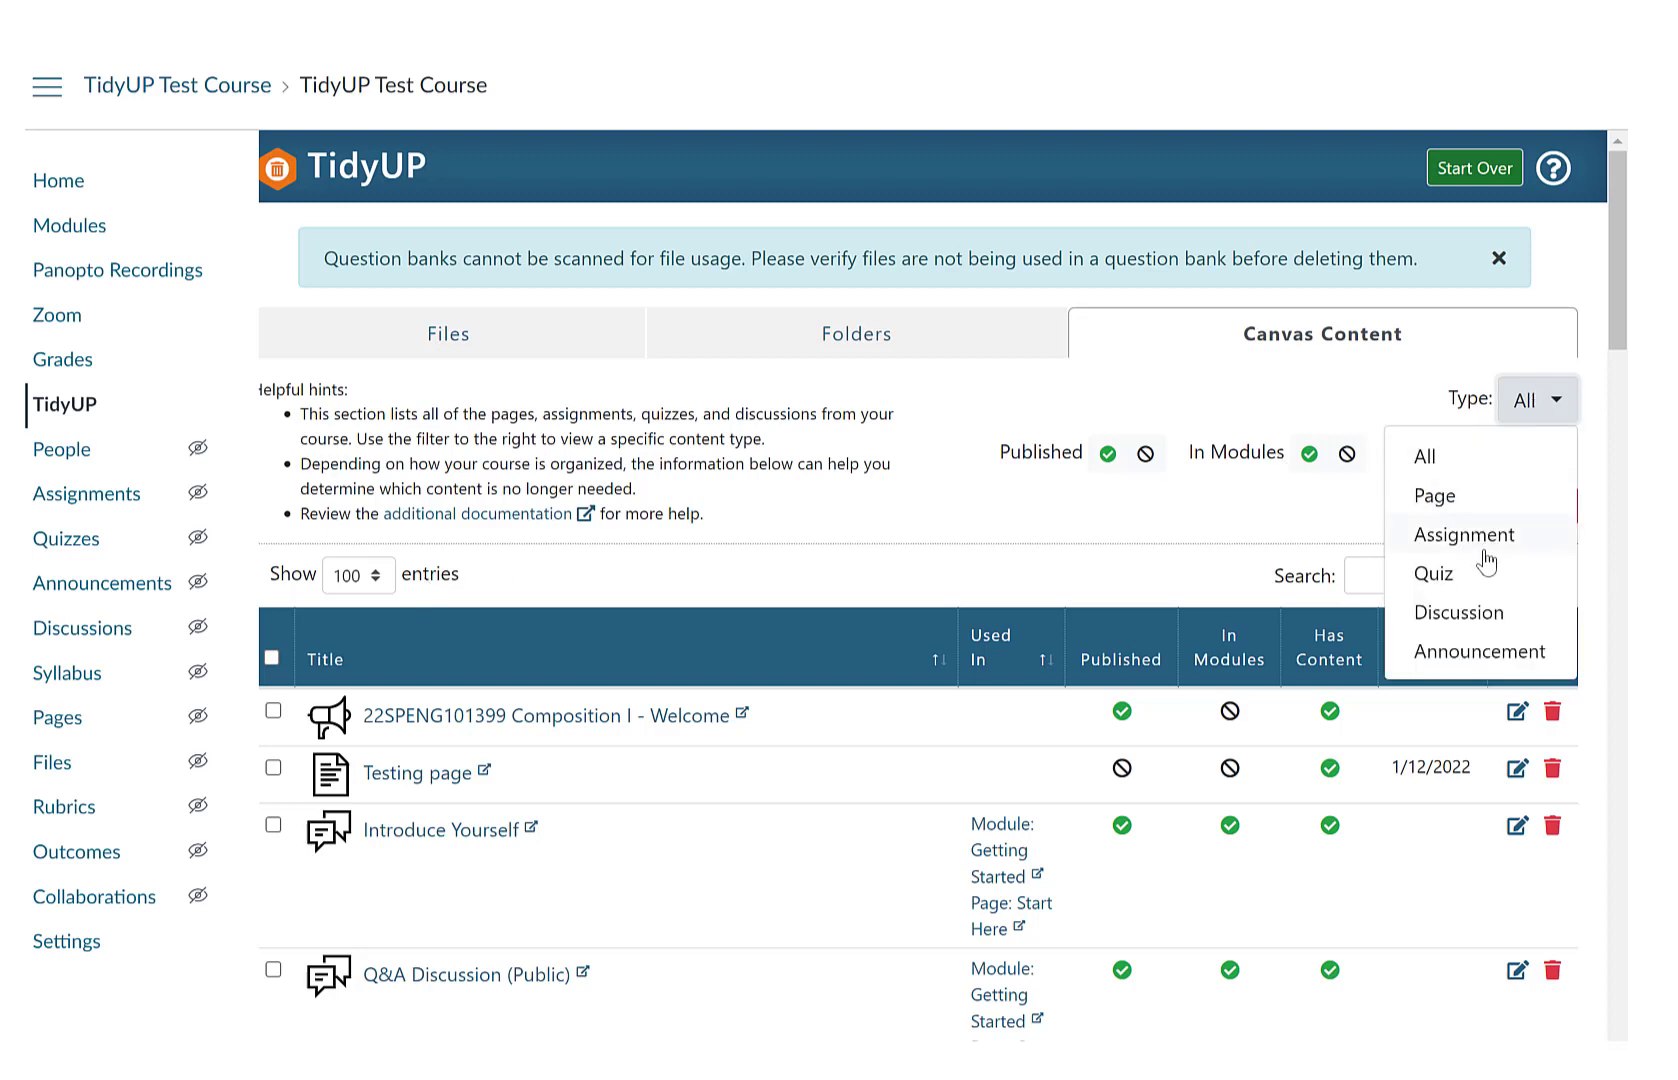
{"action": "mouse_move", "coordinate": [1480, 650]}
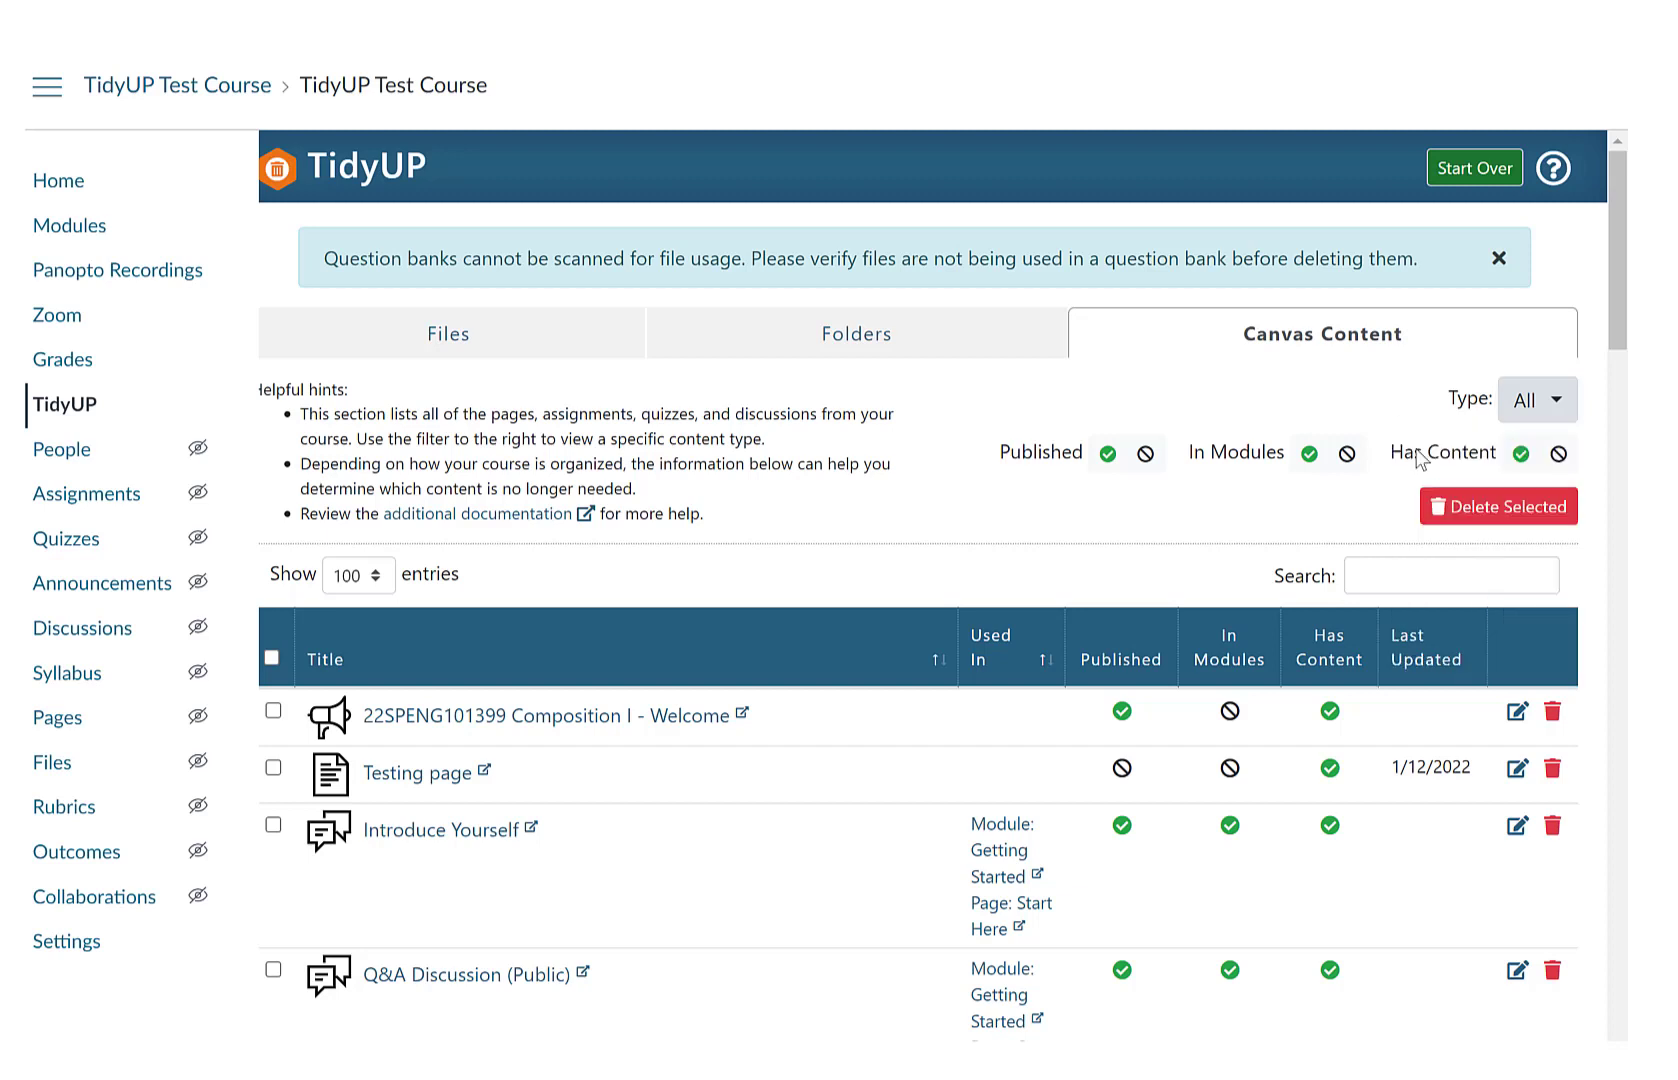
{"action": "mouse_move", "coordinate": [726, 576]}
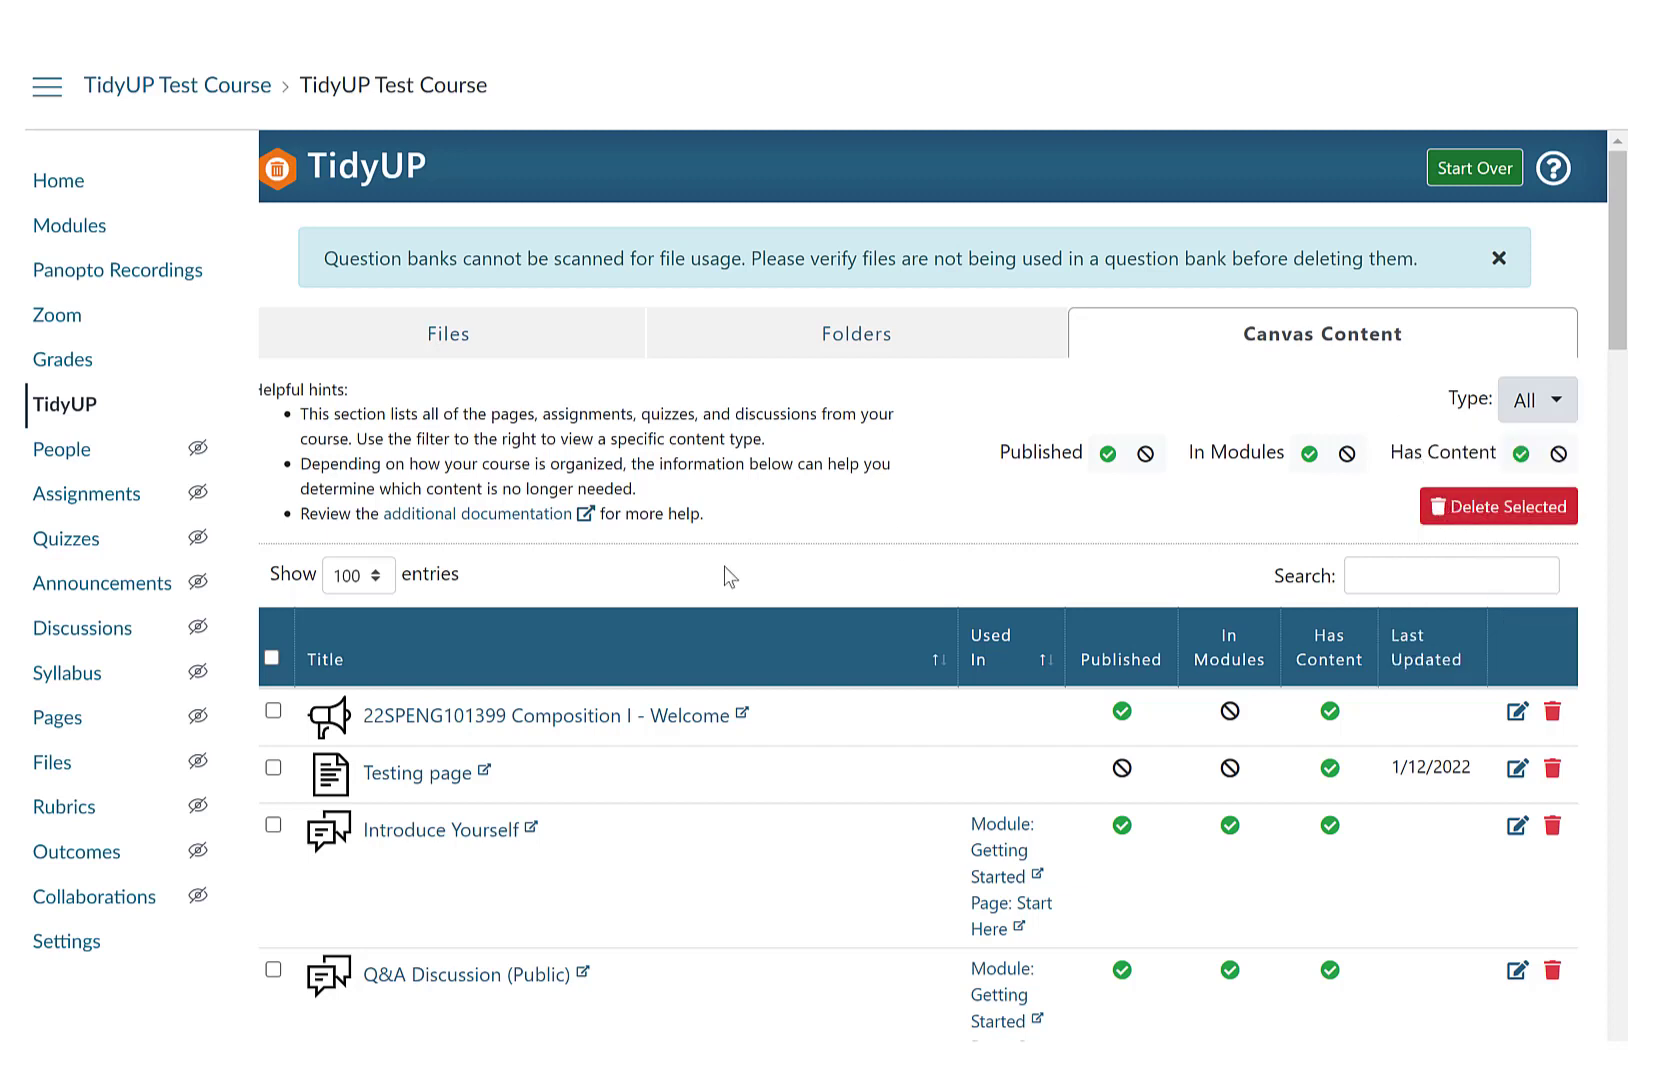
{"action": "mouse_move", "coordinate": [694, 558]}
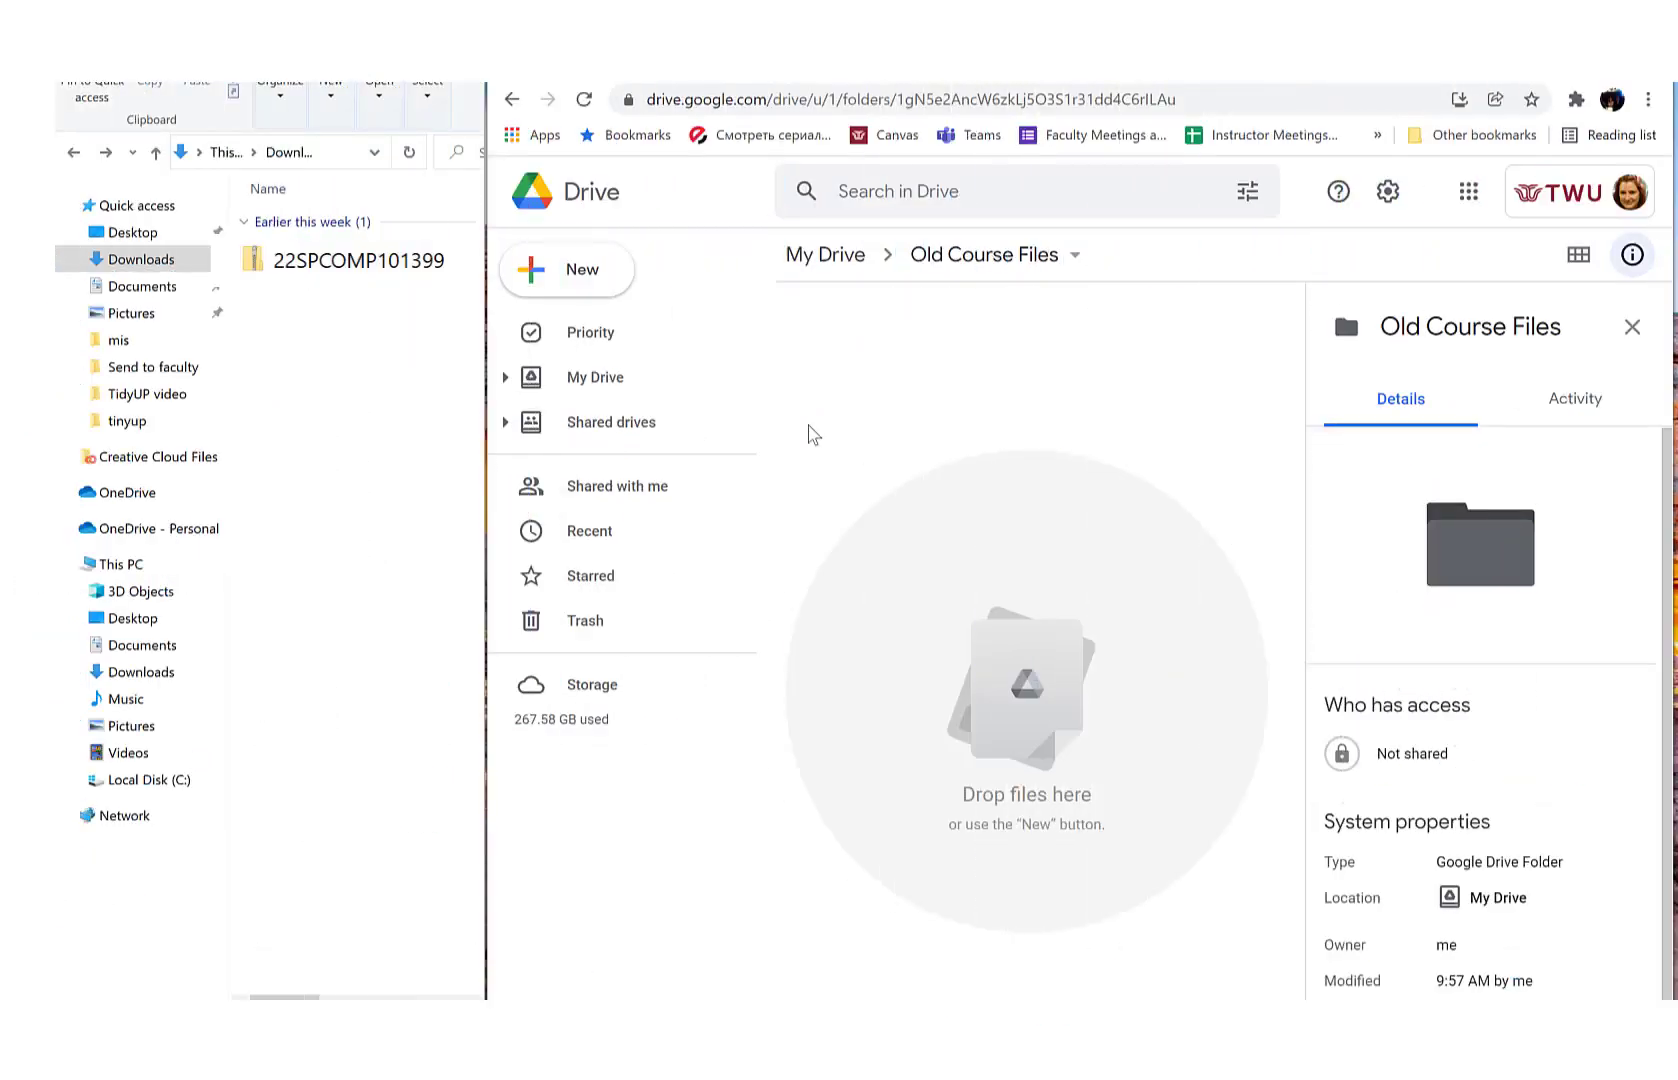
{"action": "mouse_move", "coordinate": [736, 274]}
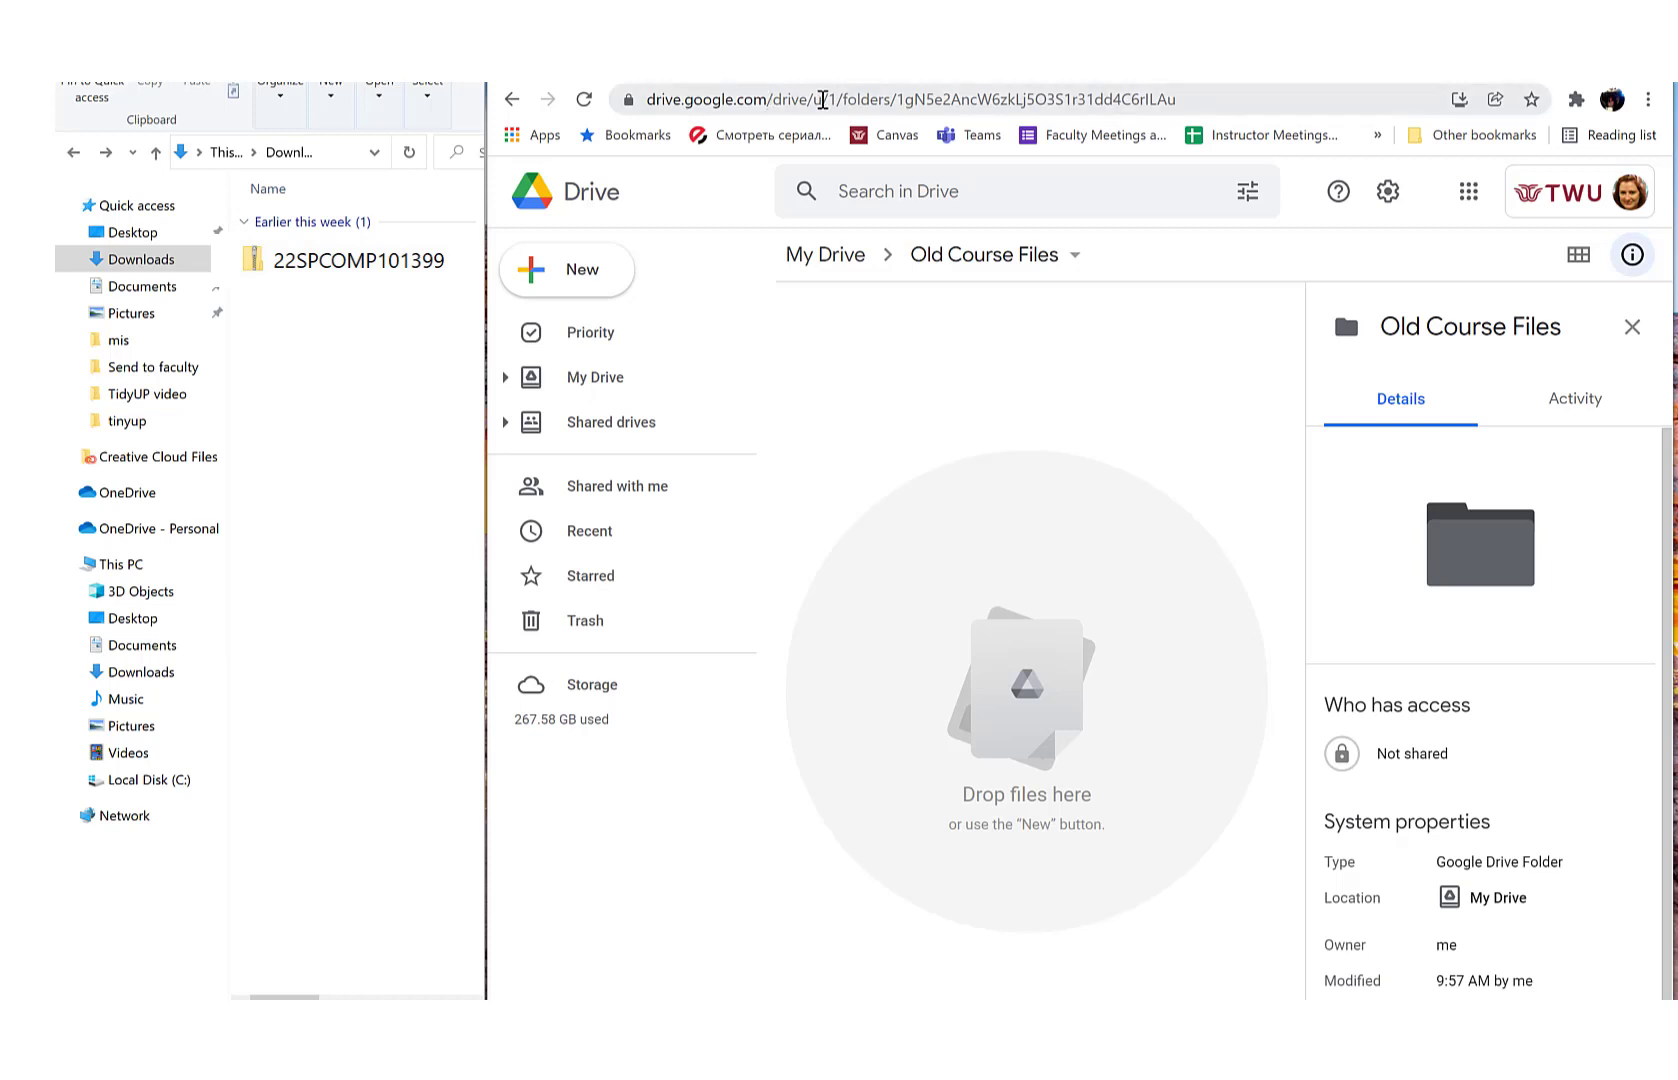
{"action": "mouse_move", "coordinate": [1196, 156]}
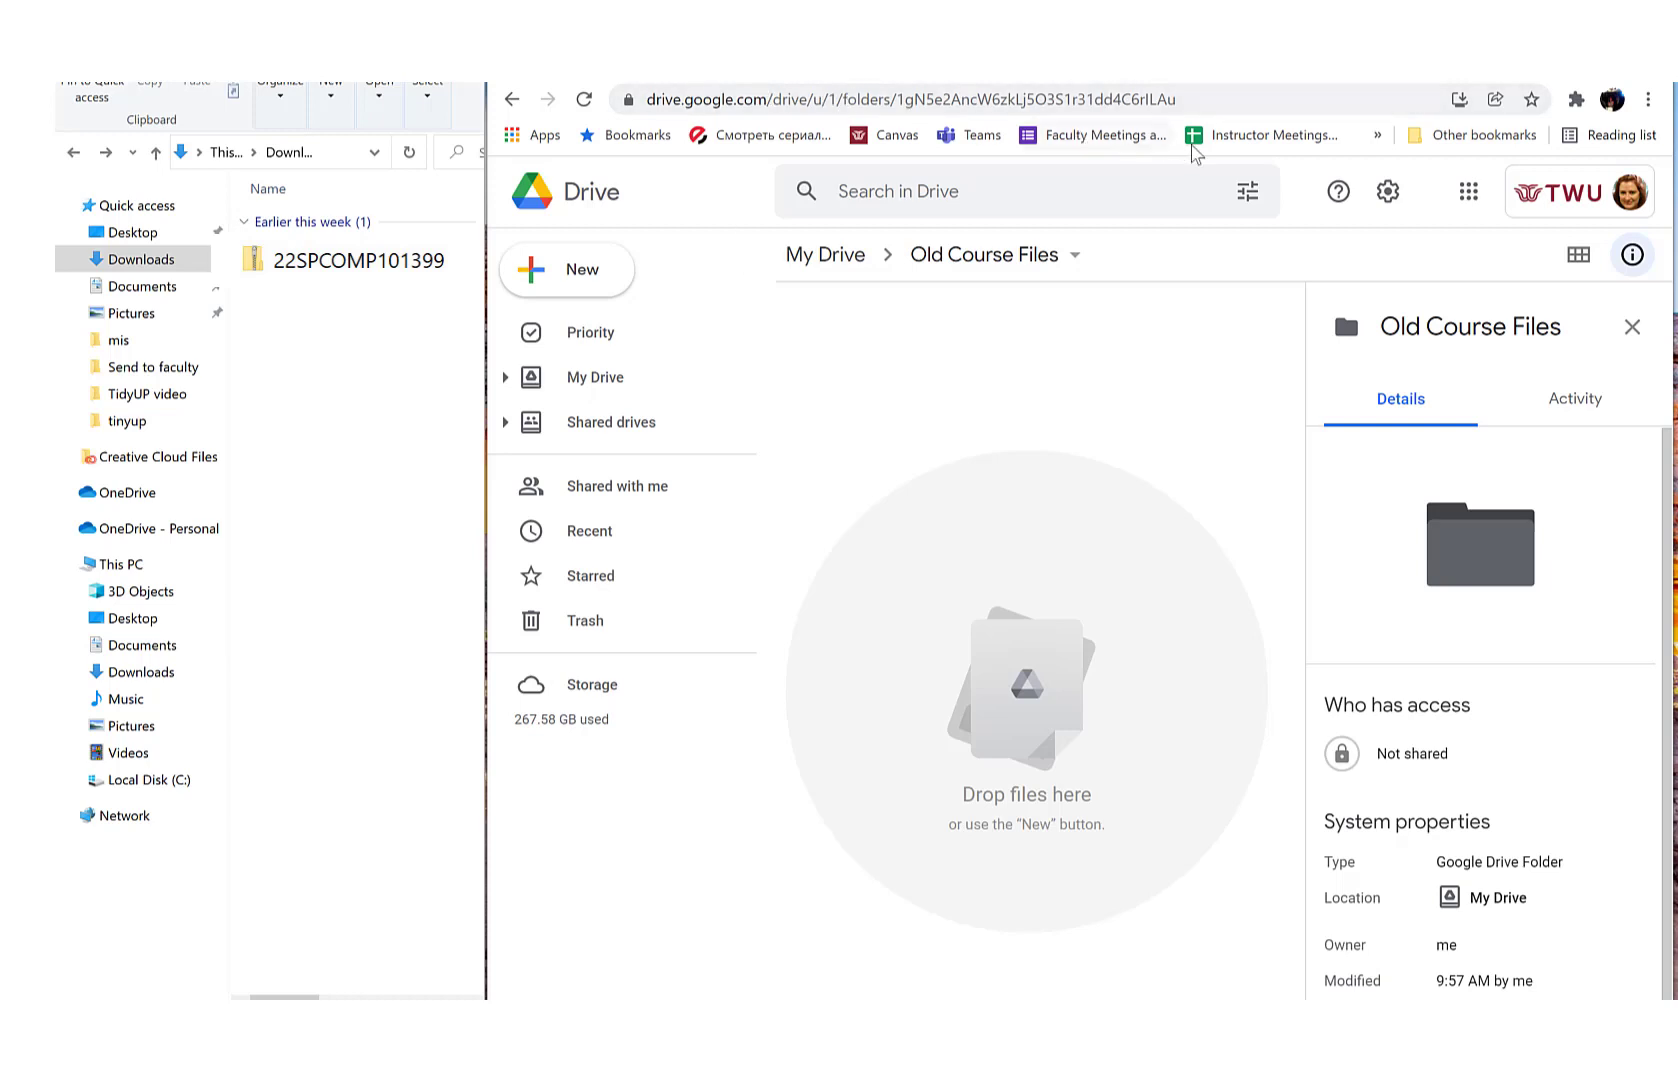
{"action": "mouse_move", "coordinate": [1468, 192]}
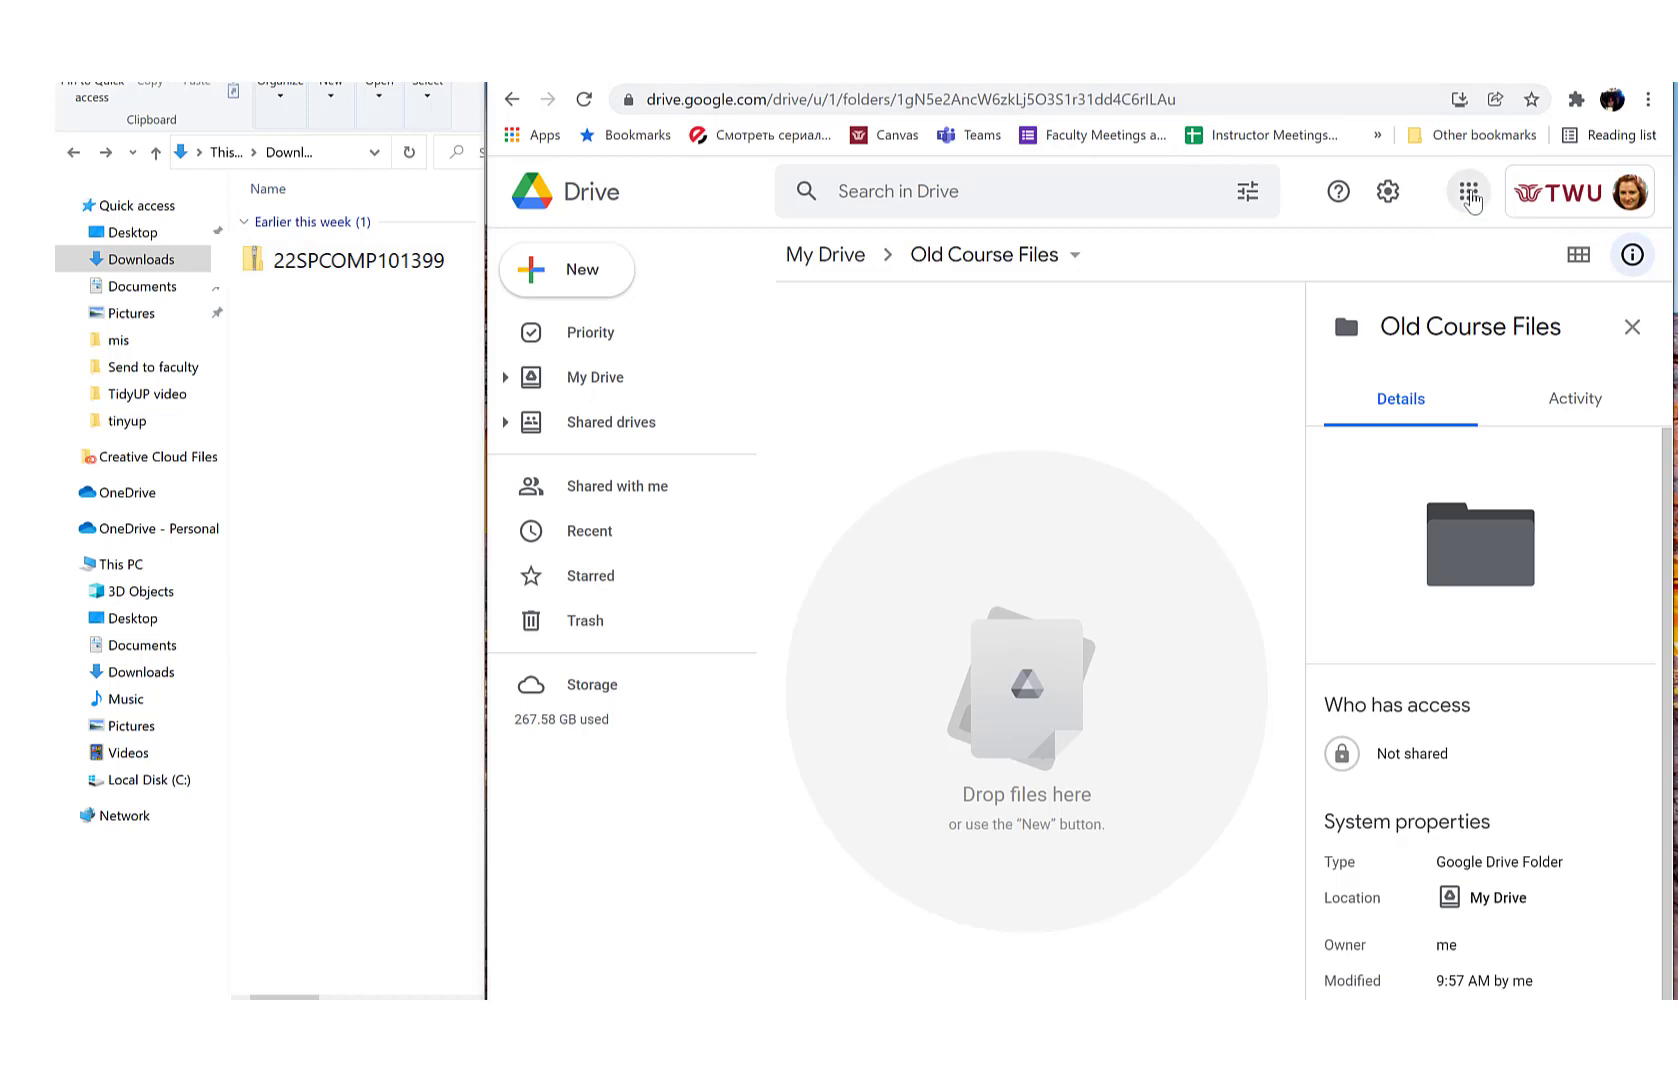
Step: Show the Google apps chooser from the empty Old Course Files folder in Drive
{"action": "left_click", "coordinate": [1468, 192]}
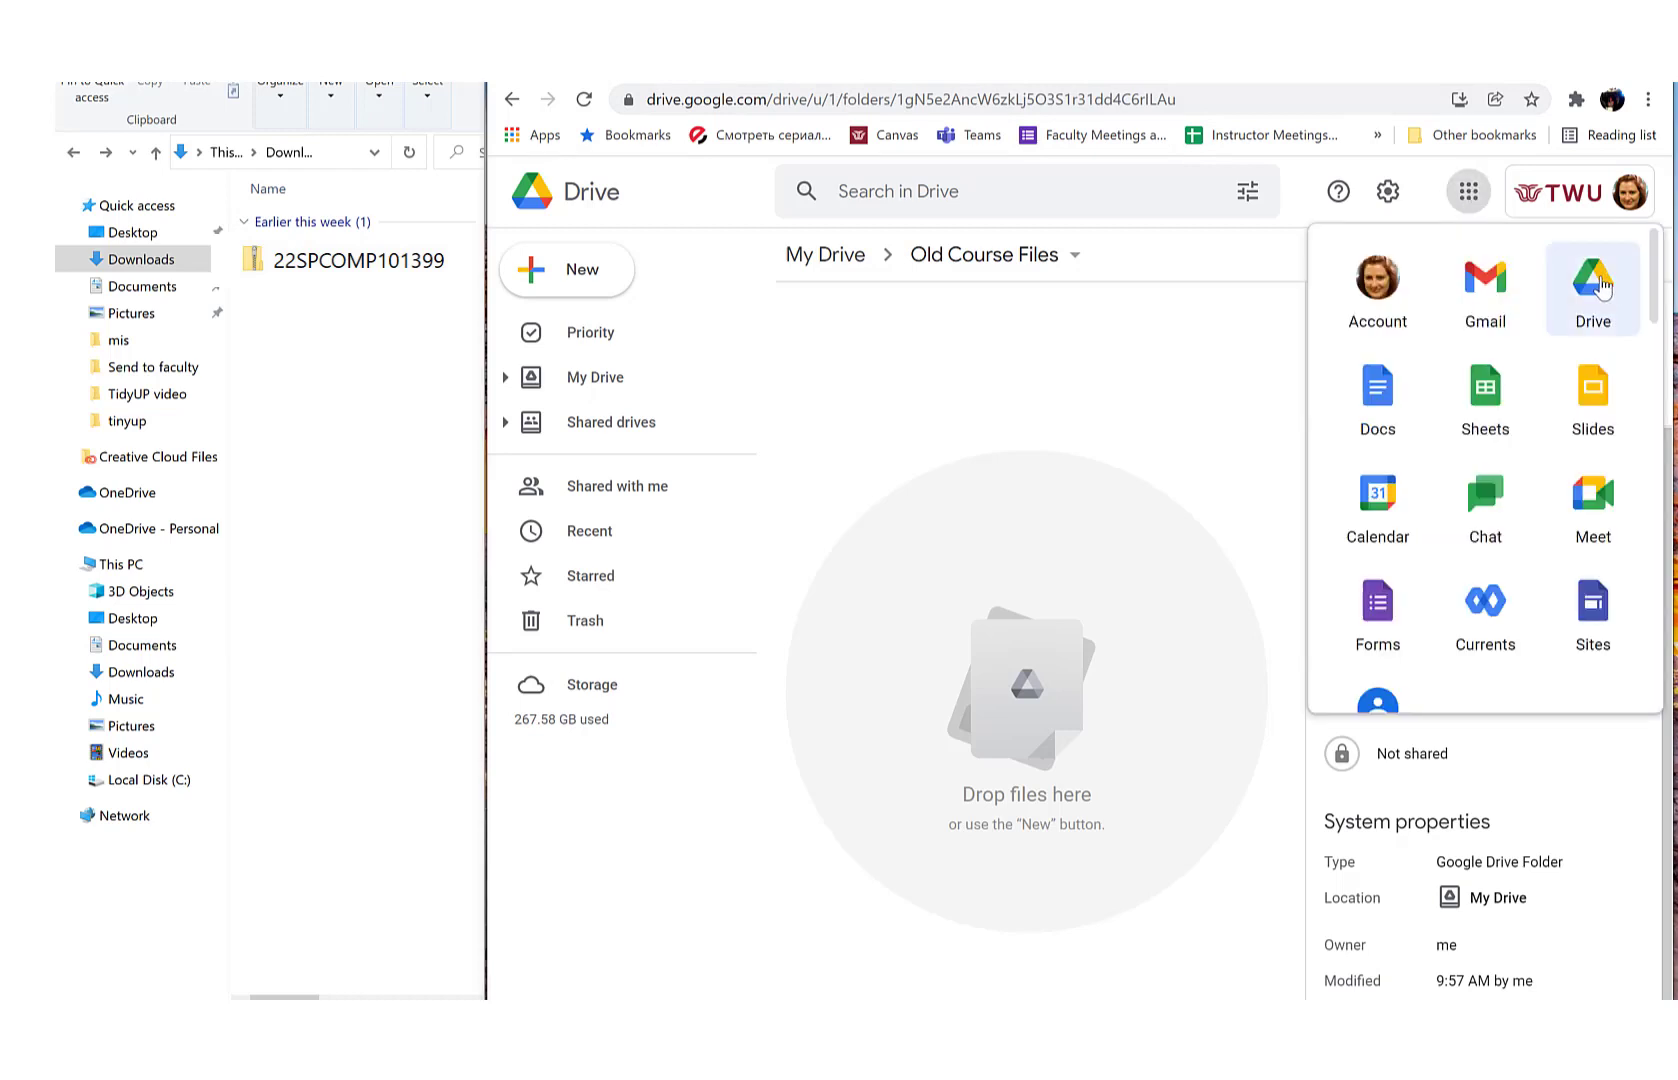
{"action": "mouse_move", "coordinate": [438, 316]}
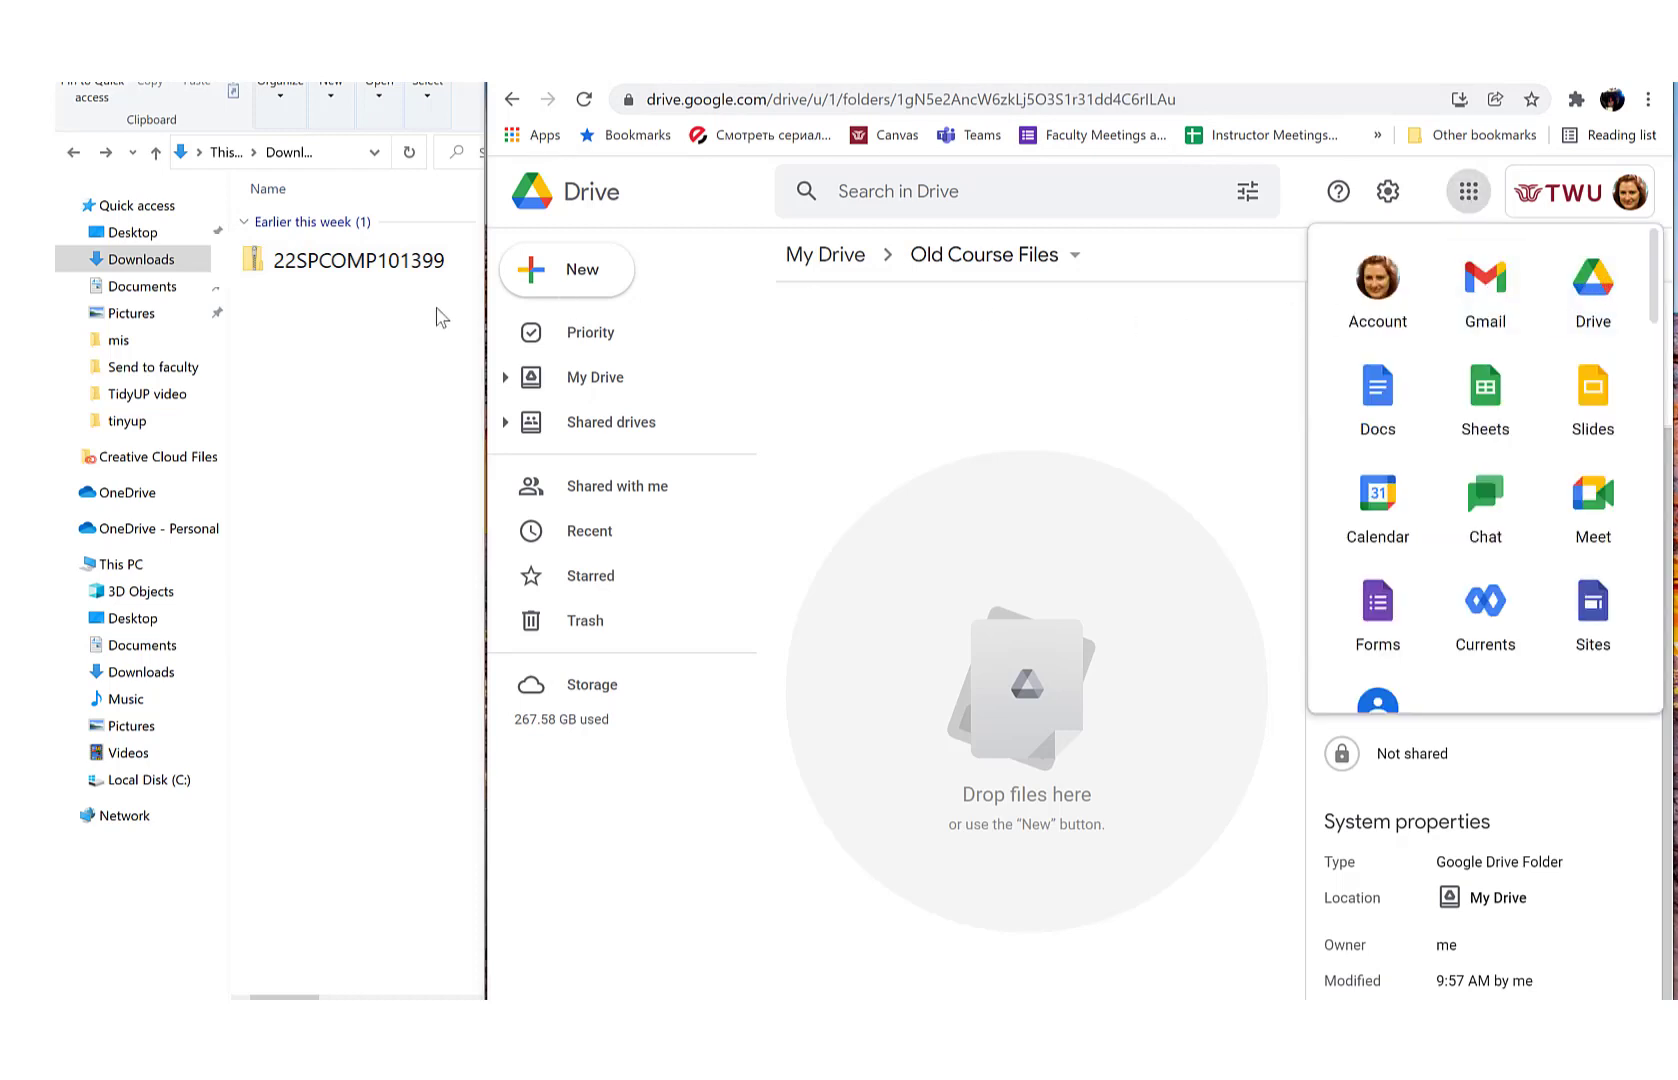